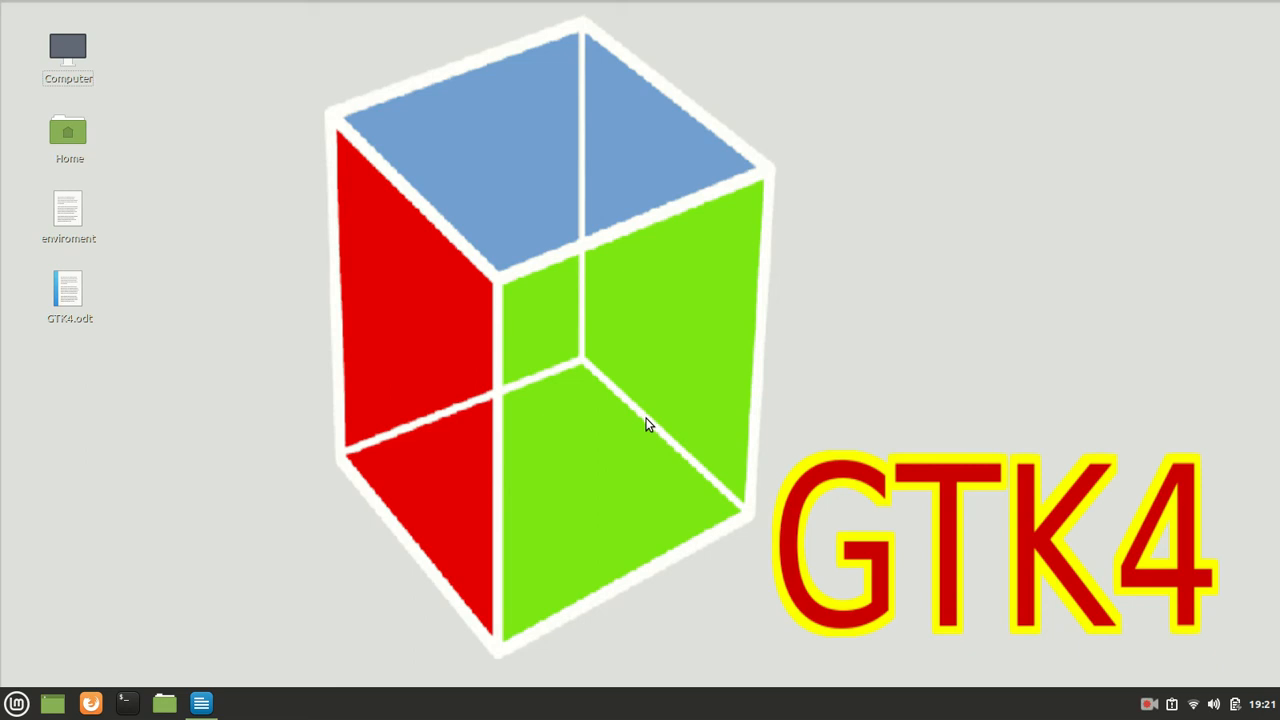
mouse_move(276, 700)
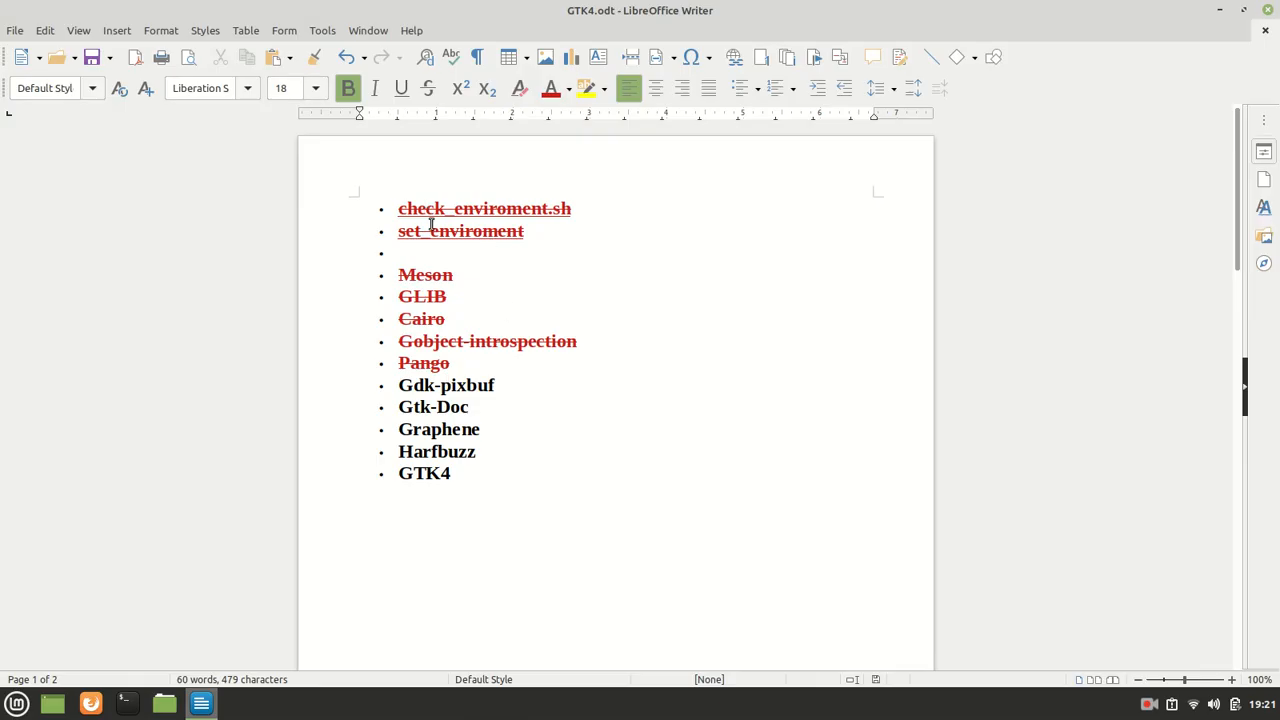
mouse_move(444, 352)
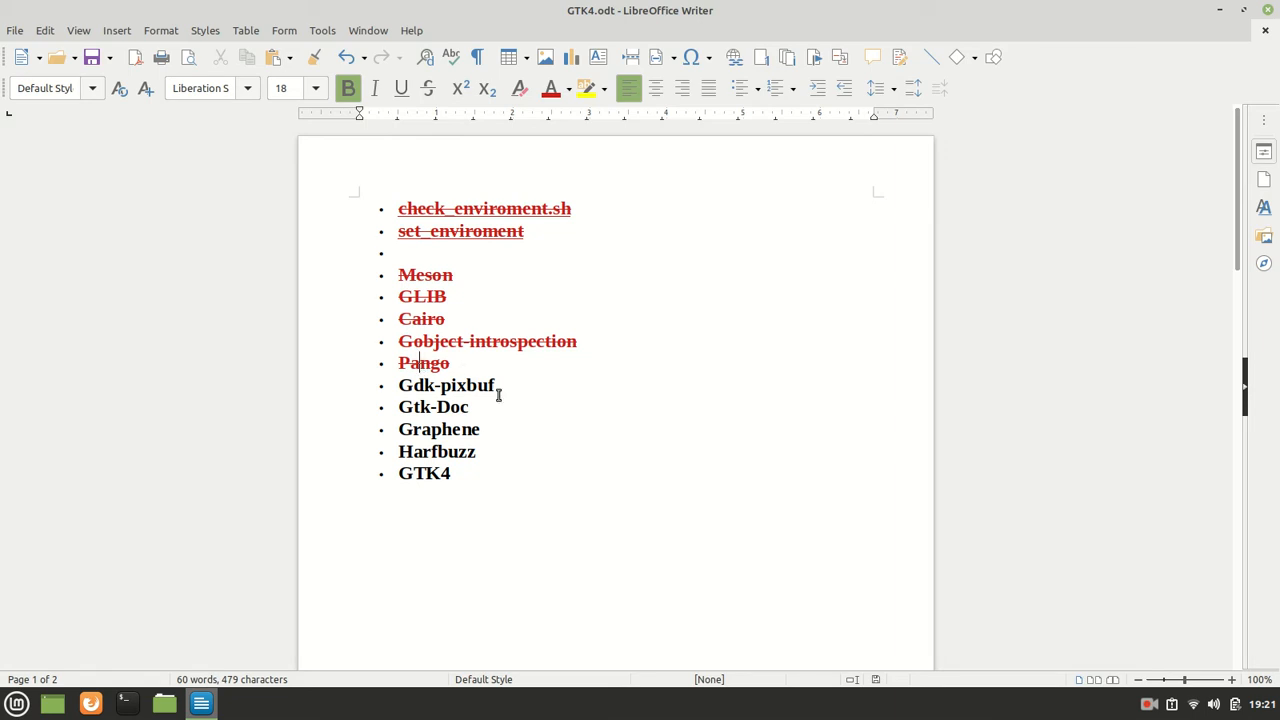
Select the Gdk-pixbuf entry and mark it done with red strikethrough.
double_click(444, 384)
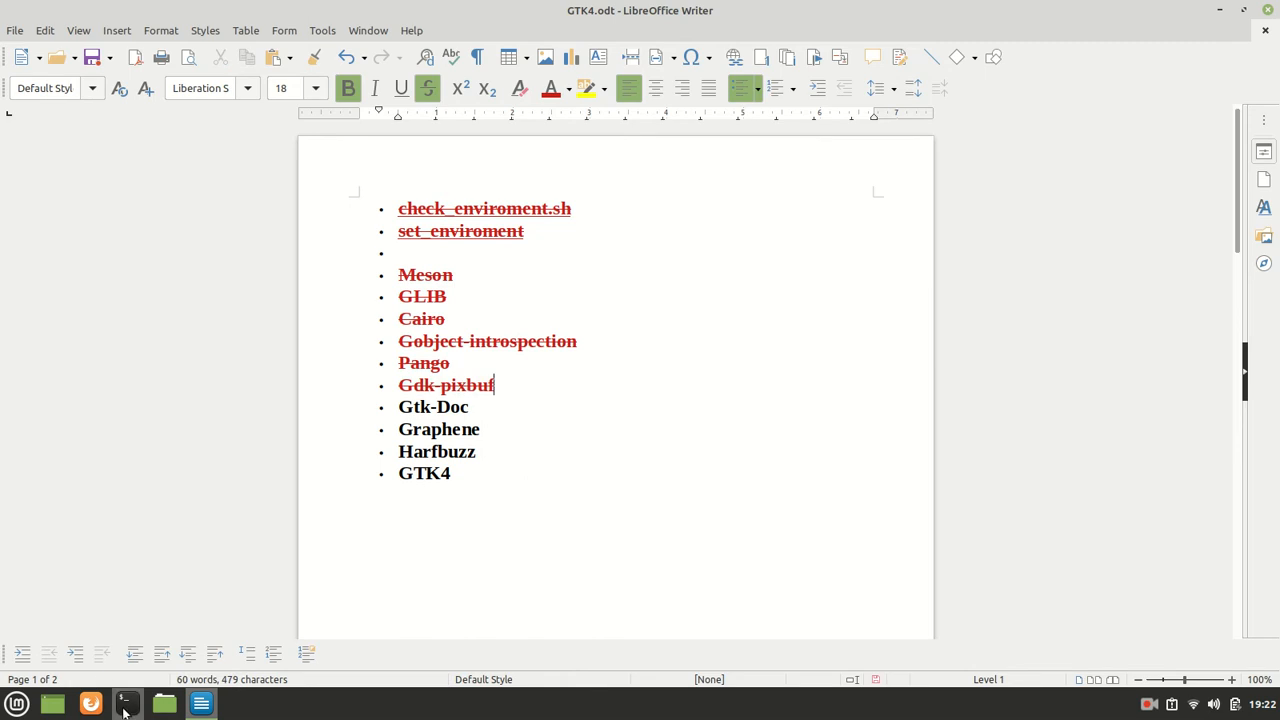
Query the gdk-pixbuf-2.0 linker flags with pkg-config --libs.
left_click(124, 704)
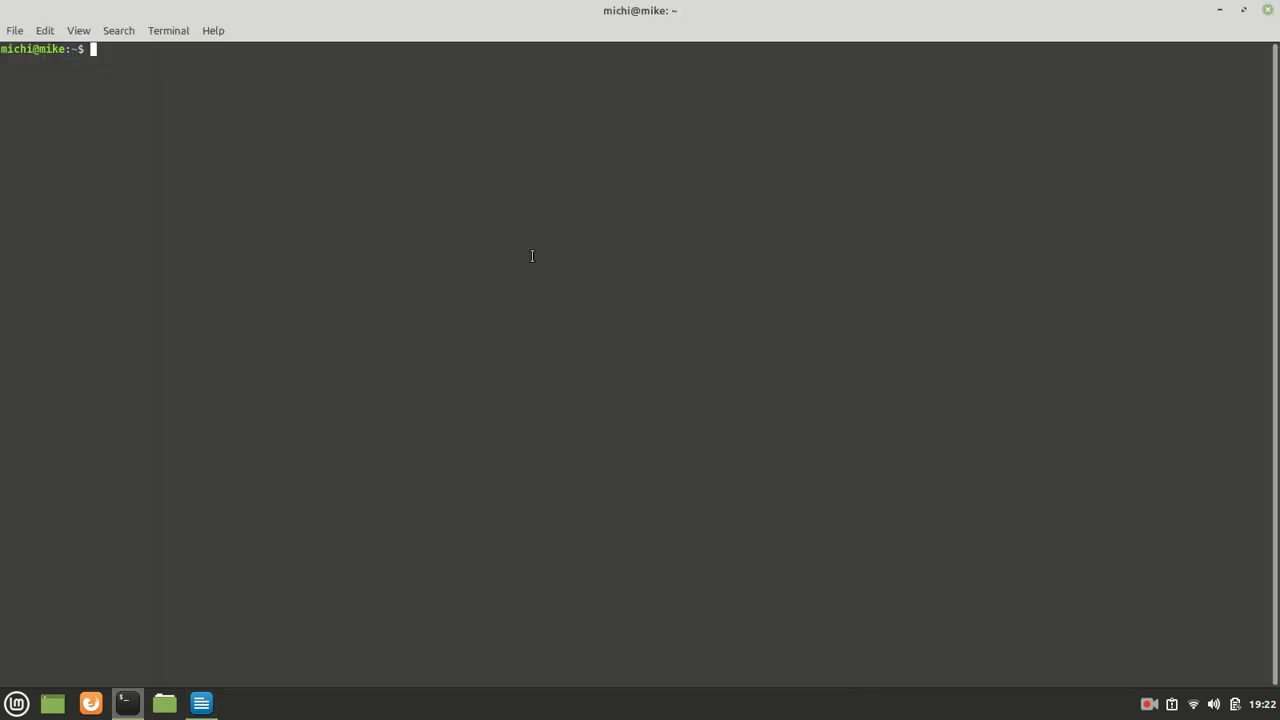
type("pck")
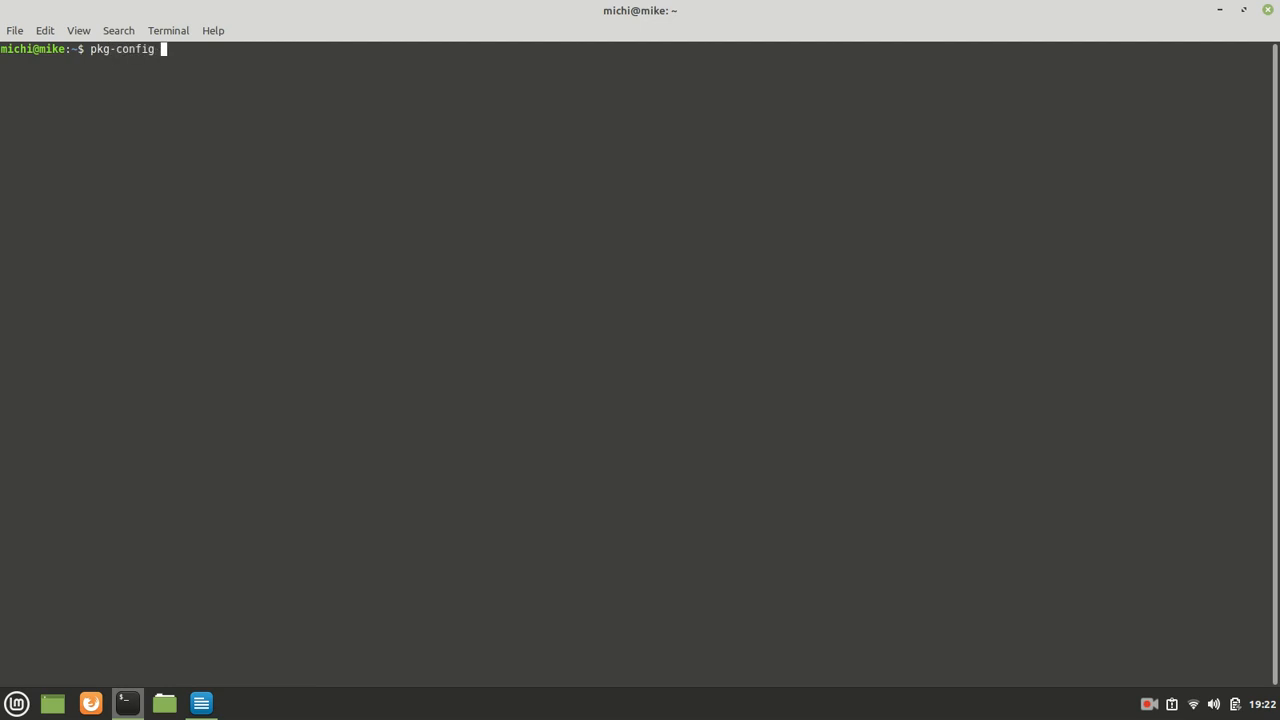
type("--libs")
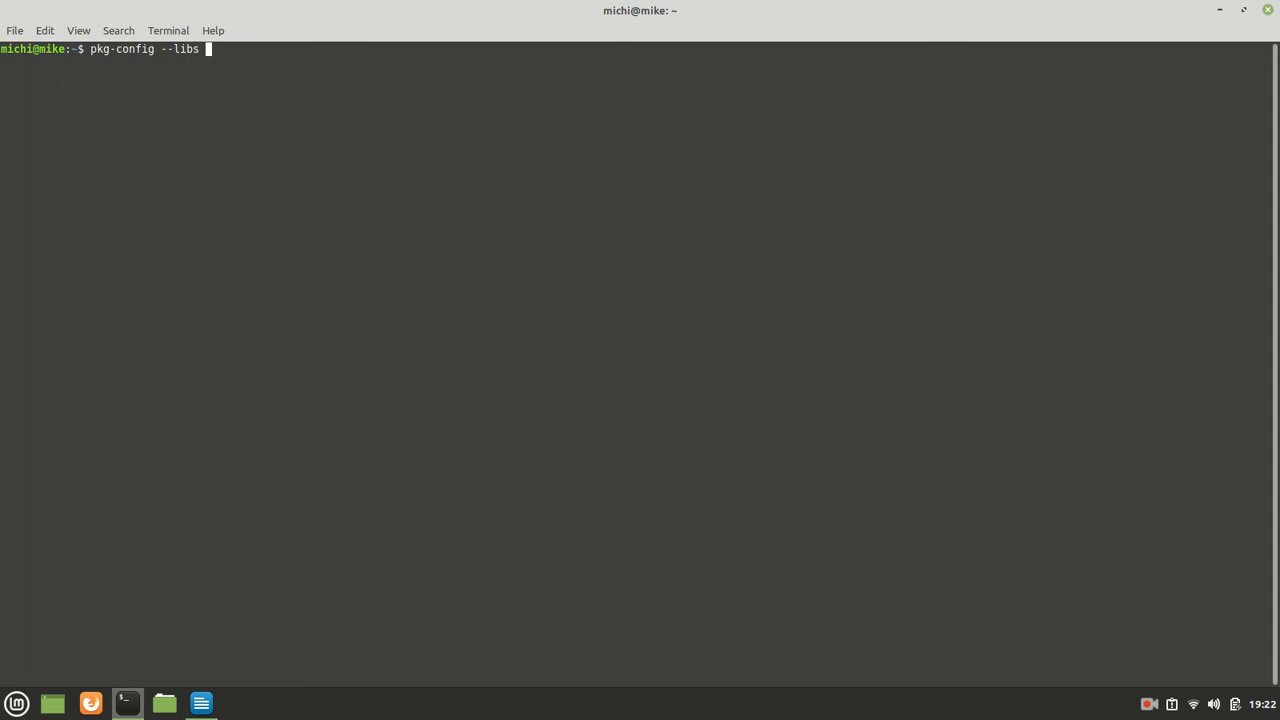
type("gdk")
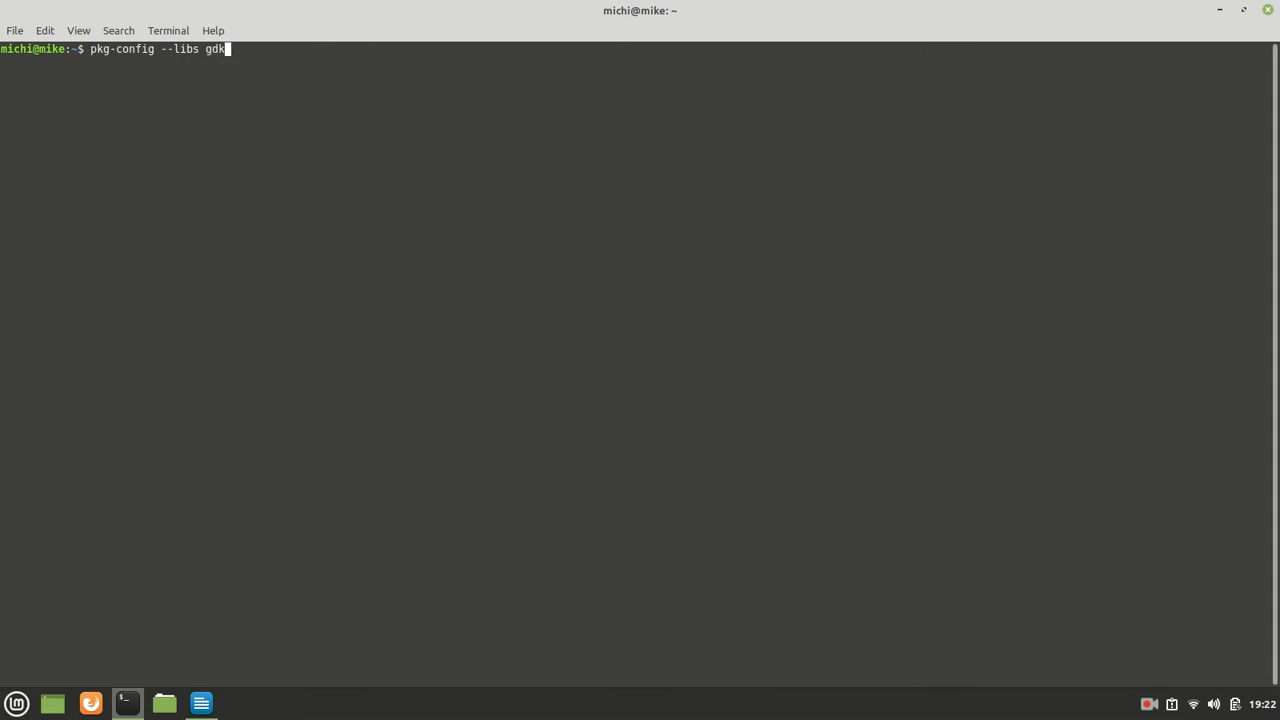
type("-")
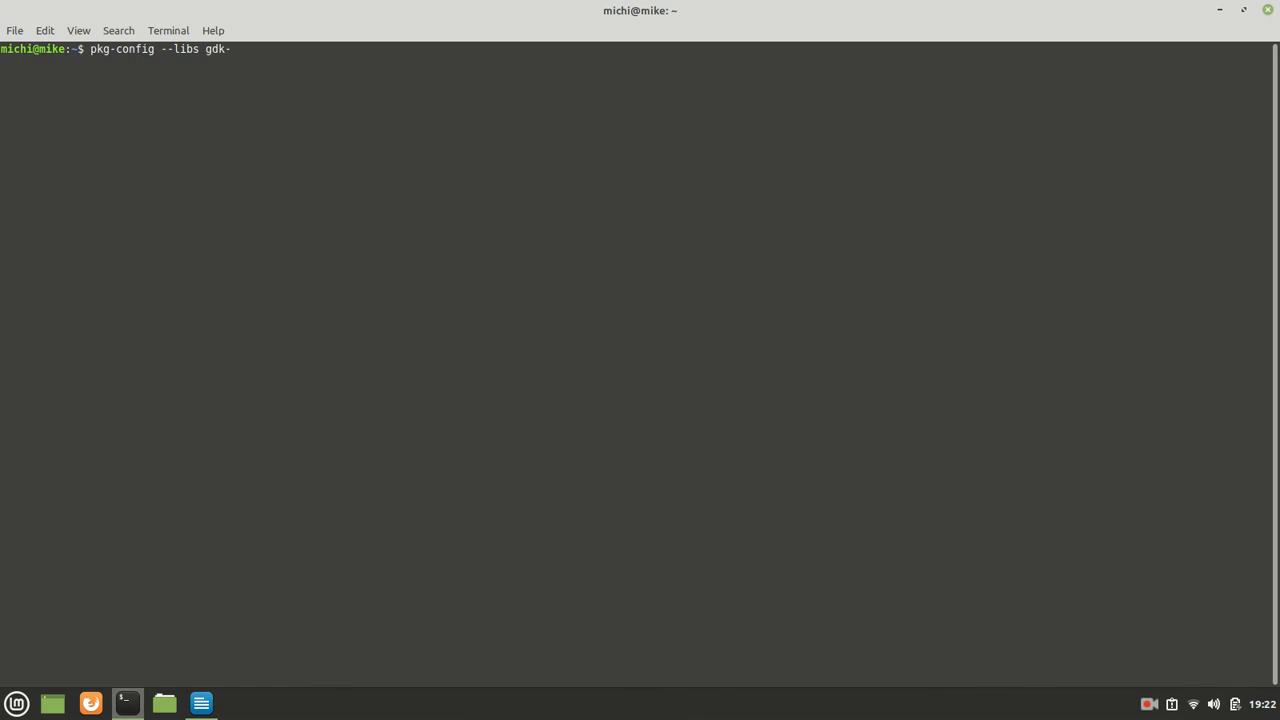
type("pixbuf")
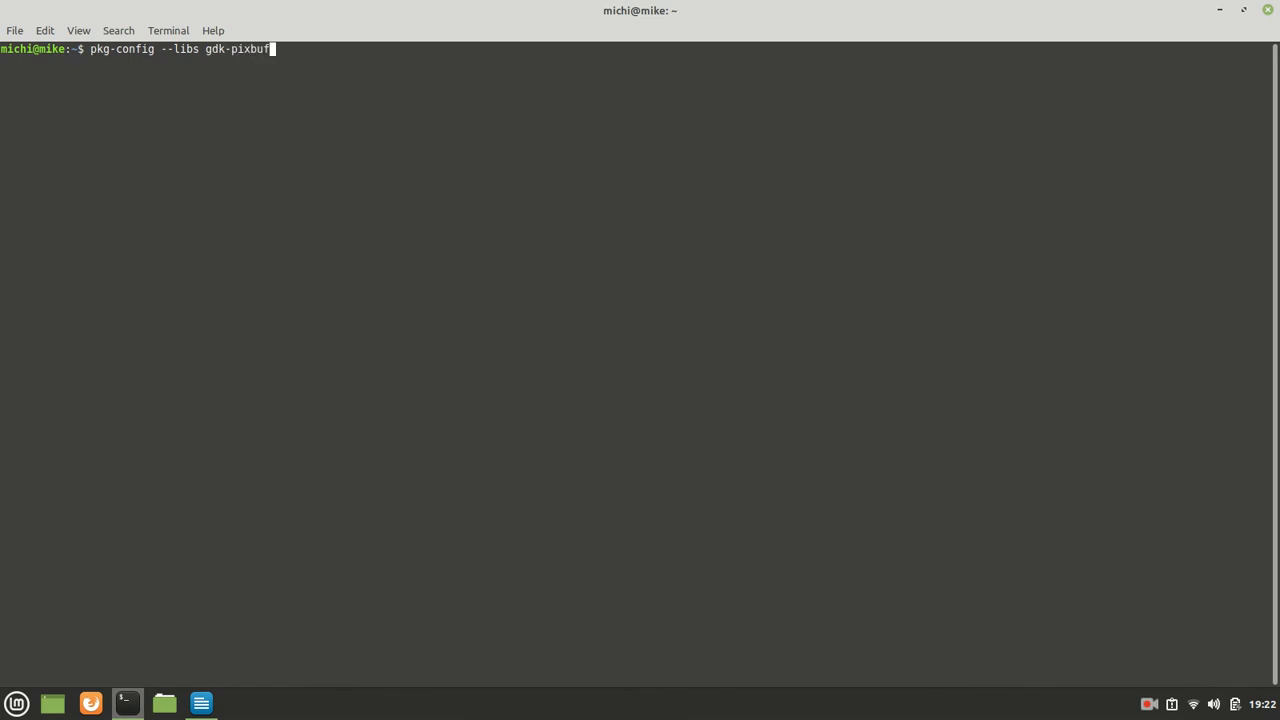
type("-2.0")
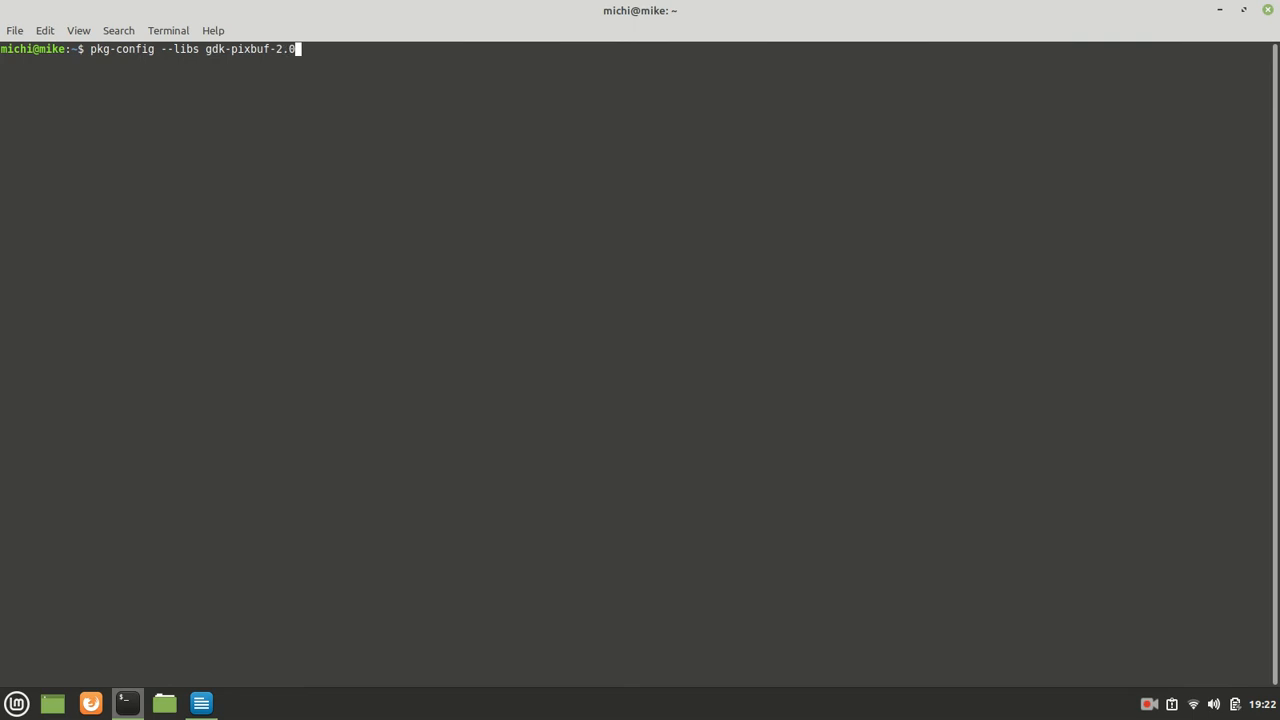
key("Return")
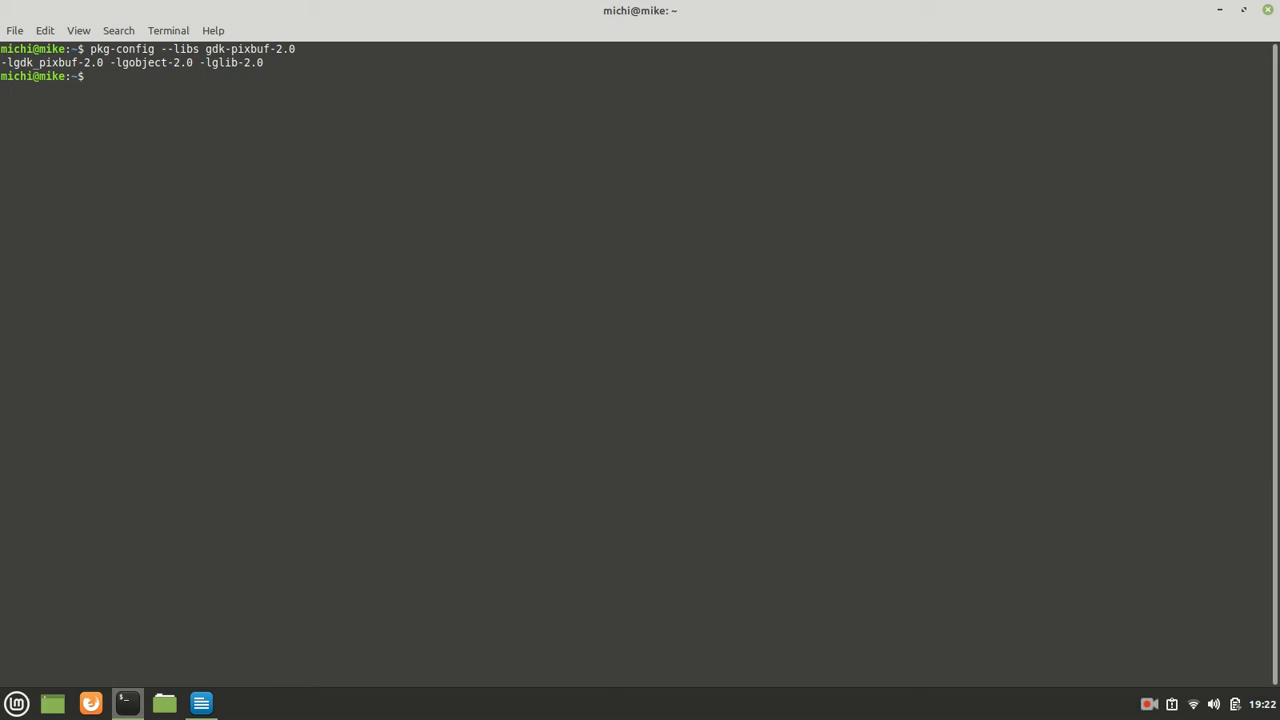
Rerun the query as --cflags for gdk-pixbuf-2.0 and clear the screen.
key("Up")
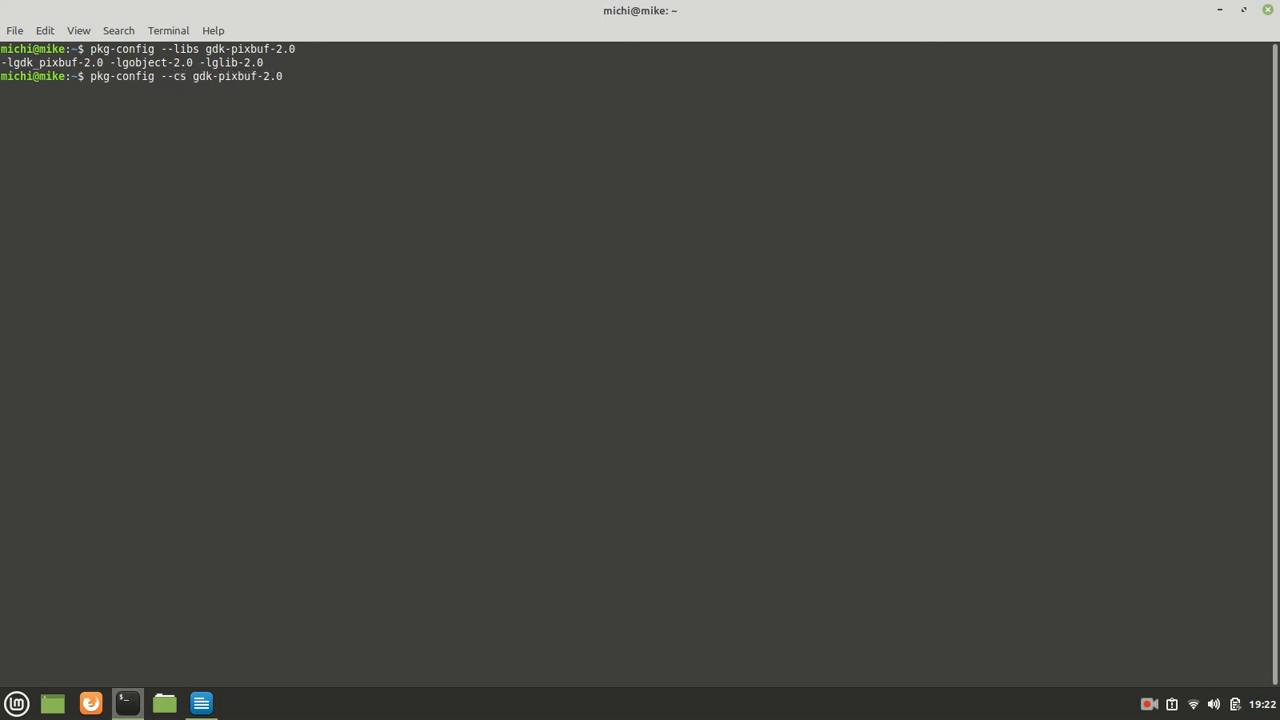
type("flas")
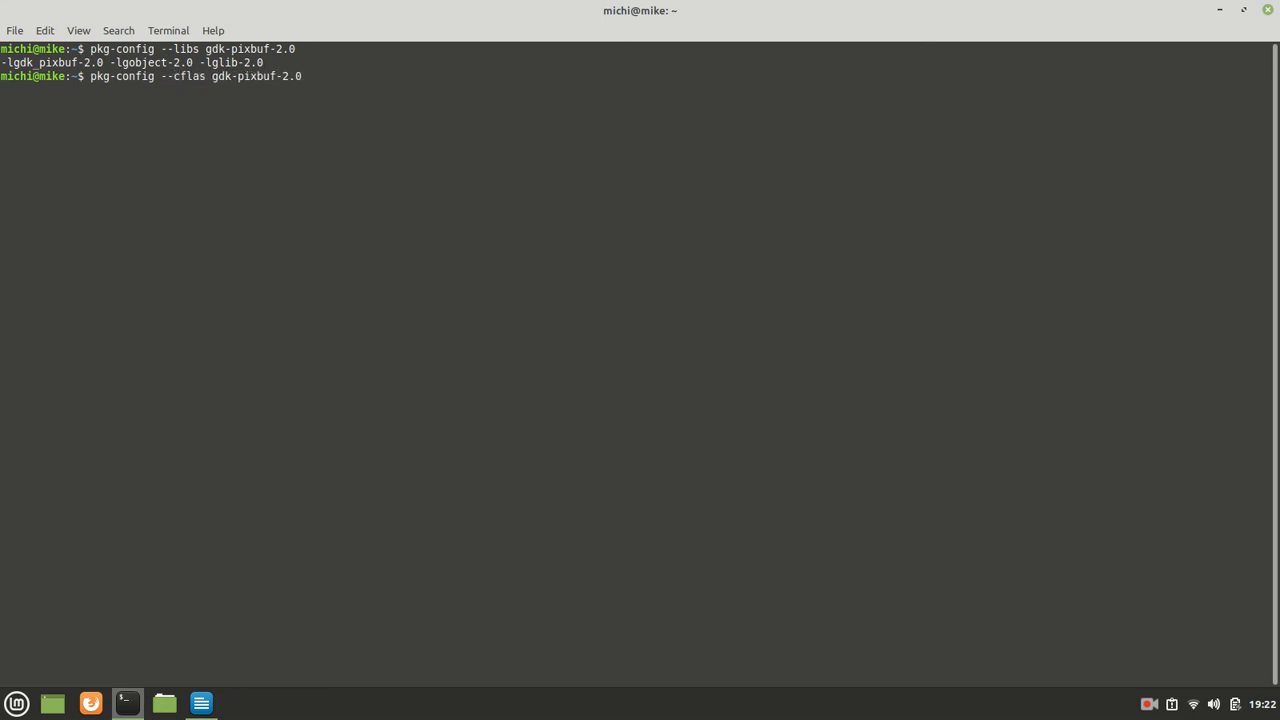
key("Return")
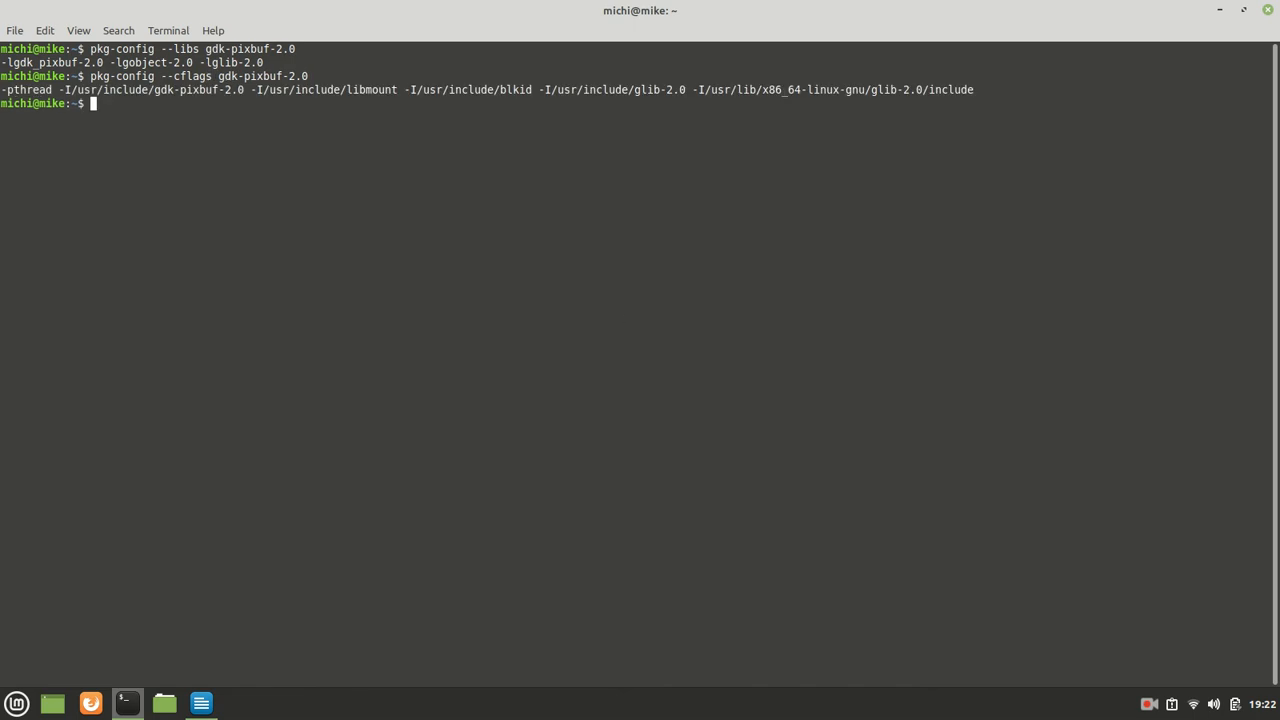
double_click(86, 90)
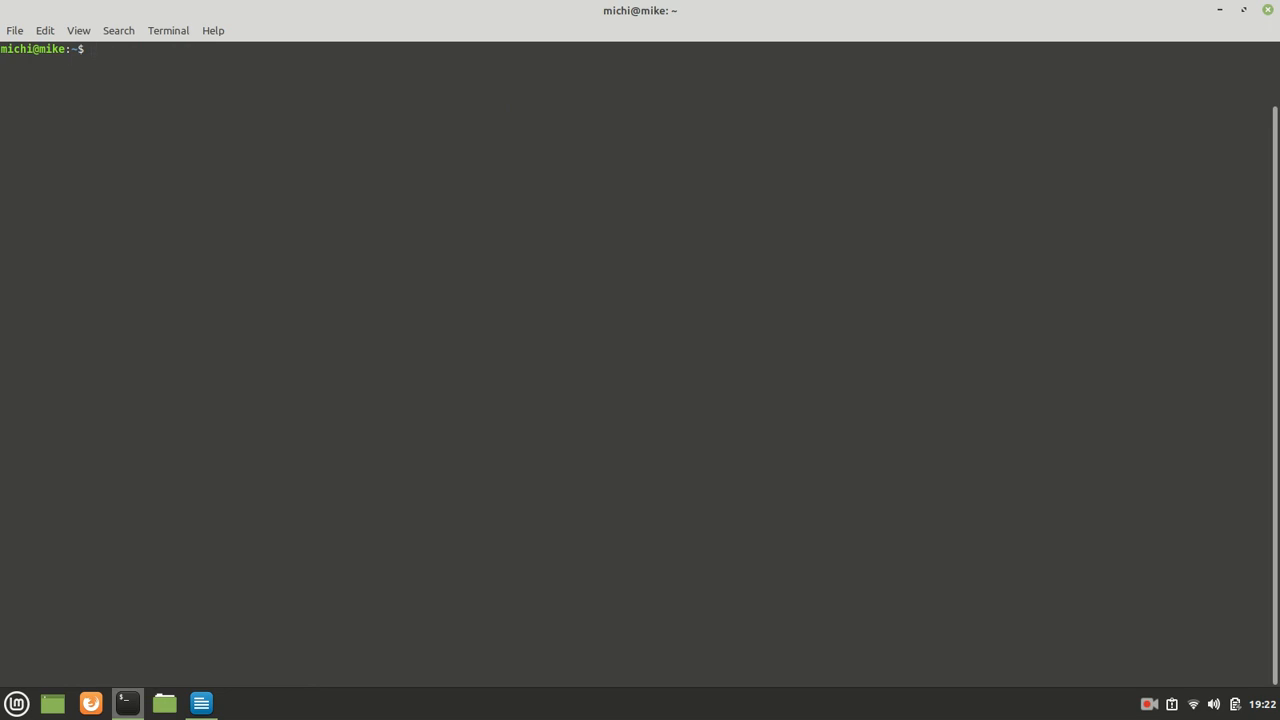
Source set_enviroment and rerun pkg-config --libs, highlighting the home -L path.
type("source")
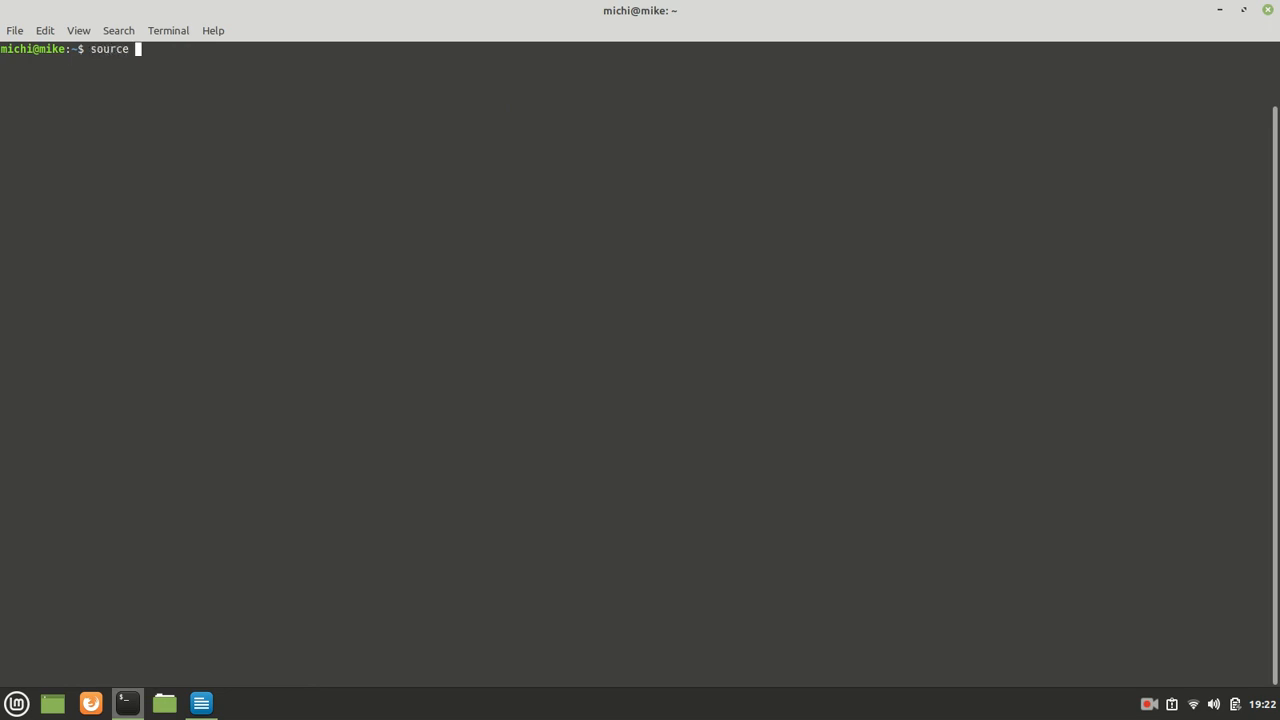
type("set_enviroment")
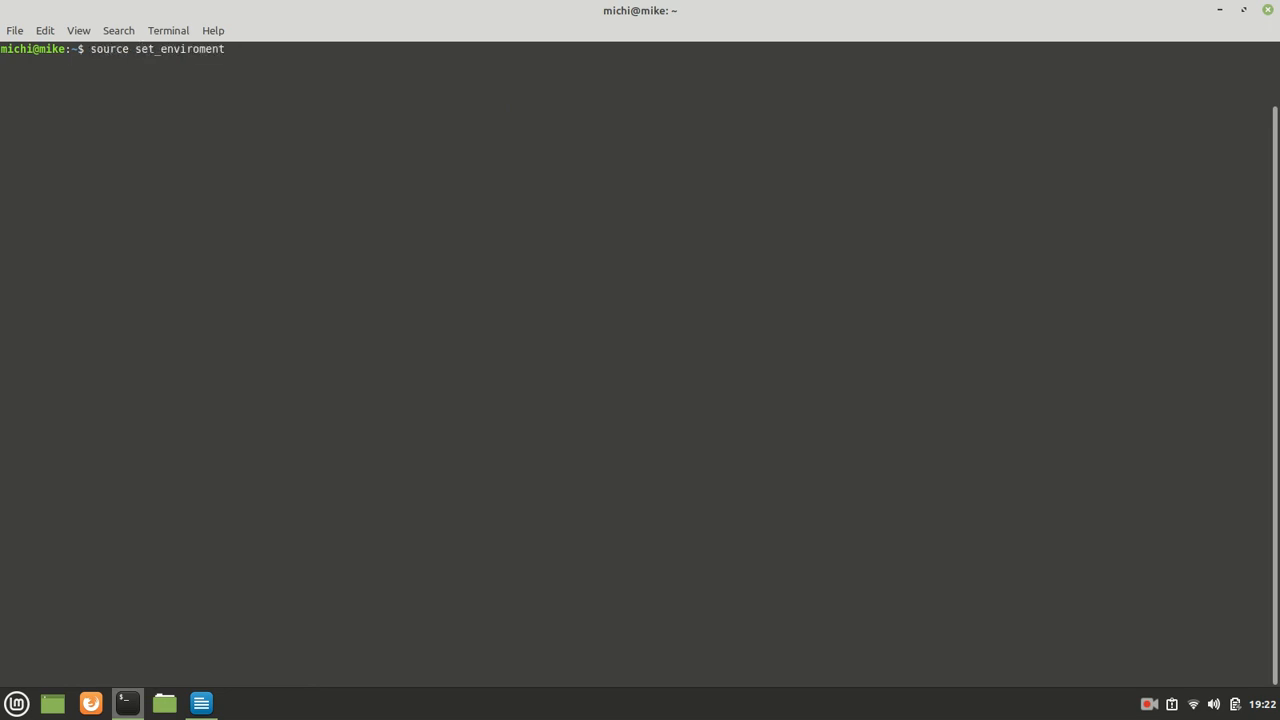
type("pkg-config --libs gdk-pixbuf-2.0")
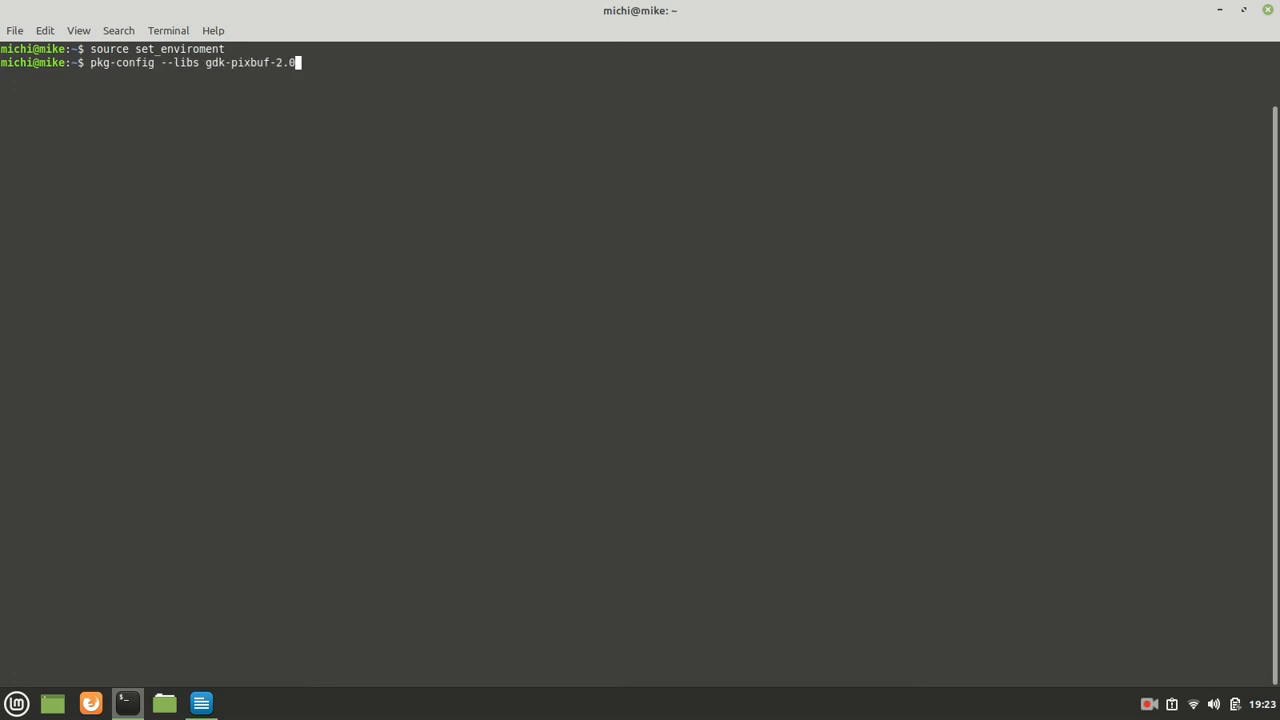
key("Return")
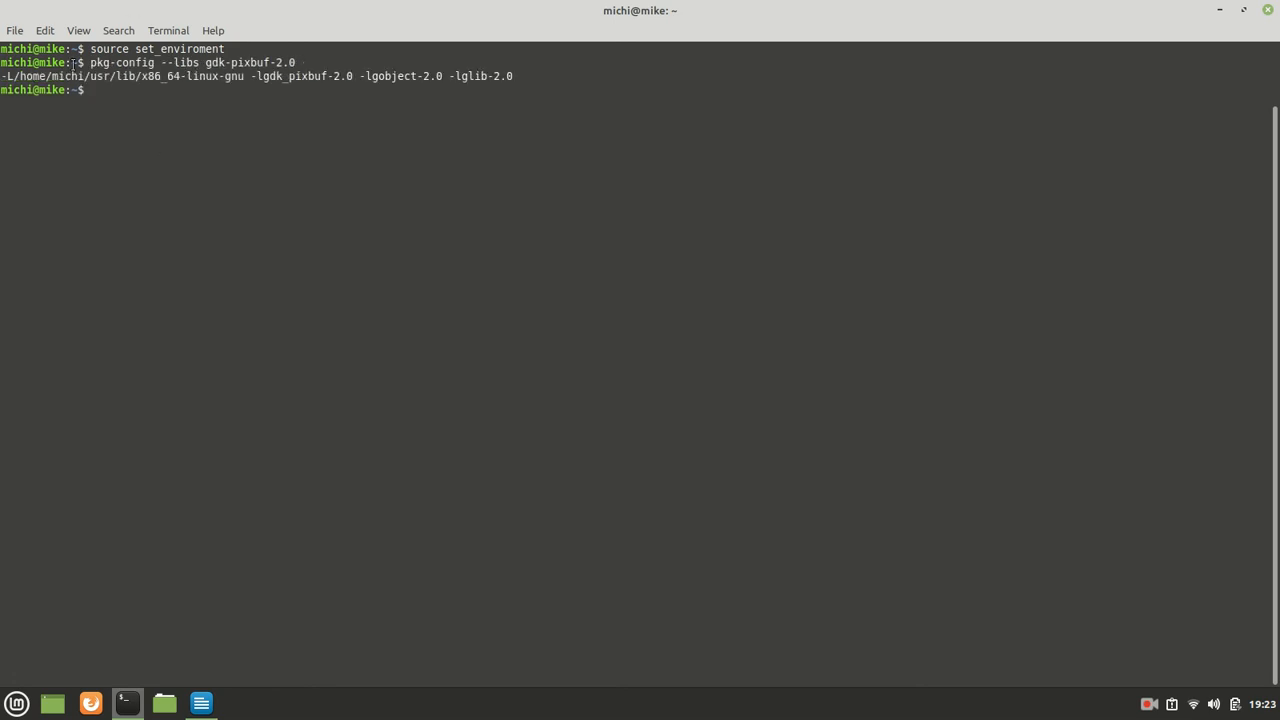
left_click_drag(0, 76, 244, 76)
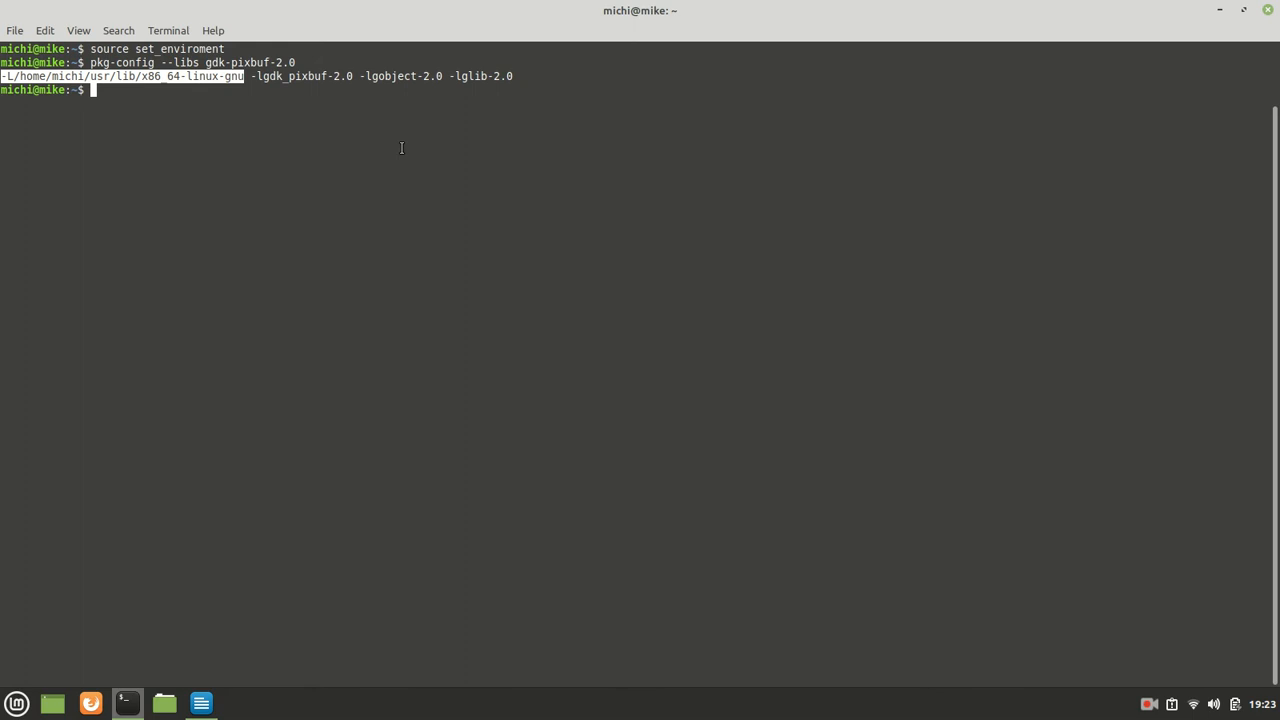
Rerun the --cflags query for gdk-pixbuf-2.0 and return to the checklist.
type("source set_enviroment")
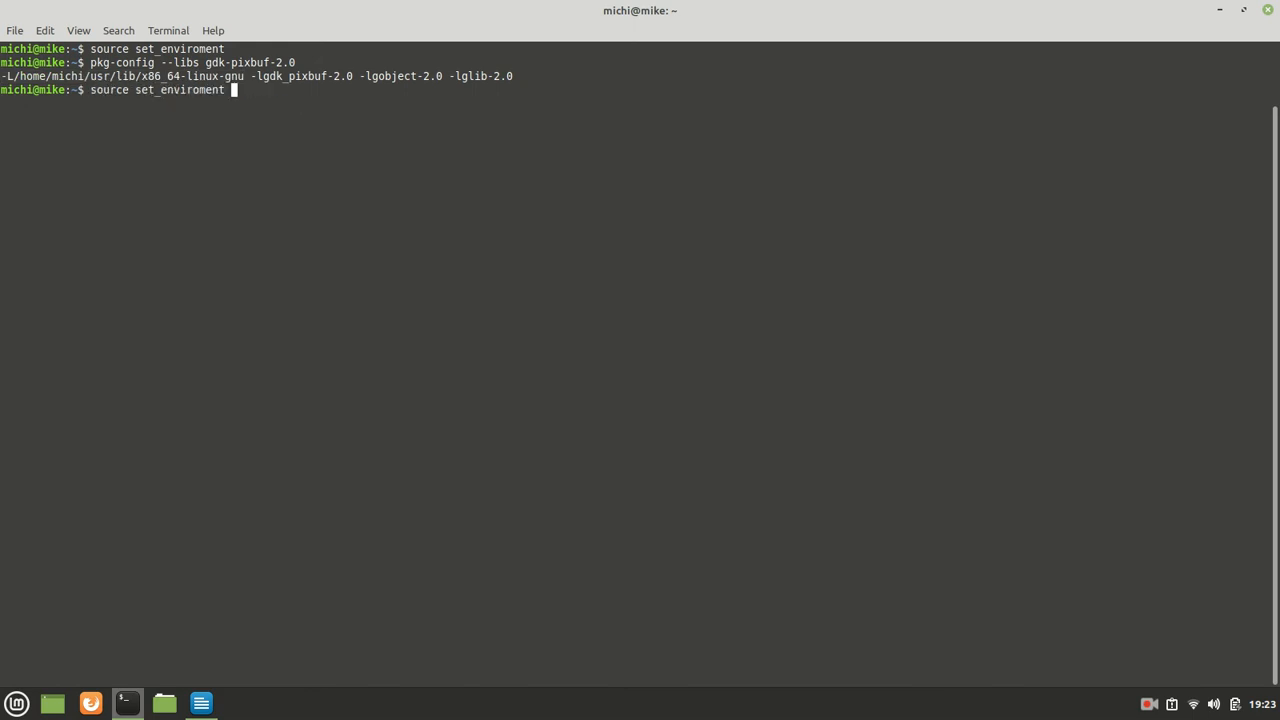
type("pkg-config --cflags gdk-pixbuf-2.0")
key("Return")
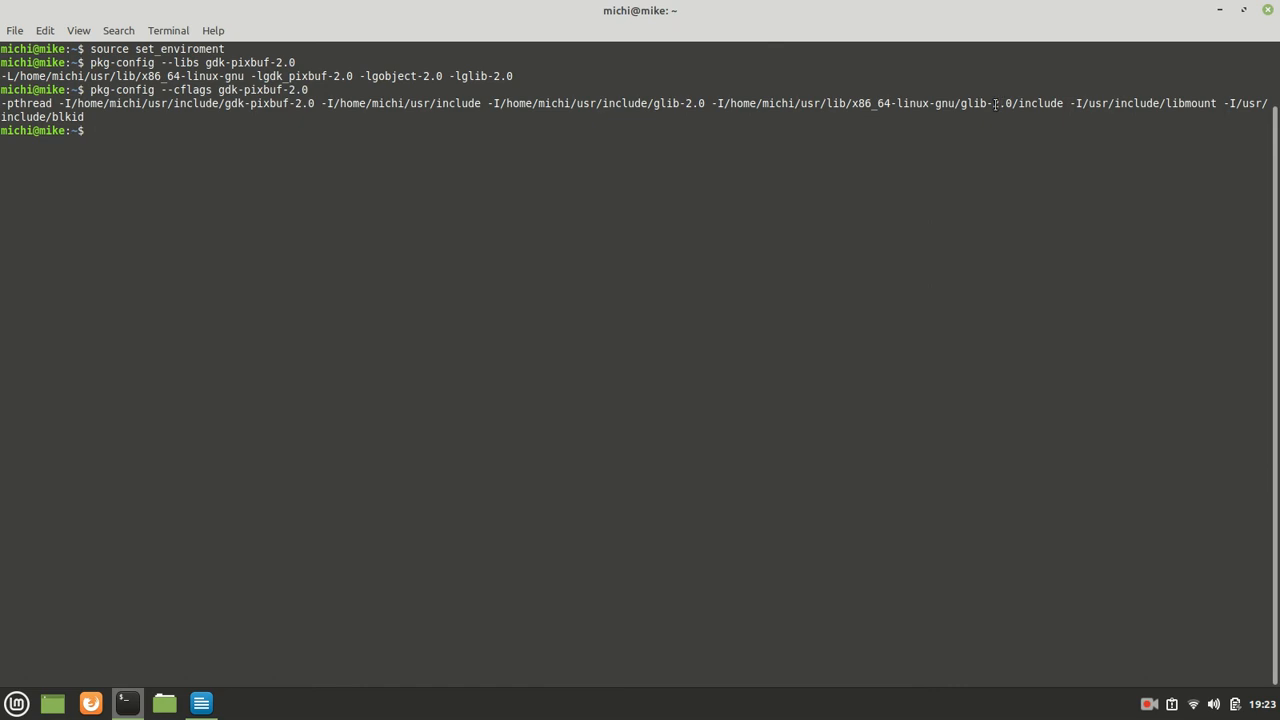
mouse_move(936, 8)
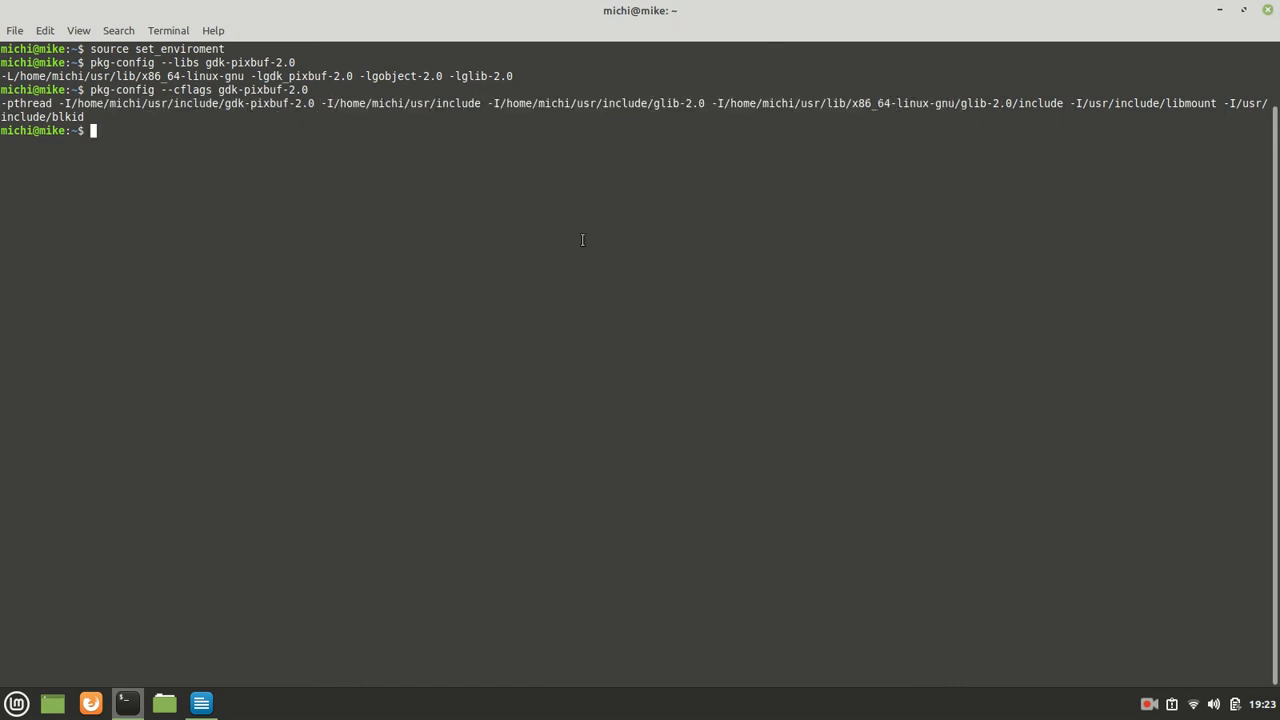
left_click(200, 704)
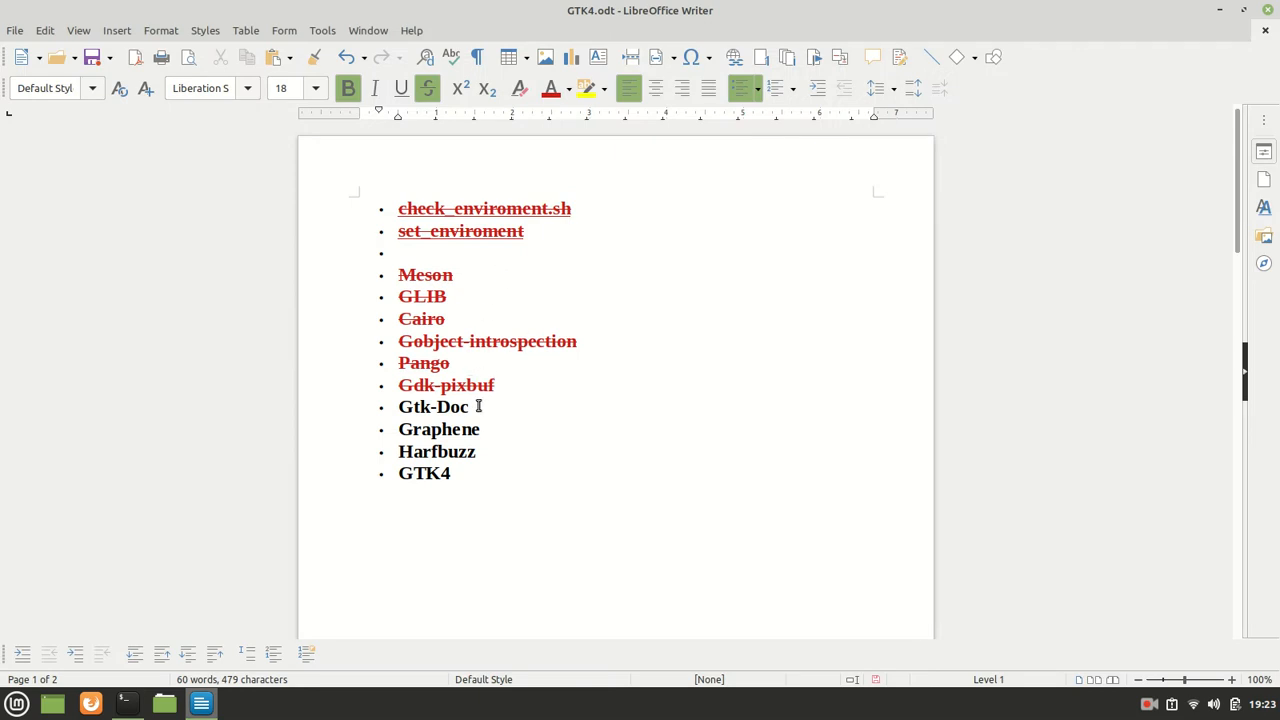
Scroll to the Gtk-Doc instructions and copy the 'sudo pip3 install Pygments' line.
scroll("down", 3)
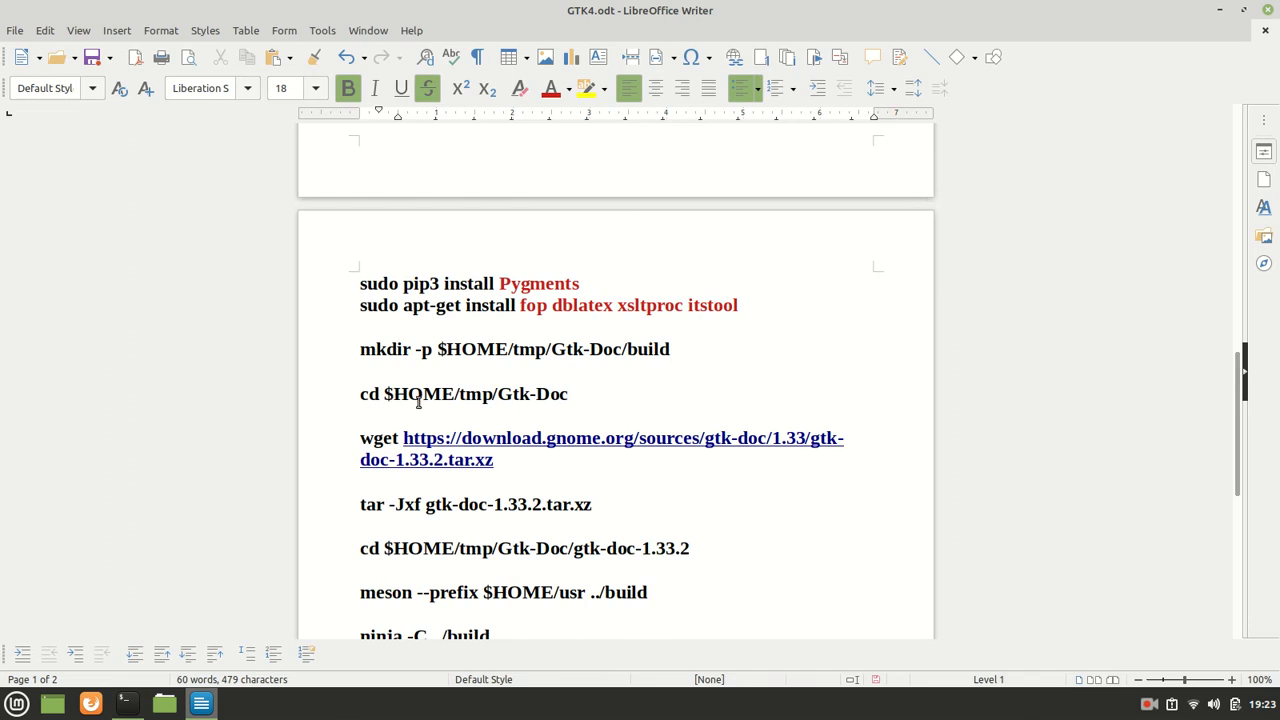
mouse_move(520, 370)
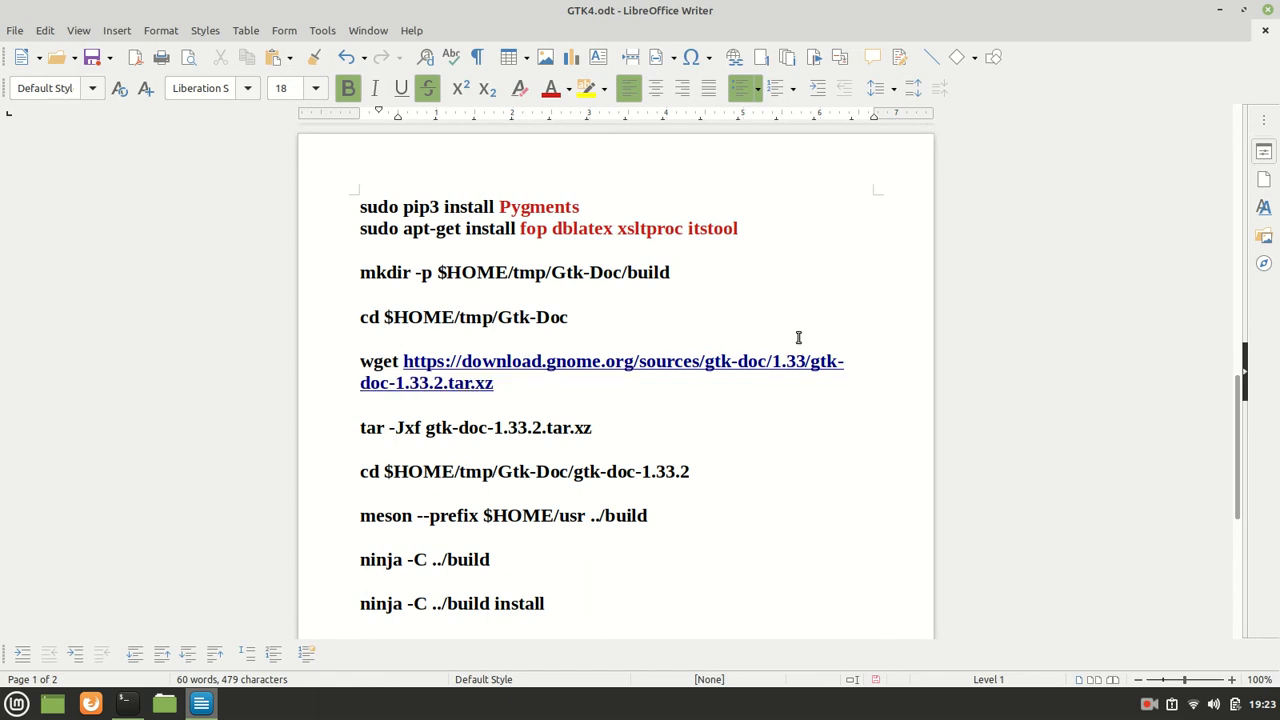
mouse_move(590, 212)
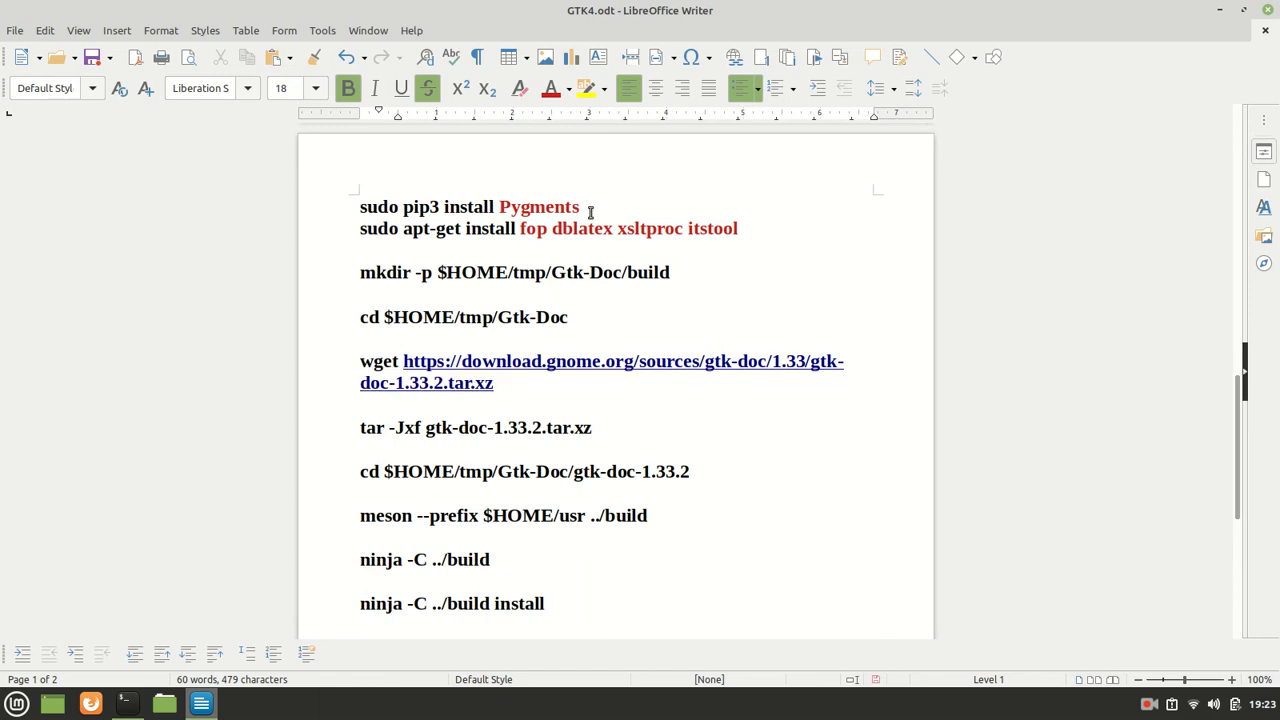
mouse_move(584, 206)
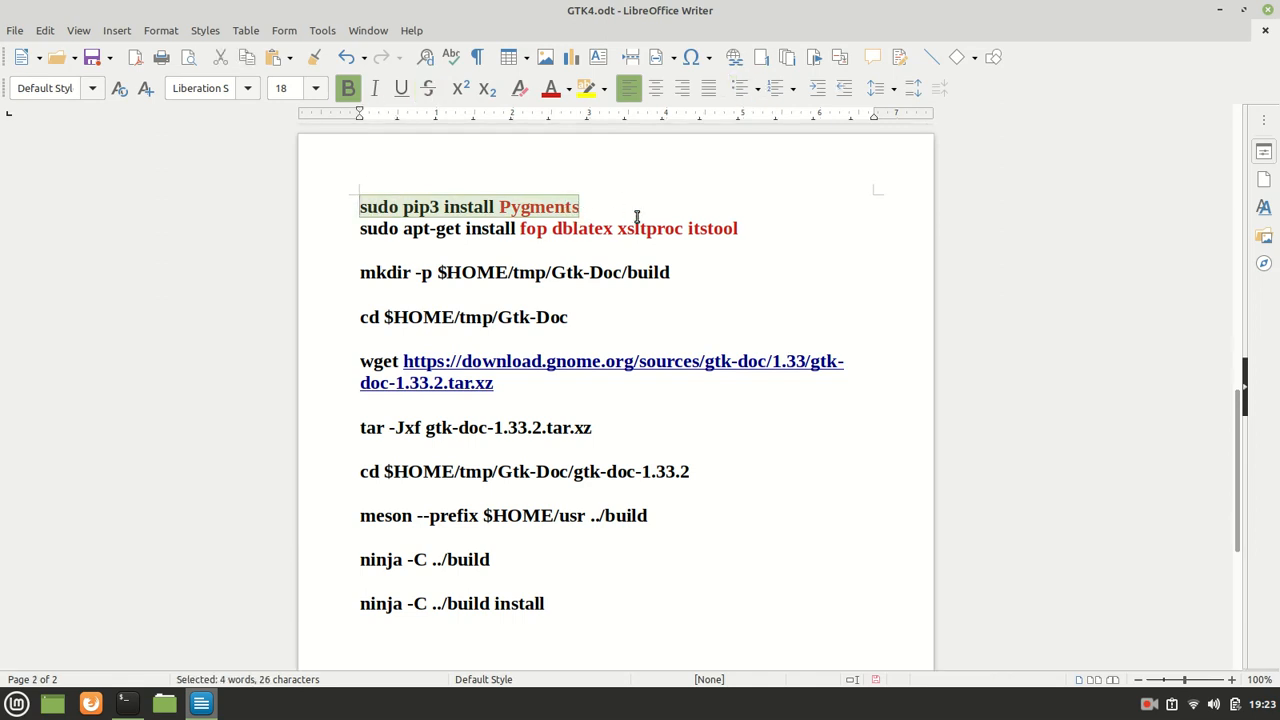
Run the pip3 Pygments install with the sudo password.
left_click(126, 704)
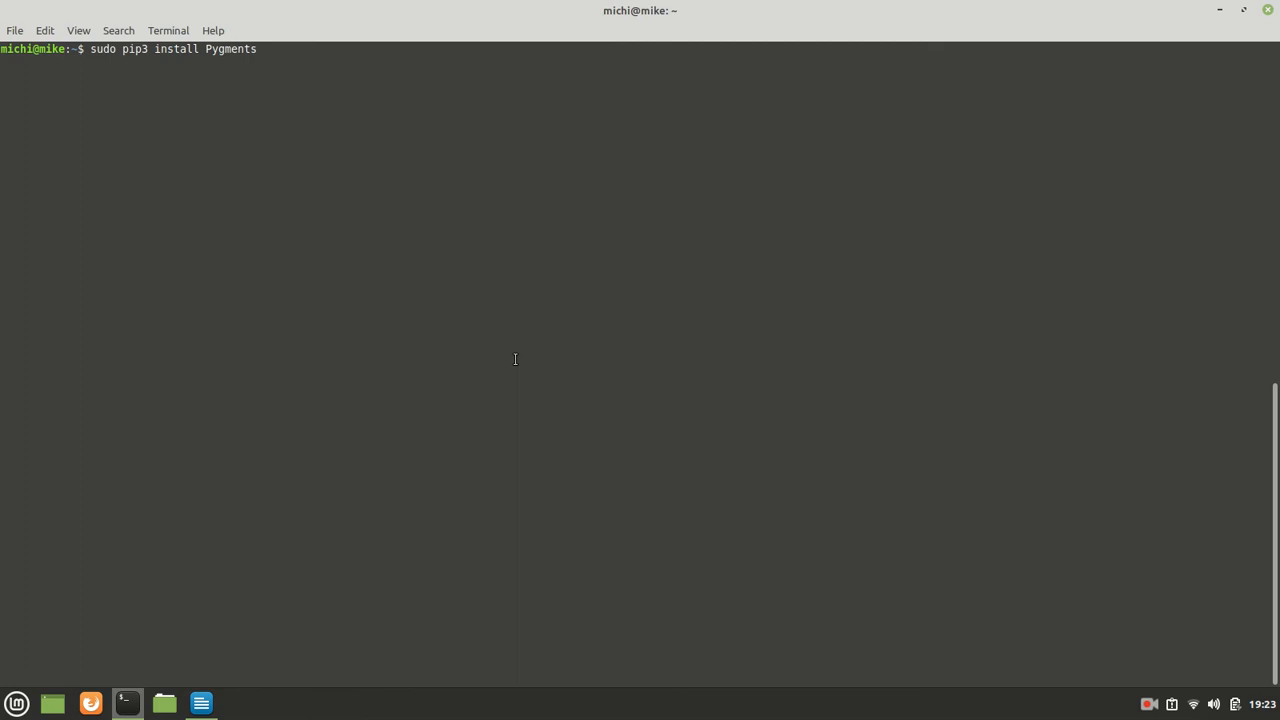
key("Return")
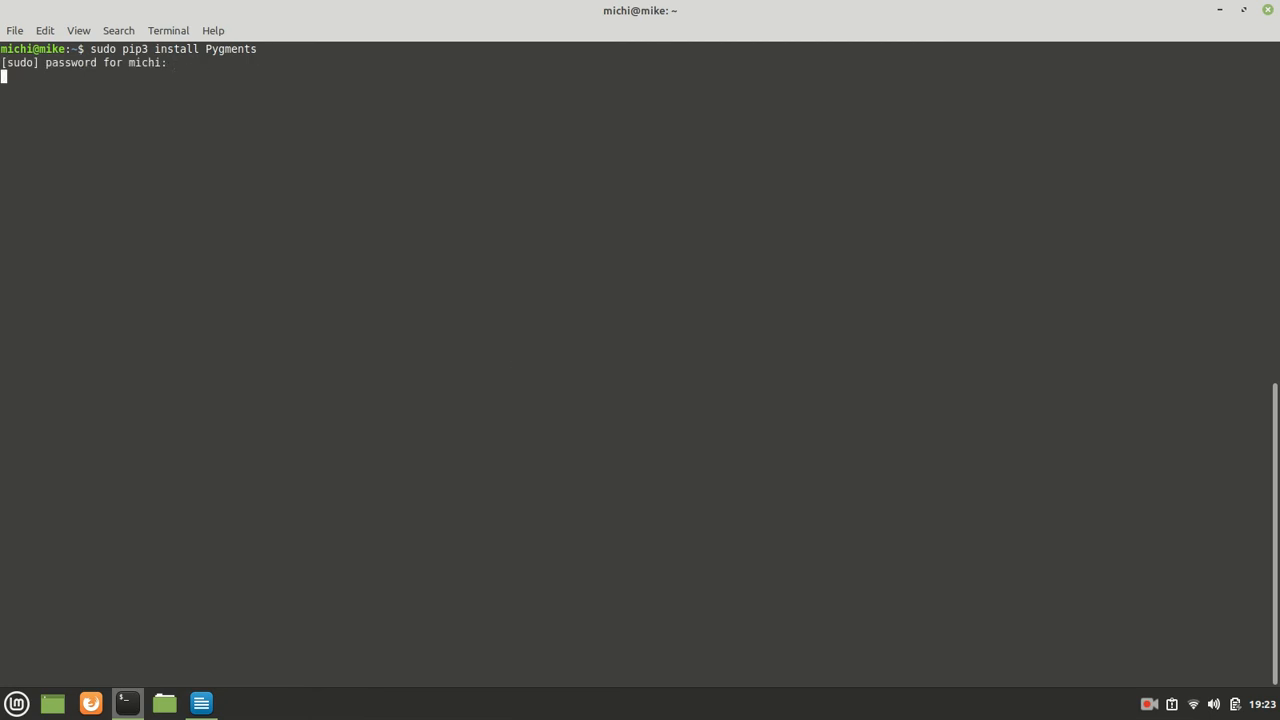
left_click(200, 704)
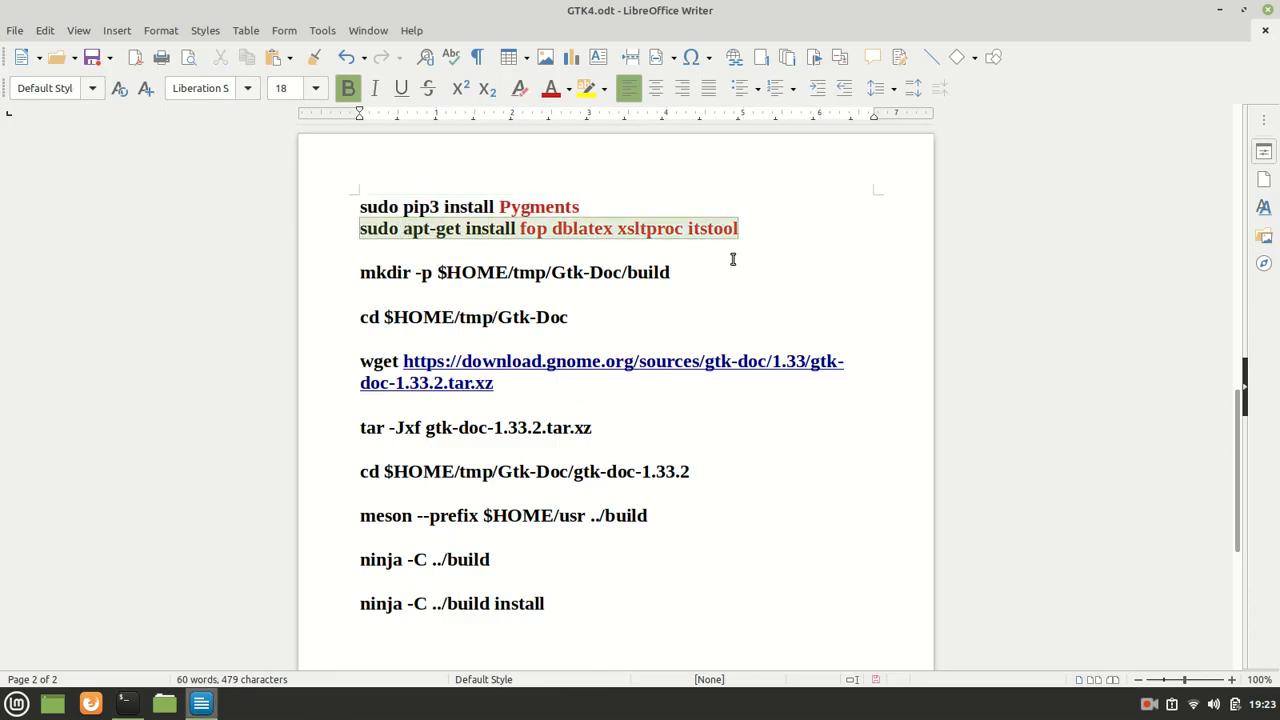
Run apt-get install for fop, dblatex, xsltproc and itstool, answering Y.
left_click(124, 704)
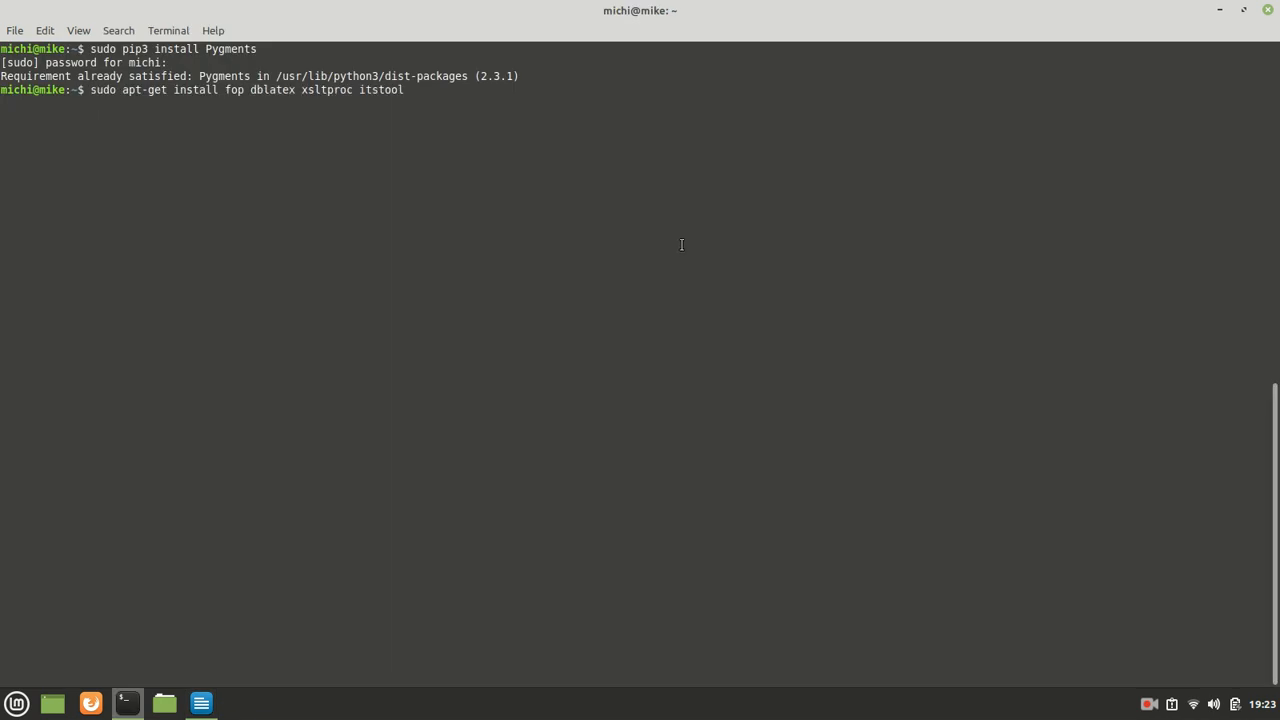
key("Return")
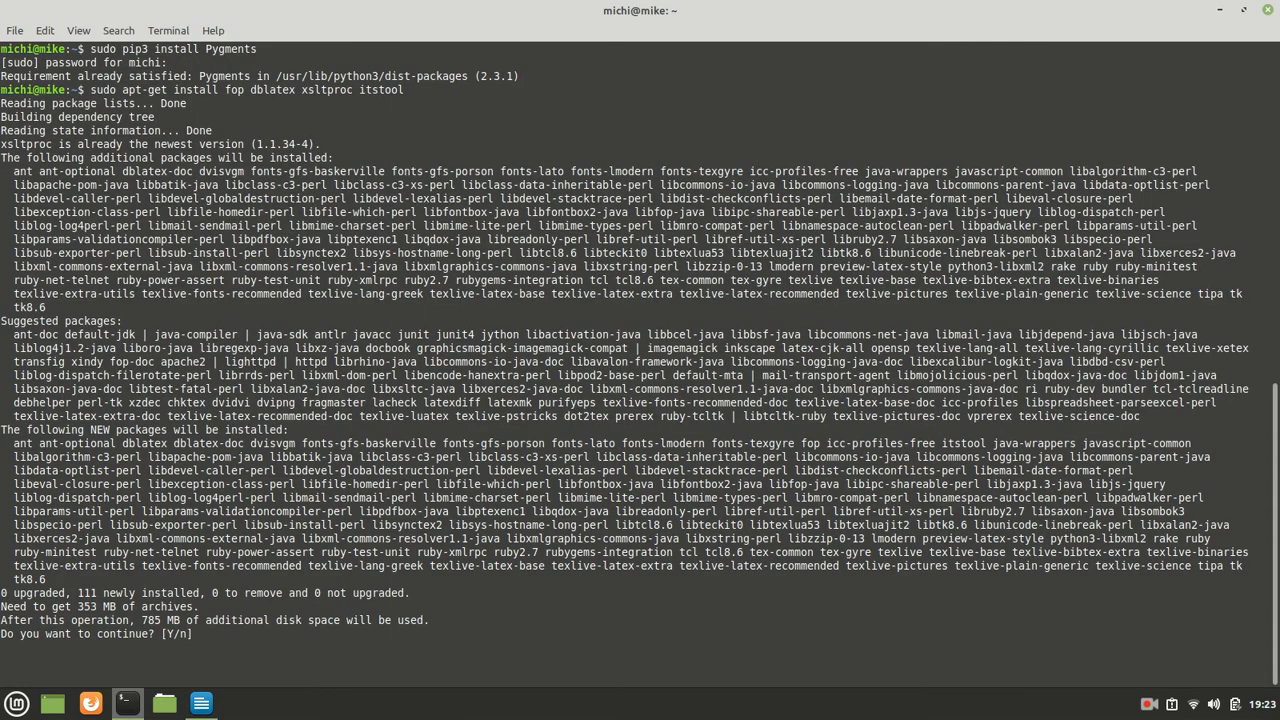
key("Return")
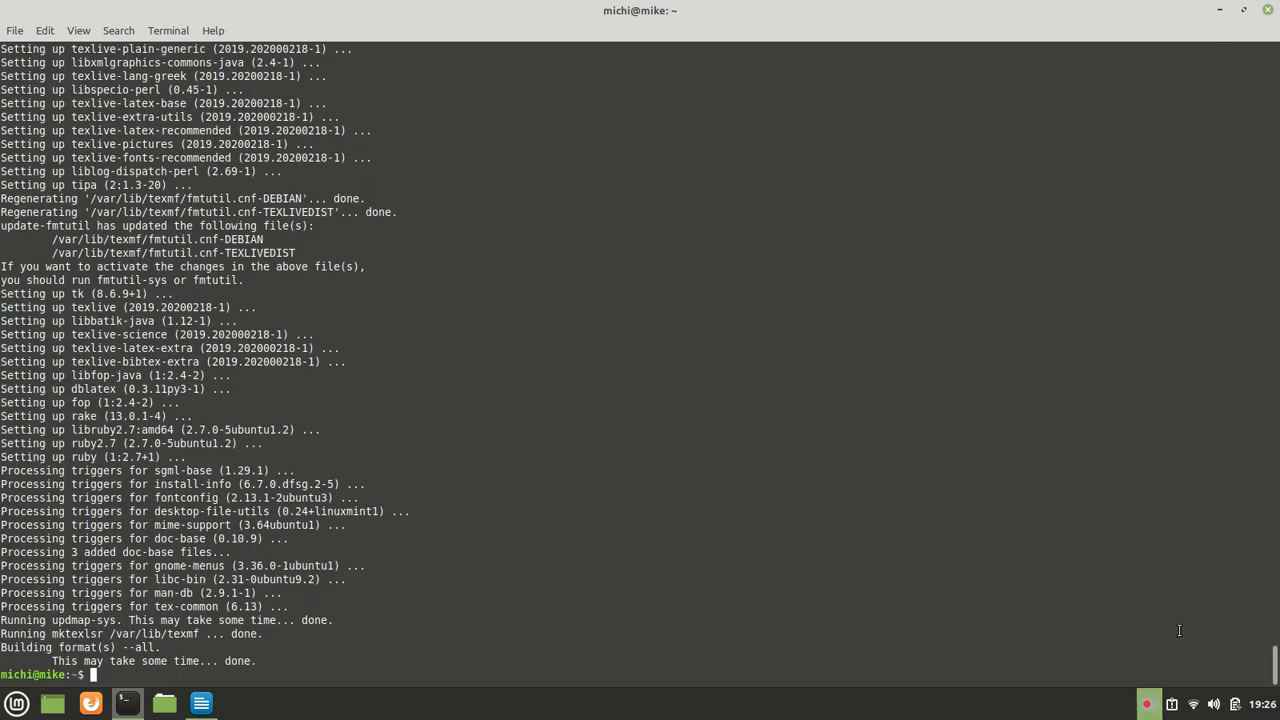
mouse_move(880, 590)
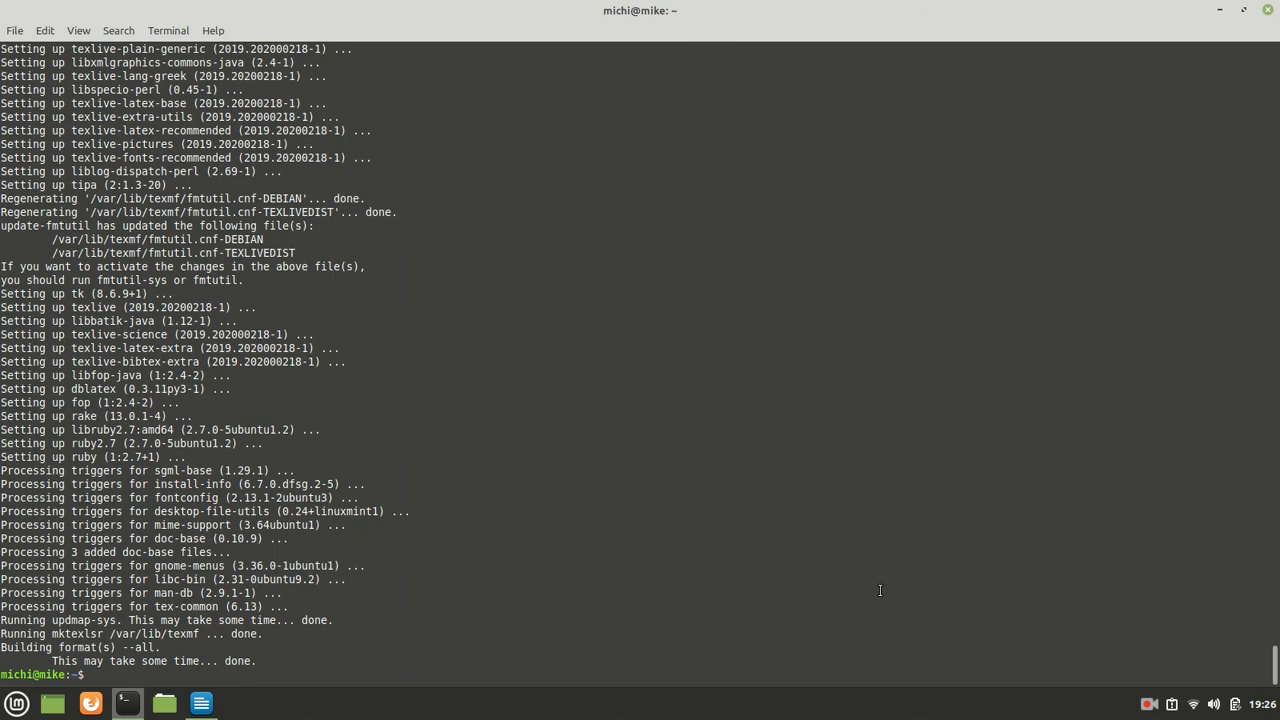
mouse_move(532, 458)
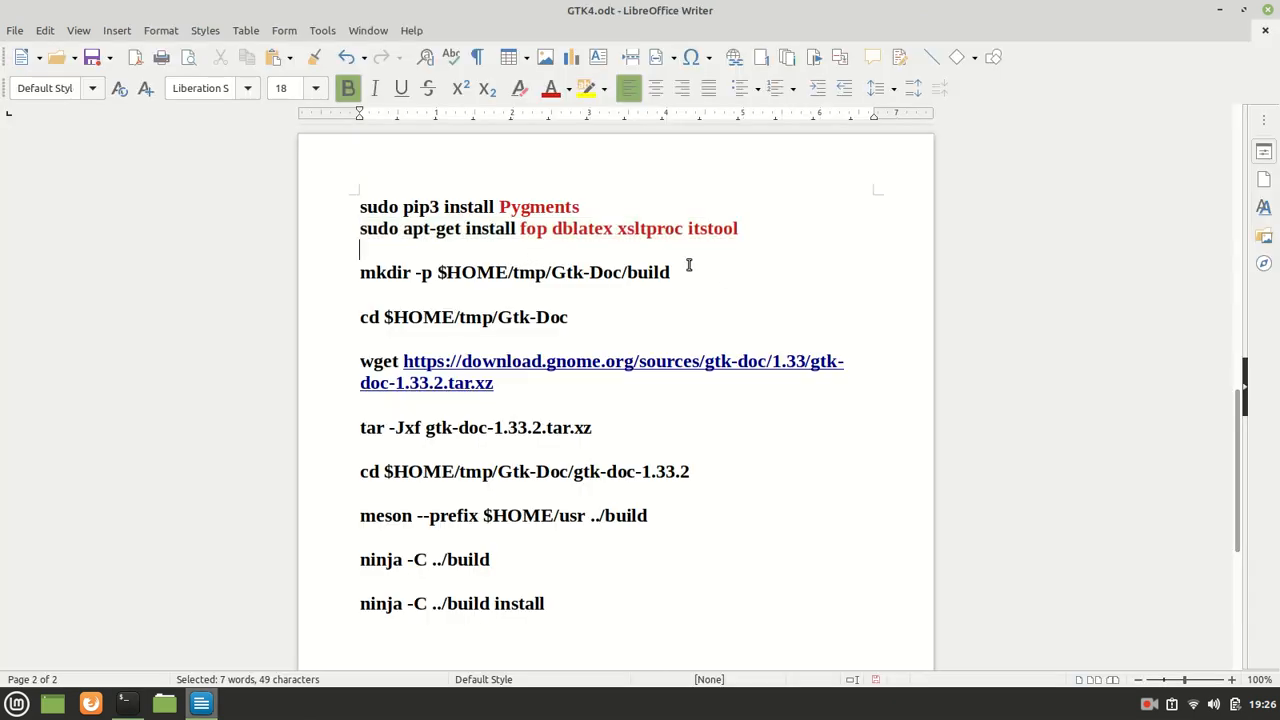
Copy the mkdir and cd Gtk-Doc commands, then follow the wget download link.
right_click(464, 272)
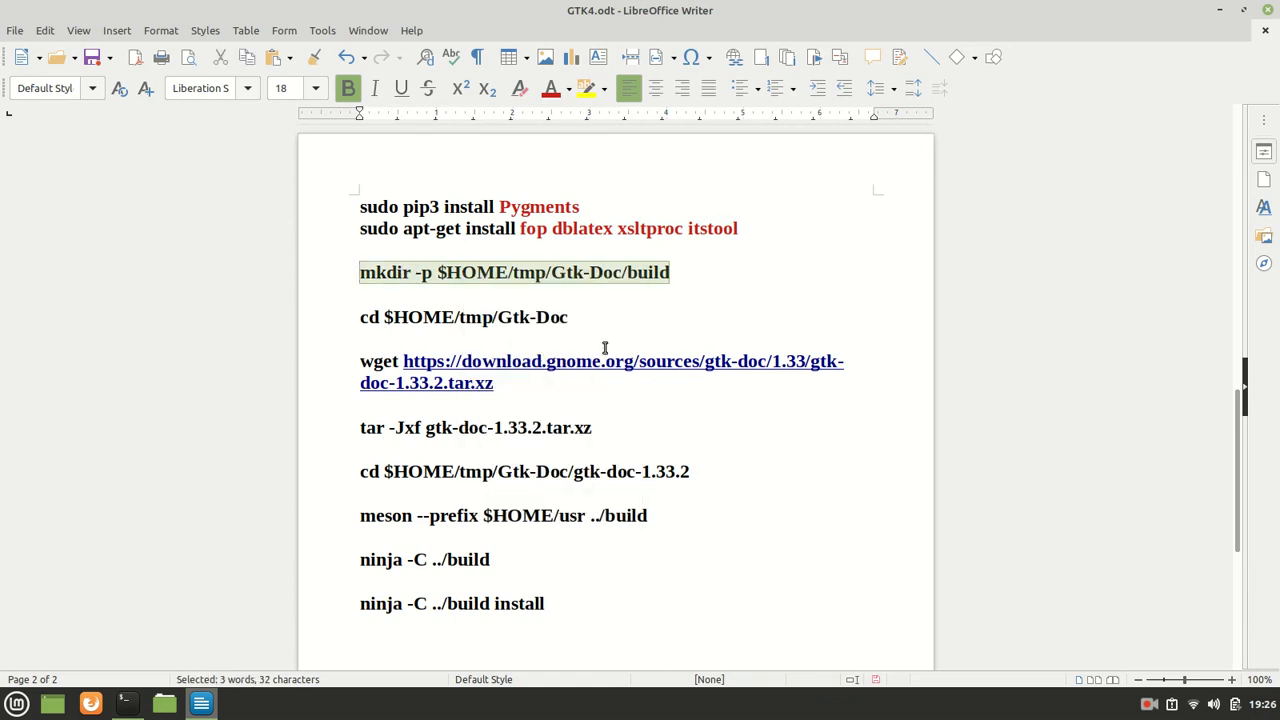
mouse_move(628, 322)
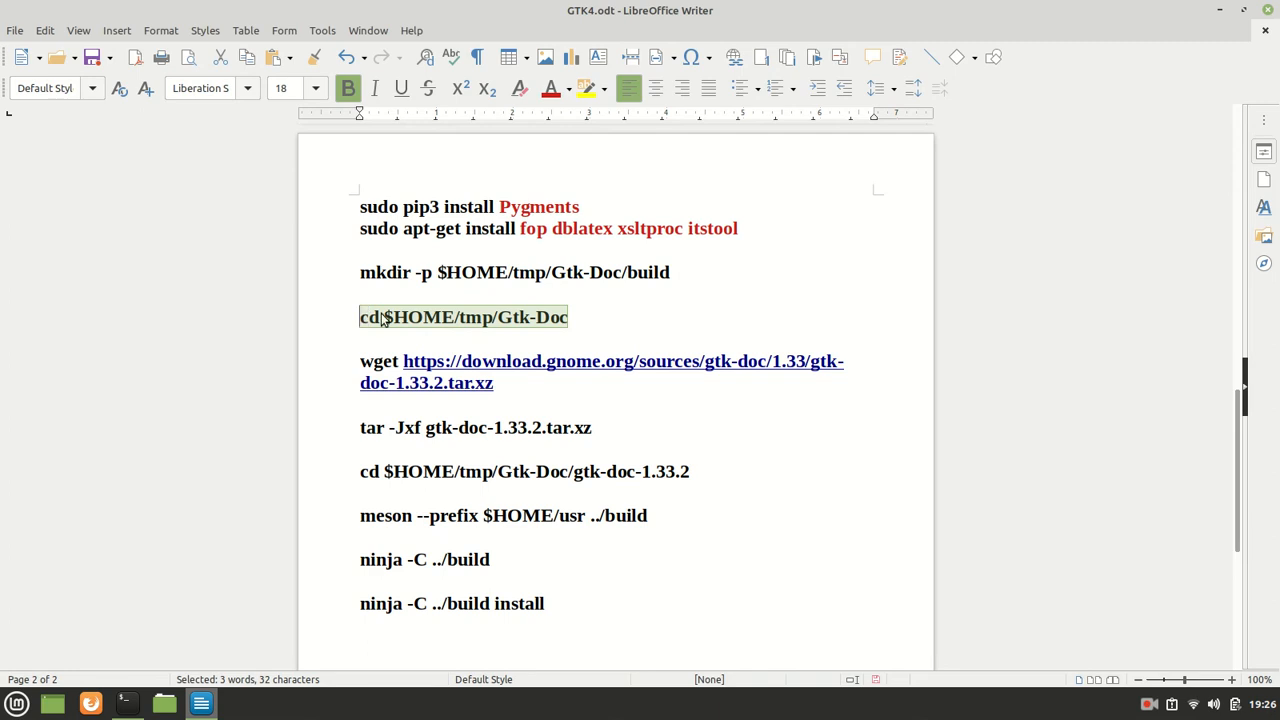
left_click(128, 704)
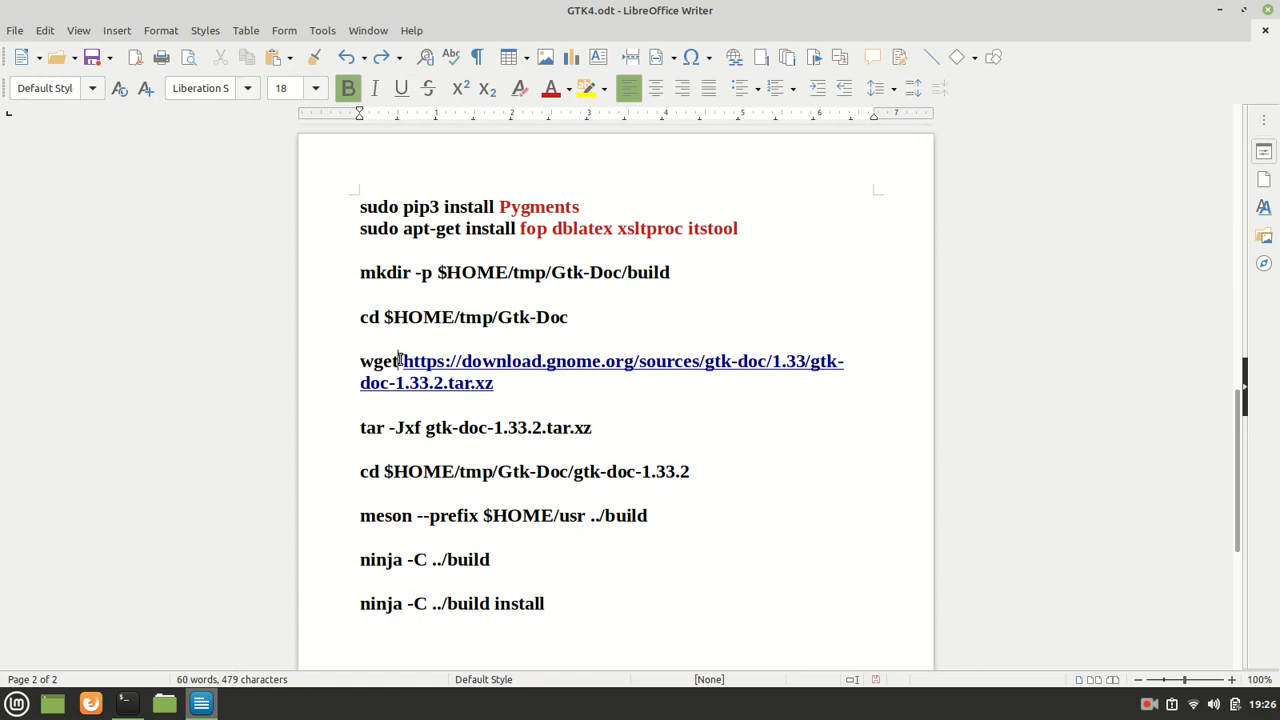
left_click(400, 88)
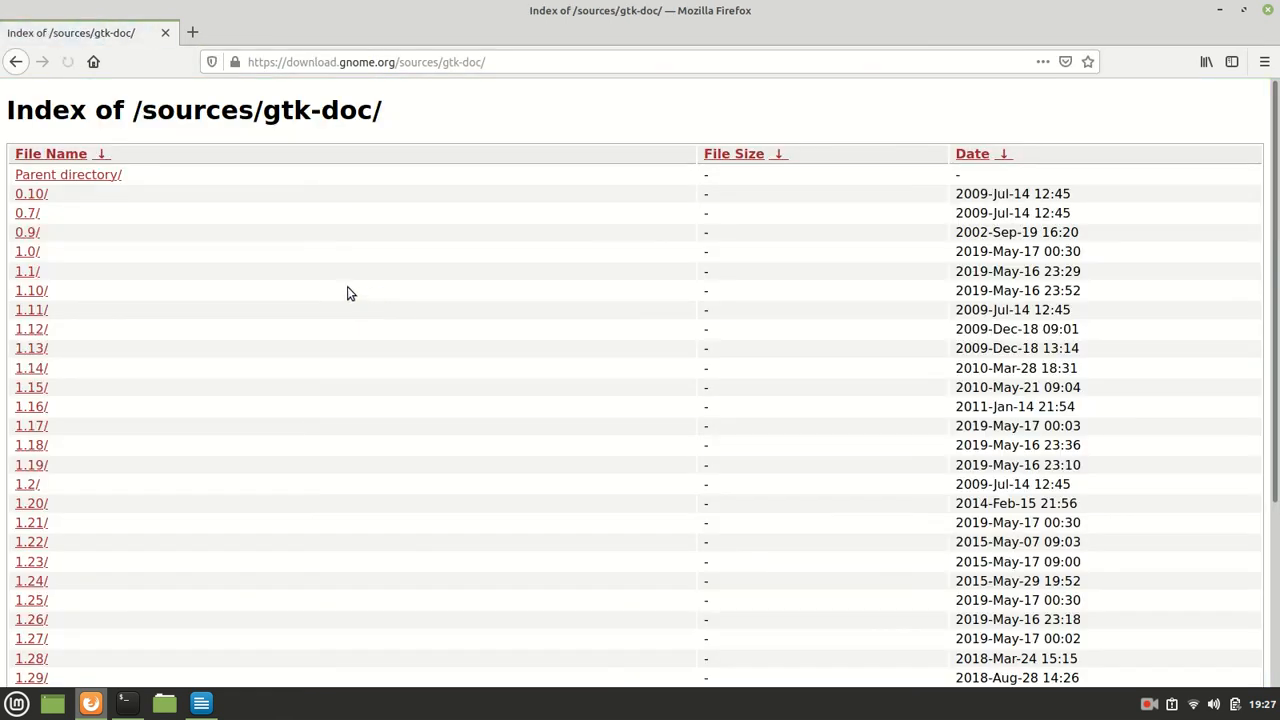
Enter the 1.33/ folder and check for gtk-doc-1.33.2.tar.xz.
scroll("down", 3)
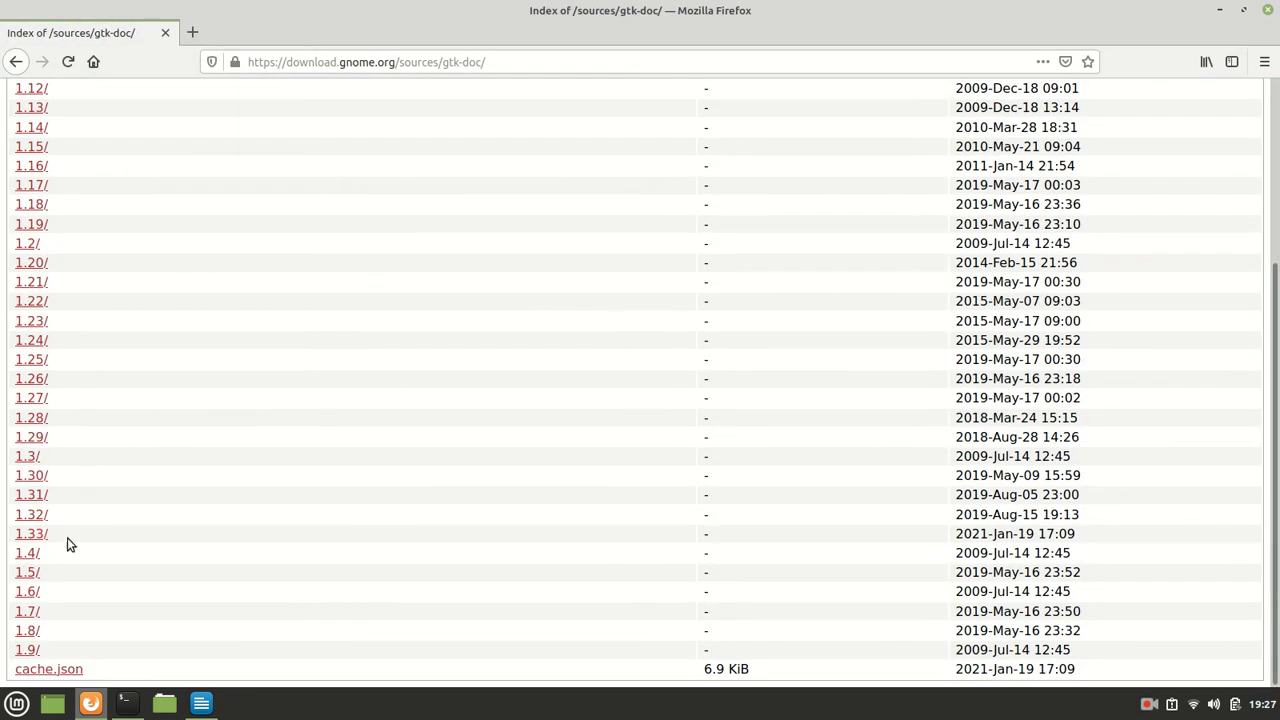
left_click(200, 704)
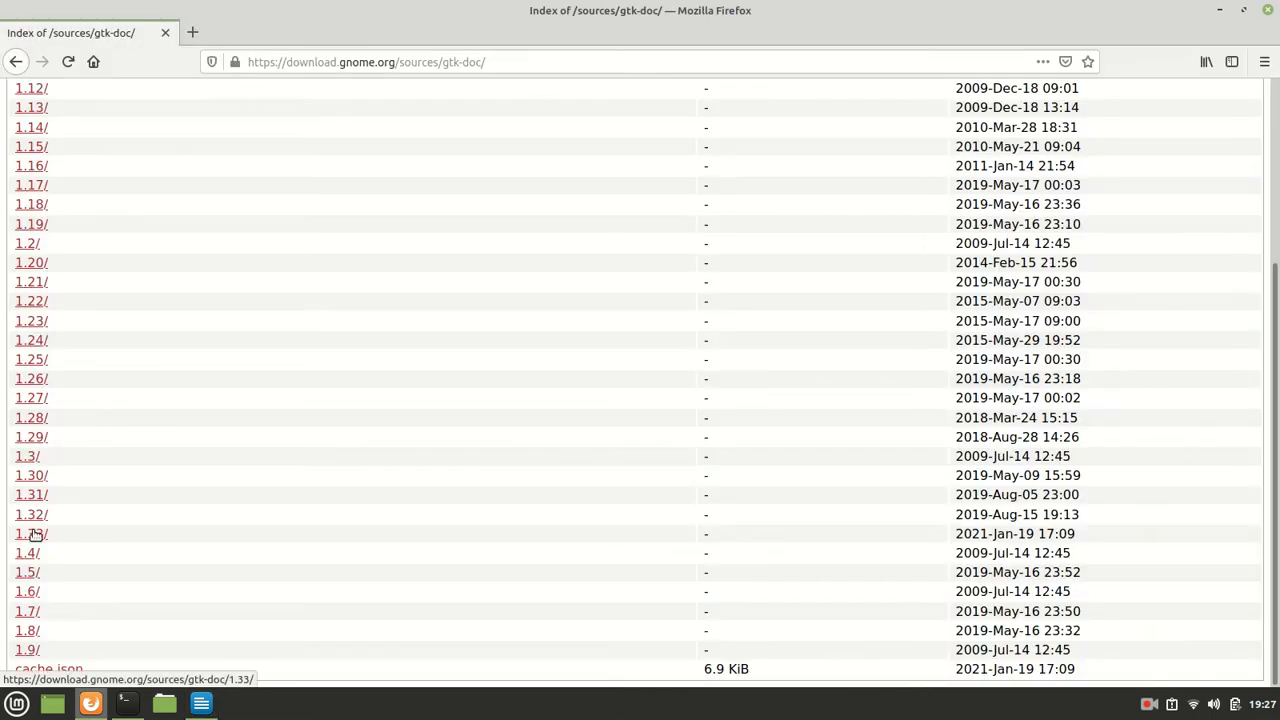
left_click(28, 532)
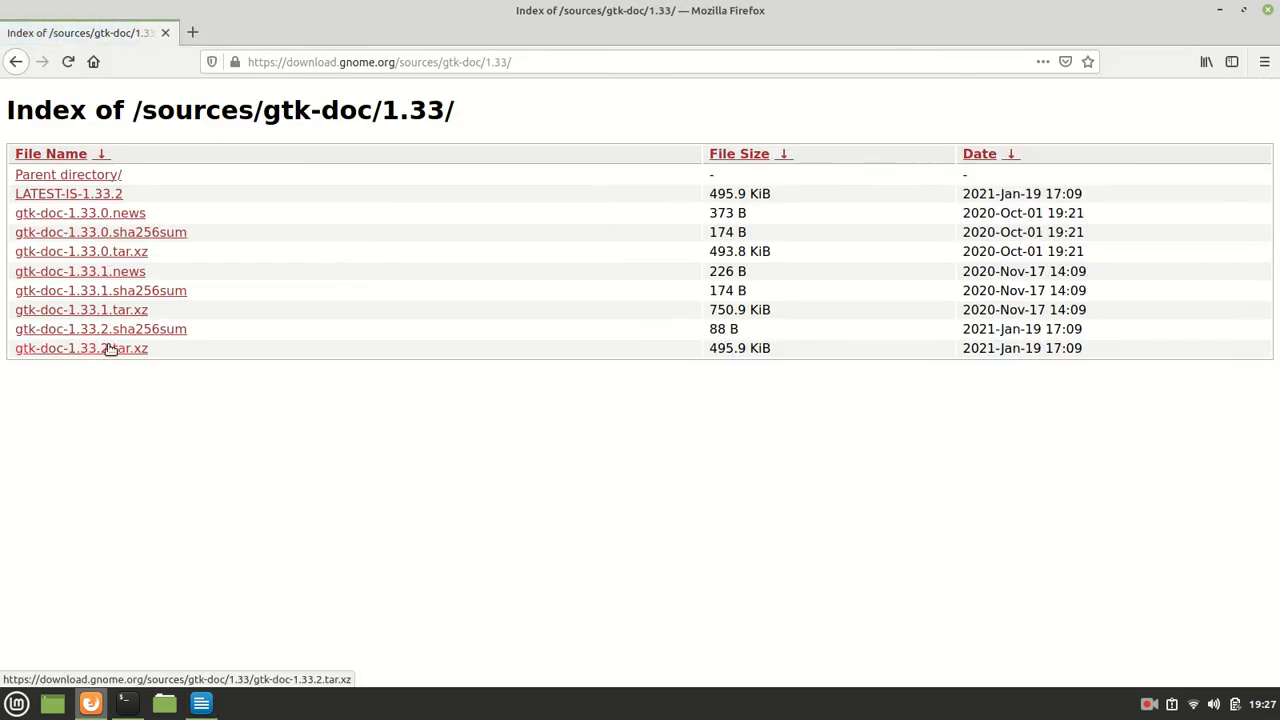
left_click(200, 704)
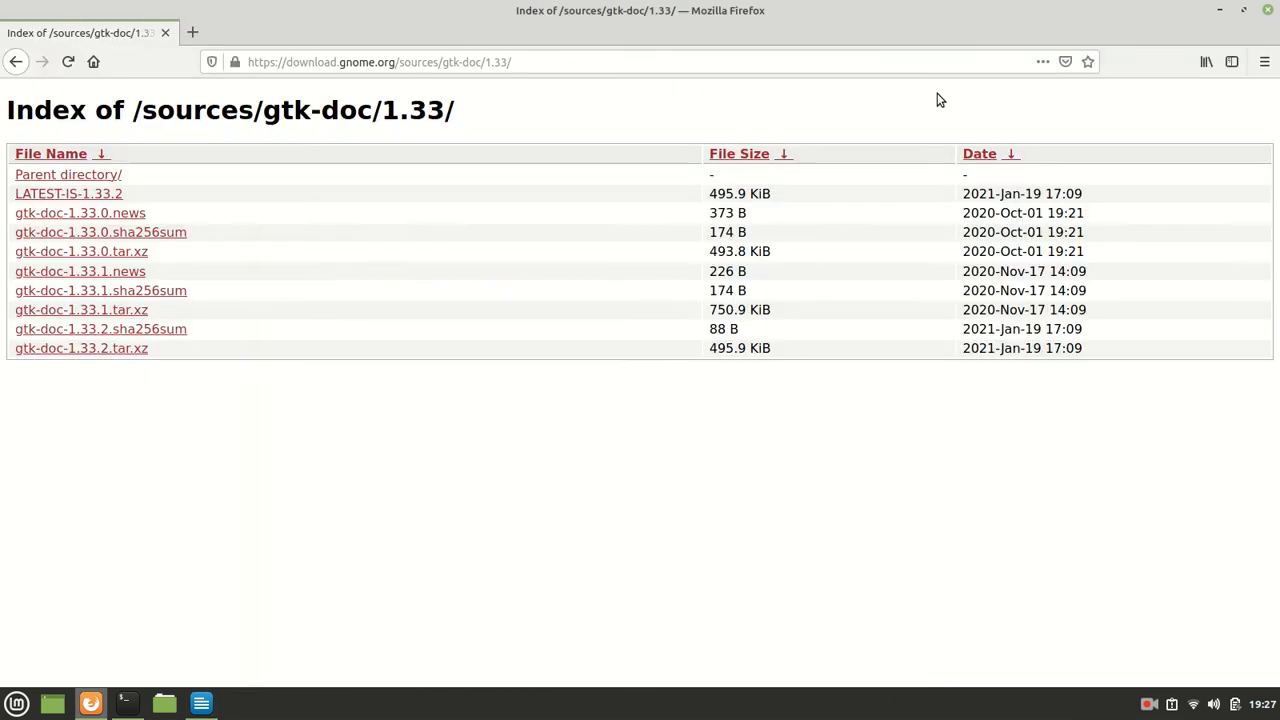
Copy the 'cd $HOME/tmp/Gtk-Doc/gtk-doc-1.33.2' and meson configure lines.
left_click(200, 704)
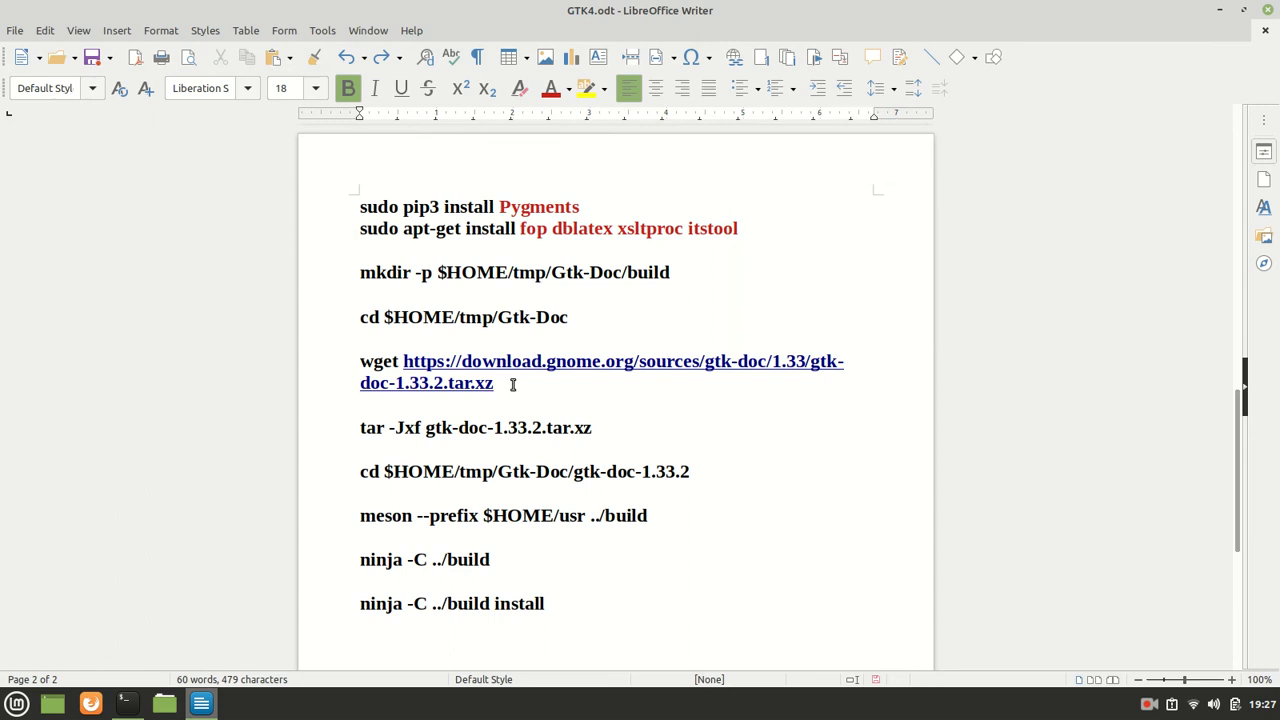
left_click(124, 704)
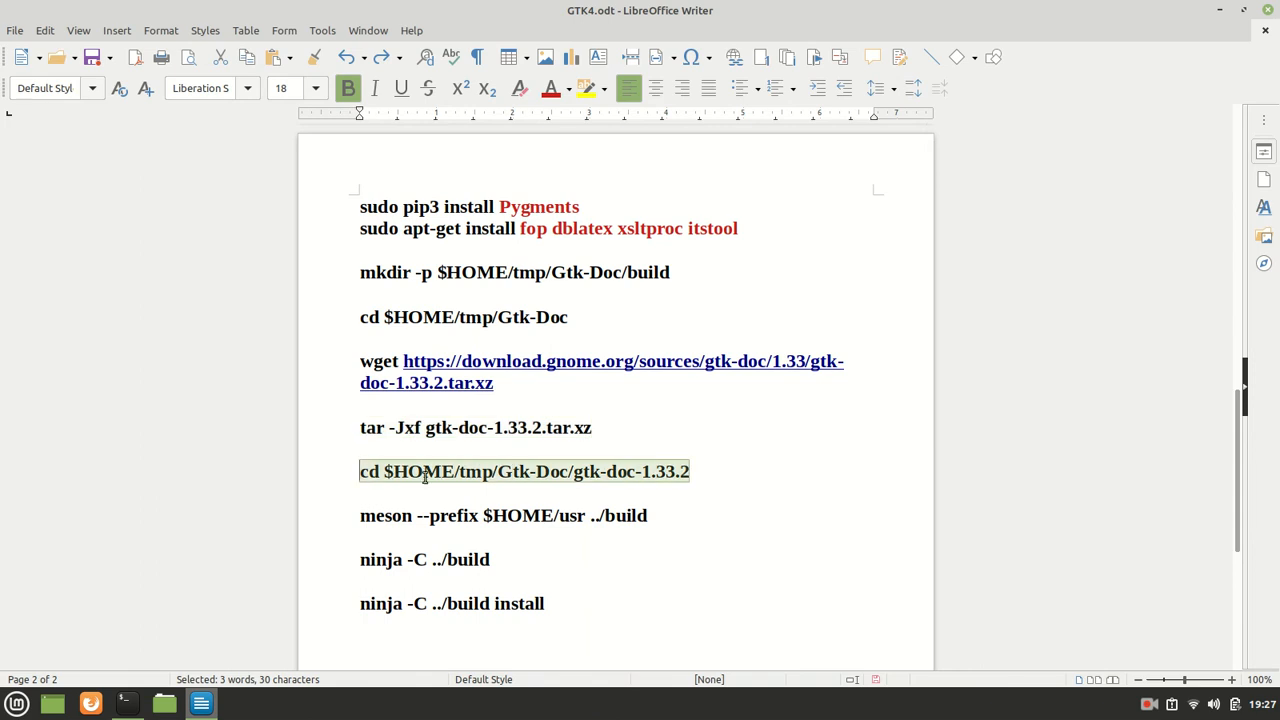
left_click(124, 704)
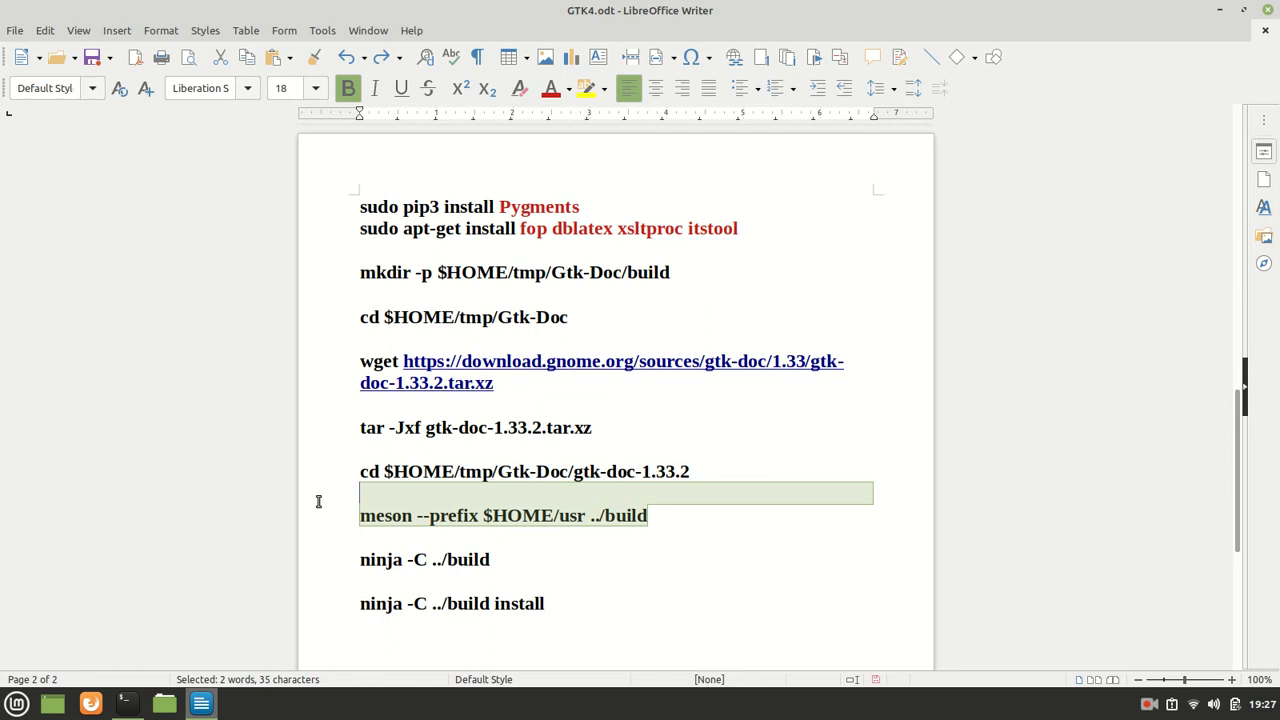
Run 'meson --prefix $HOME/usr ../build', then 'ninja -C ../build'.
left_click(126, 704)
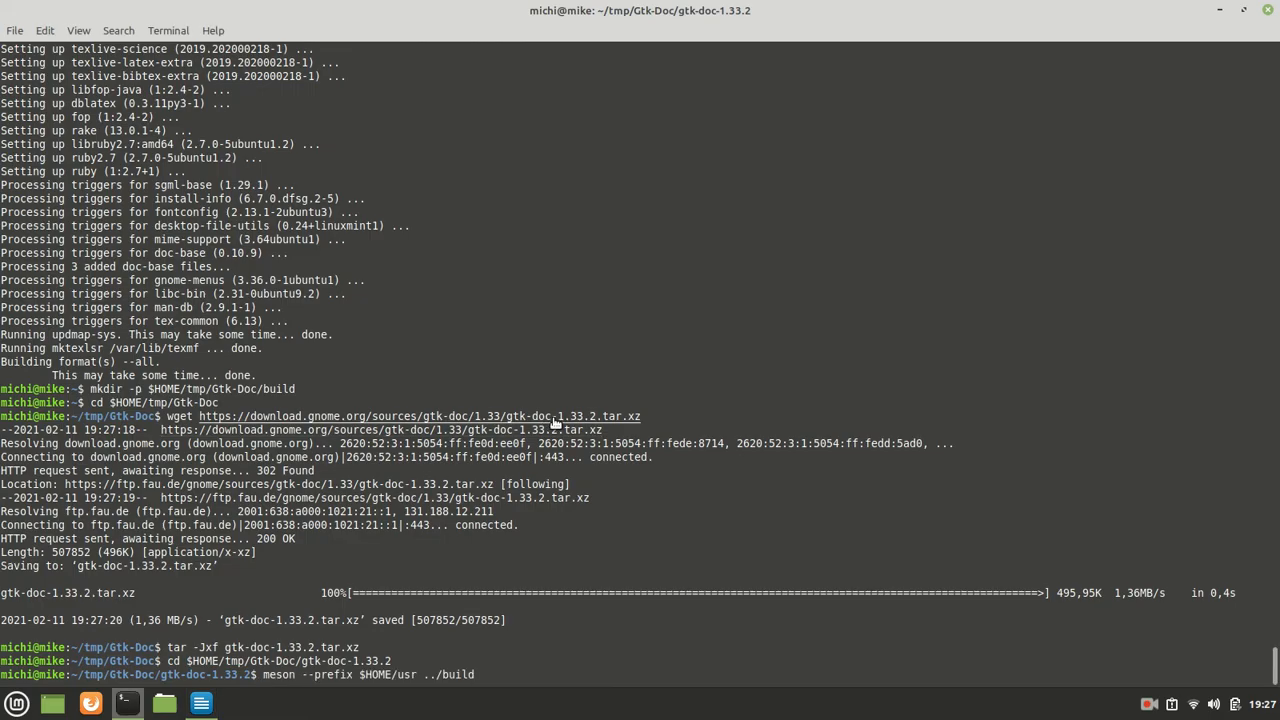
key("Return")
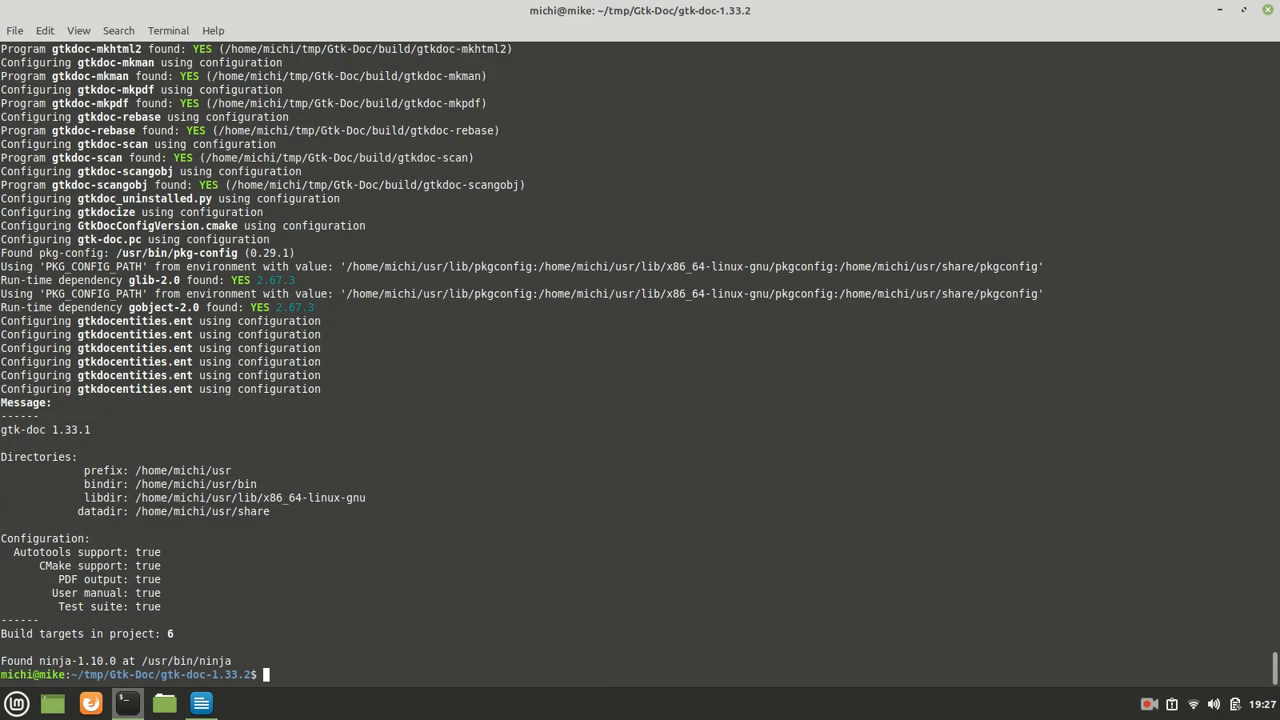
mouse_move(420, 572)
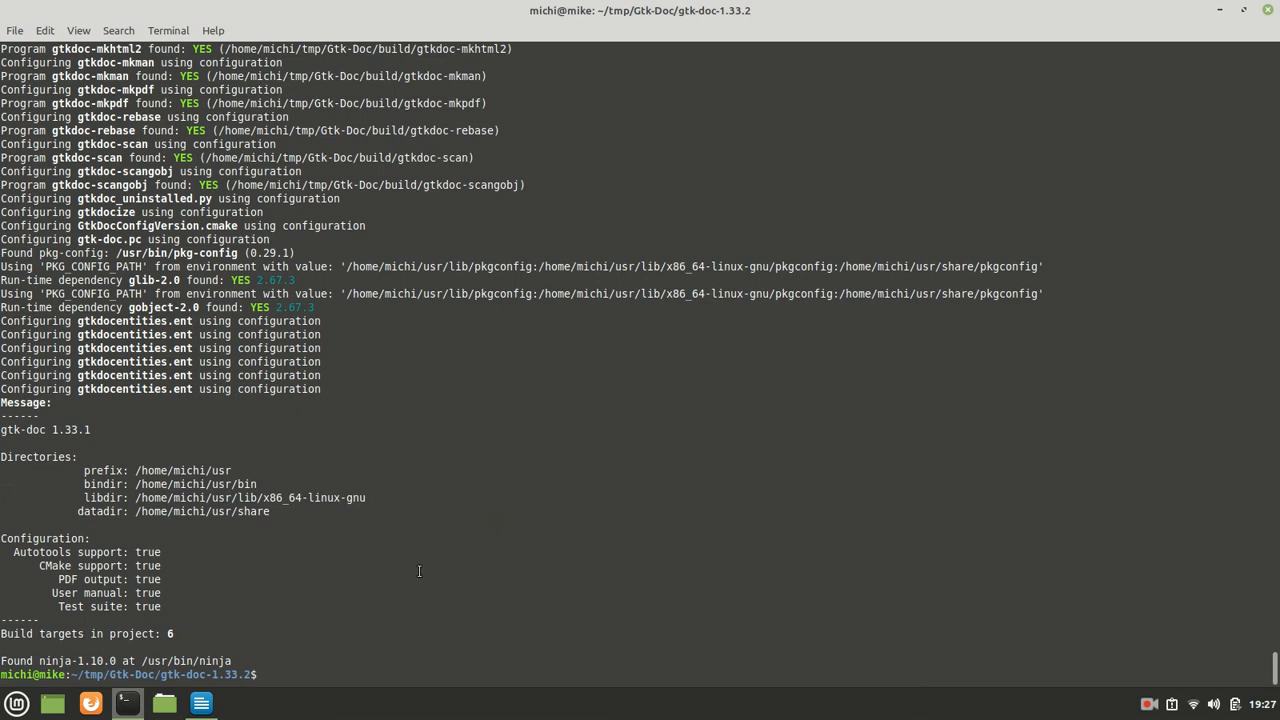
left_click(200, 704)
type("ninja -C ../build")
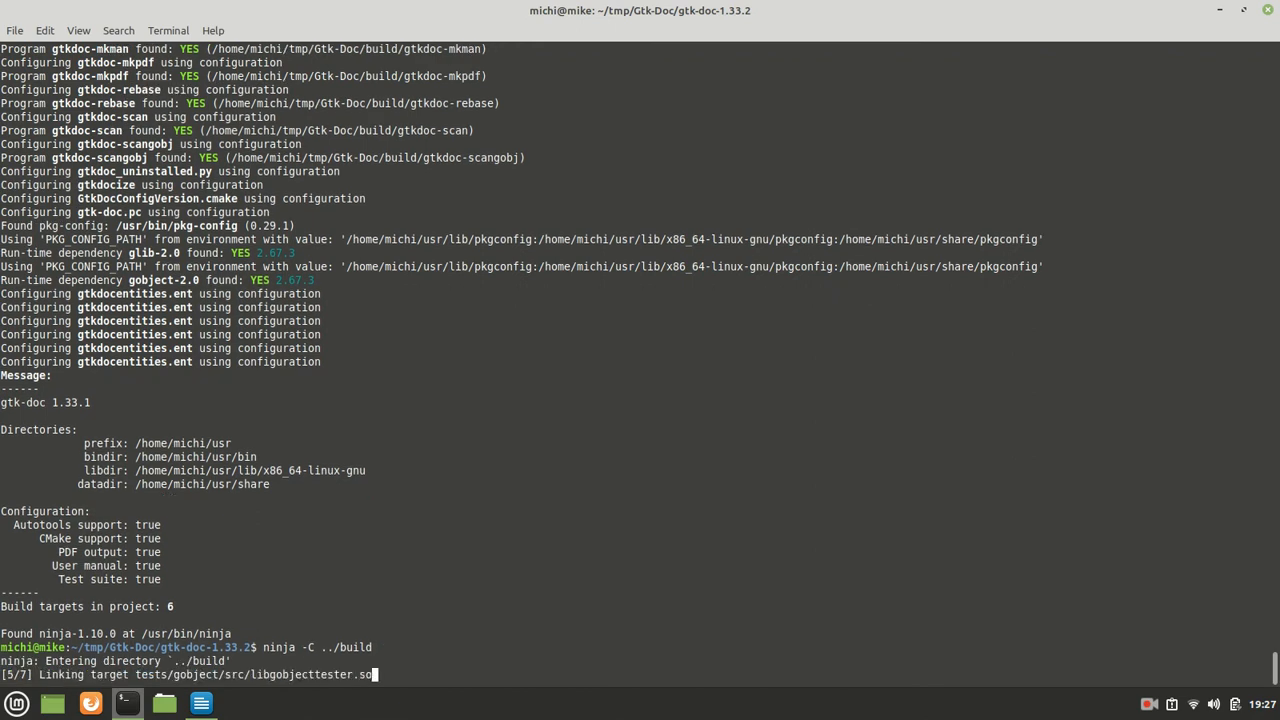
left_click(200, 704)
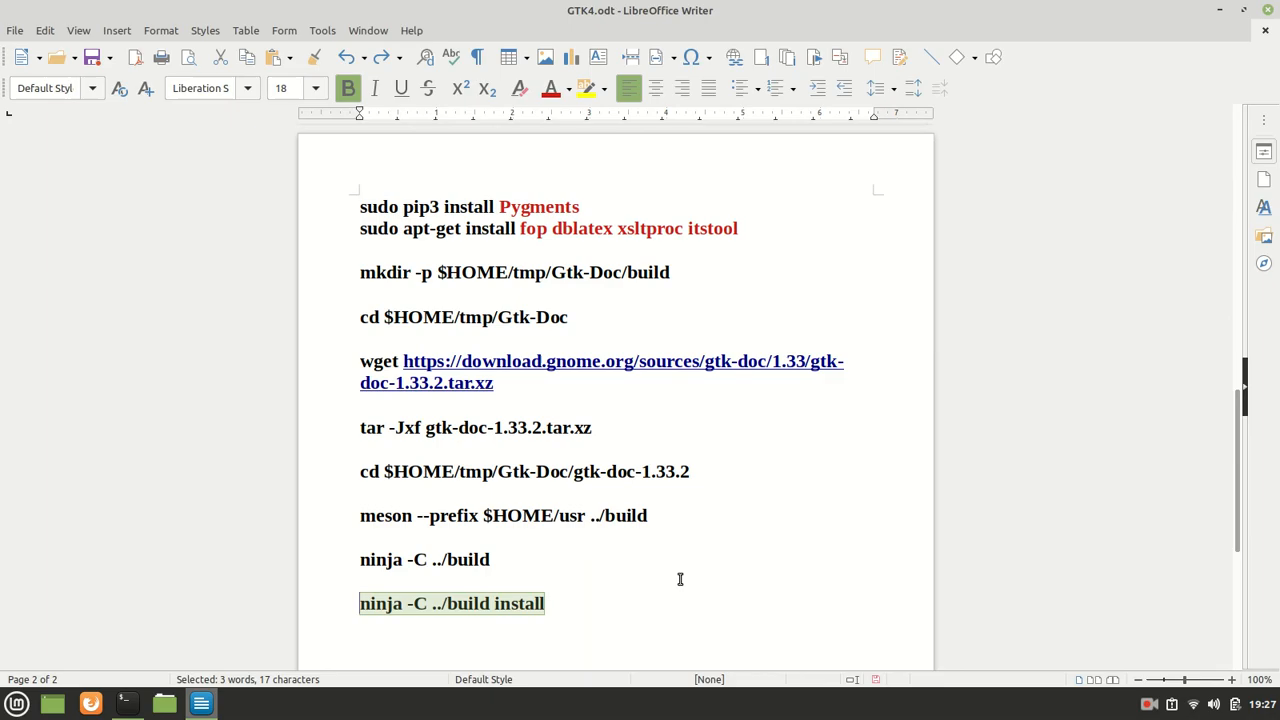
left_click(126, 704)
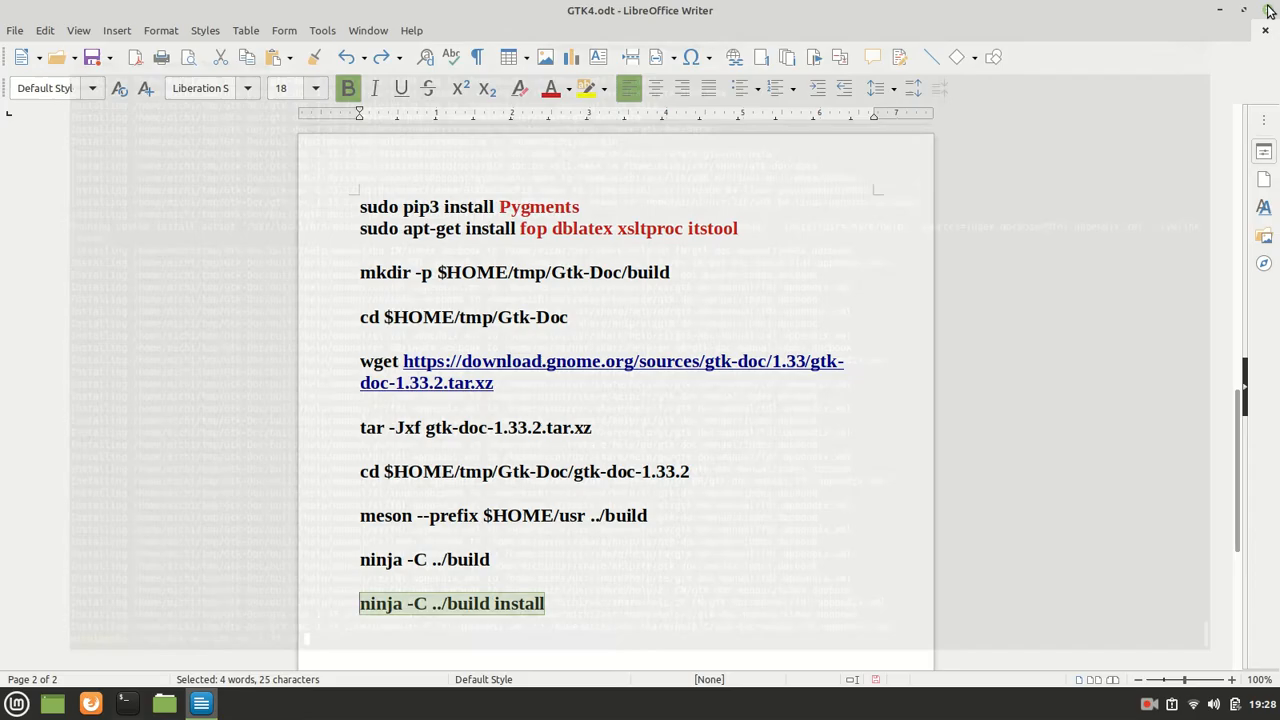
mouse_move(164, 704)
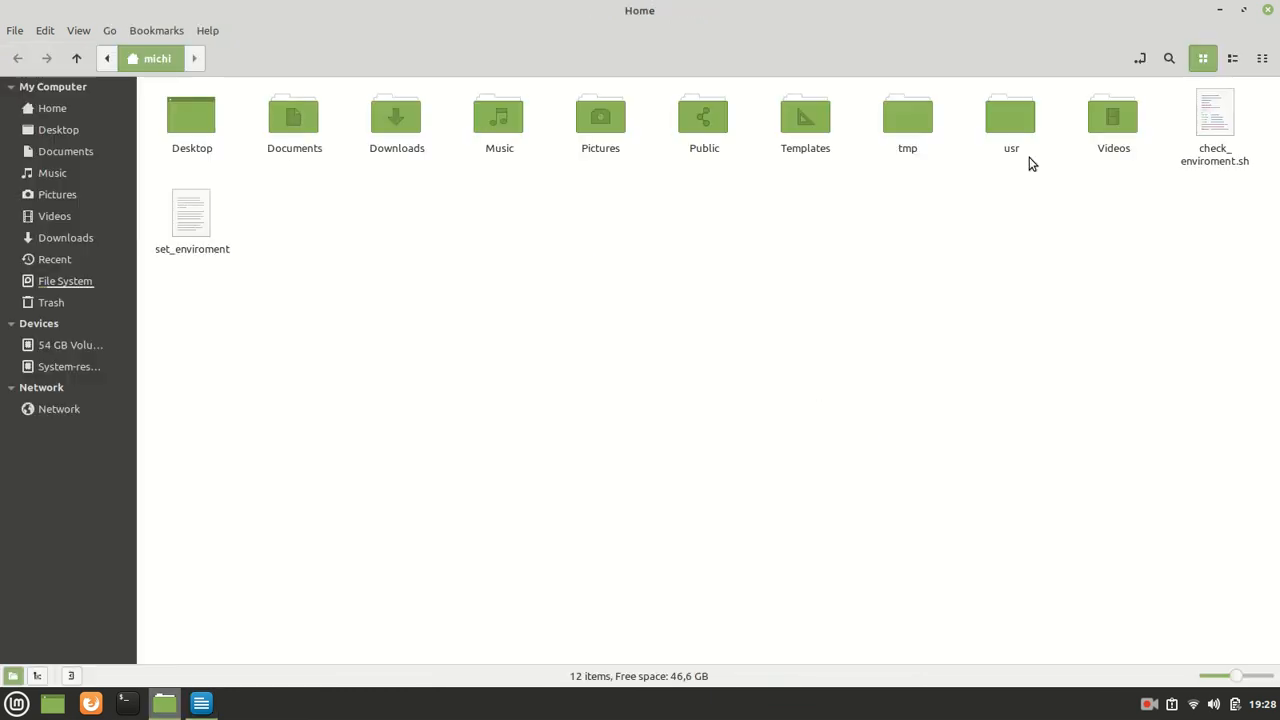
Browse from home into usr/include, then usr/lib/x86_64-linux-gnu/pkgconfig.
double_click(1012, 114)
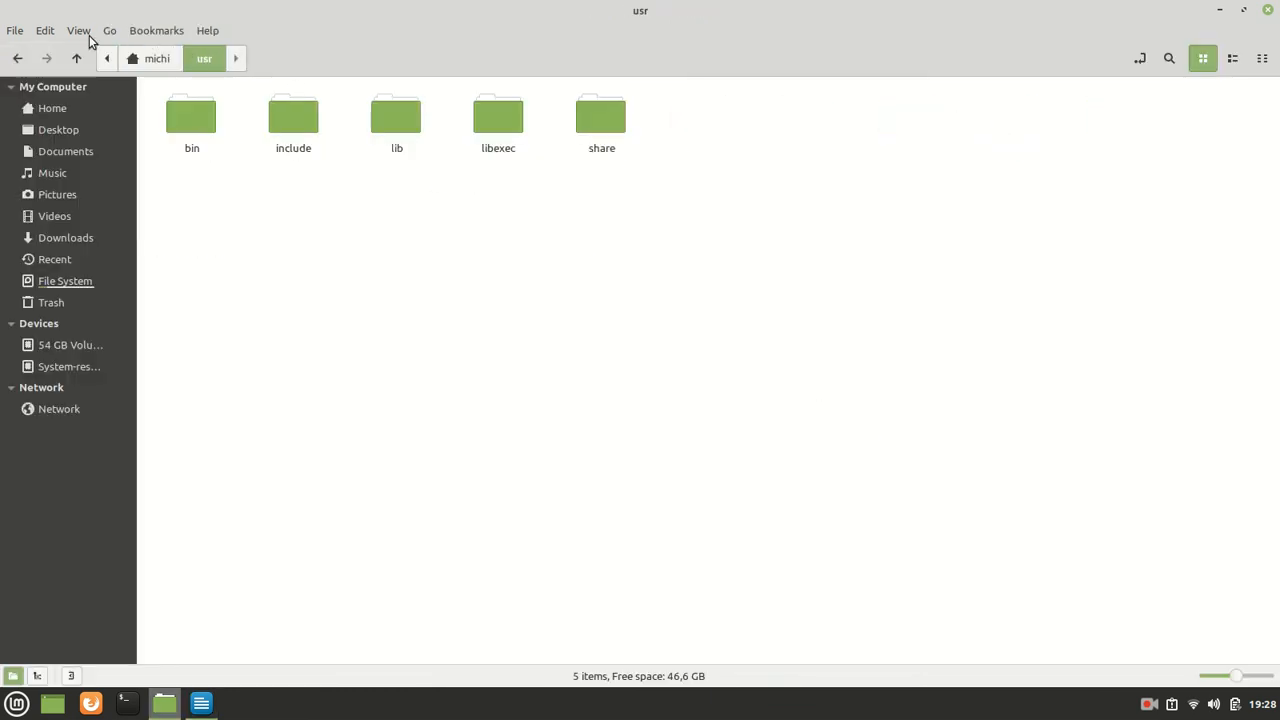
double_click(292, 112)
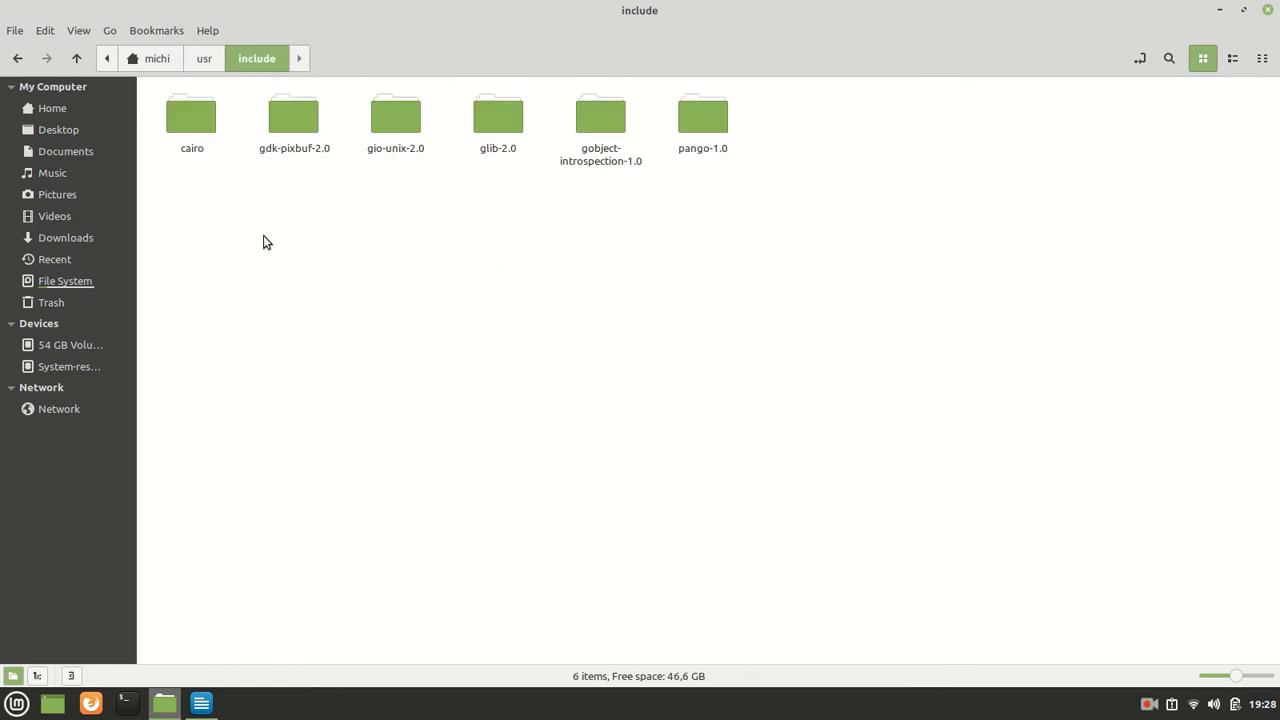
mouse_move(294, 164)
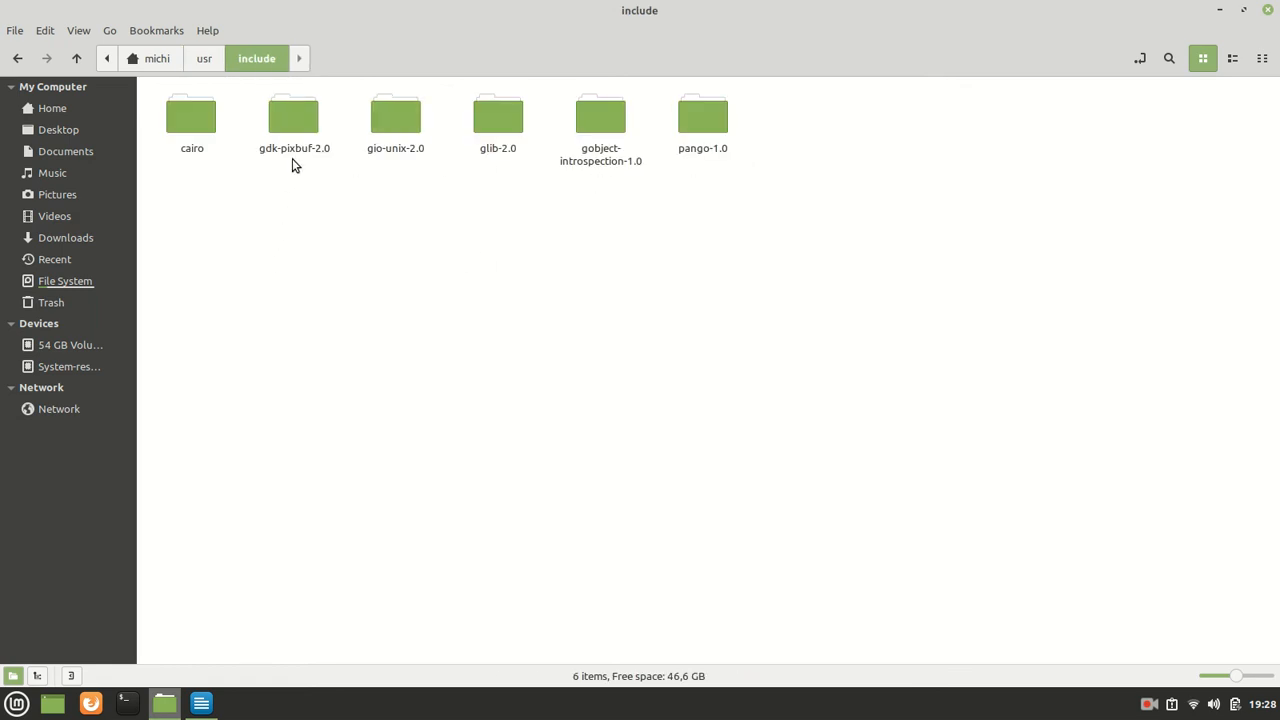
mouse_move(204, 58)
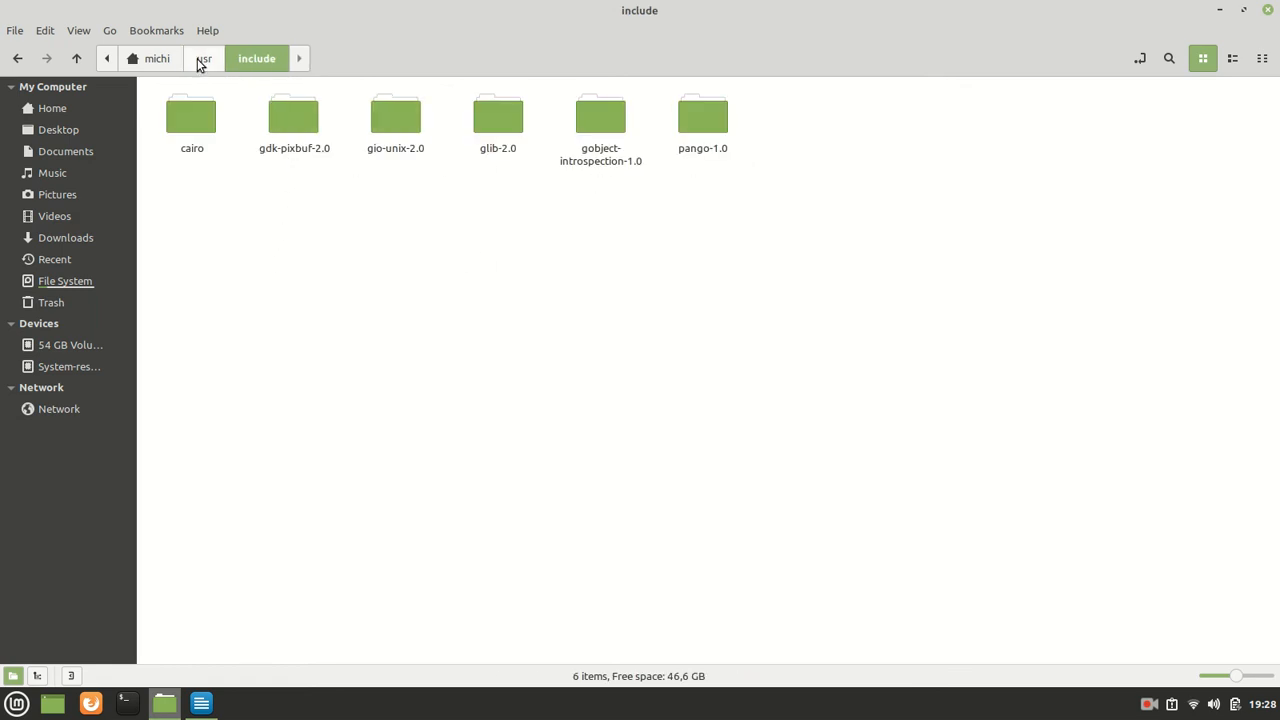
left_click(204, 58)
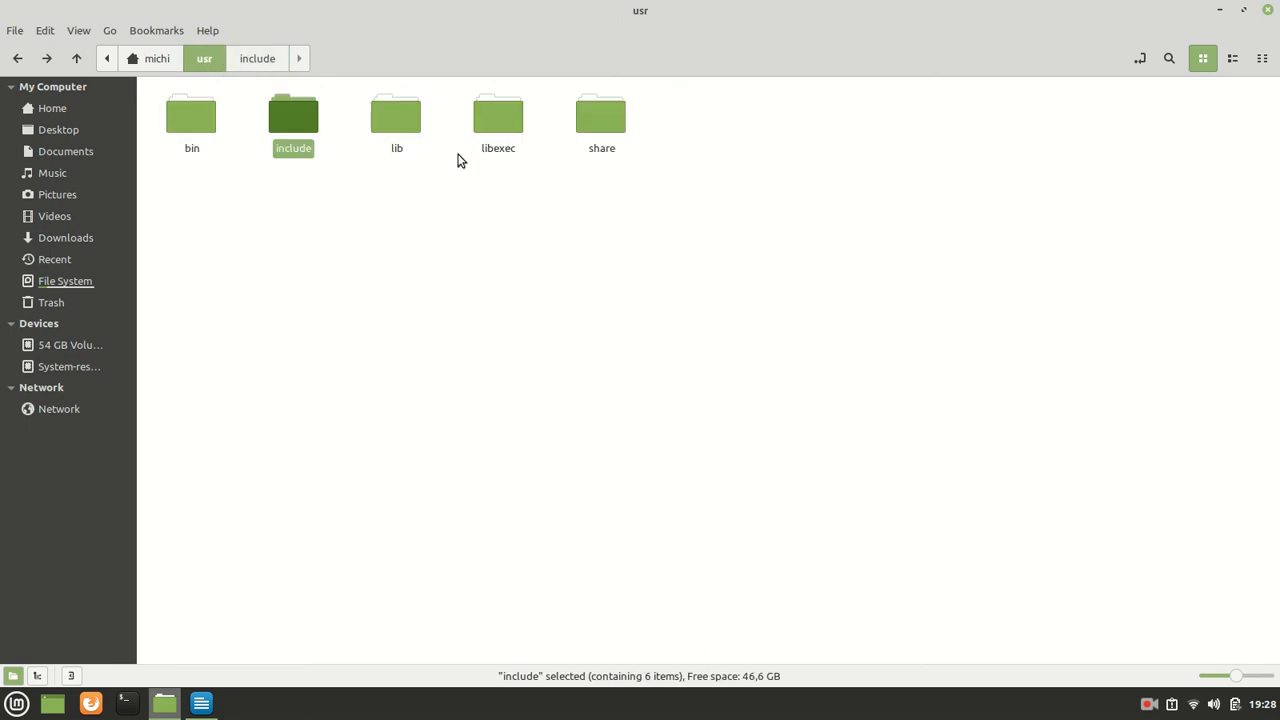
double_click(396, 112)
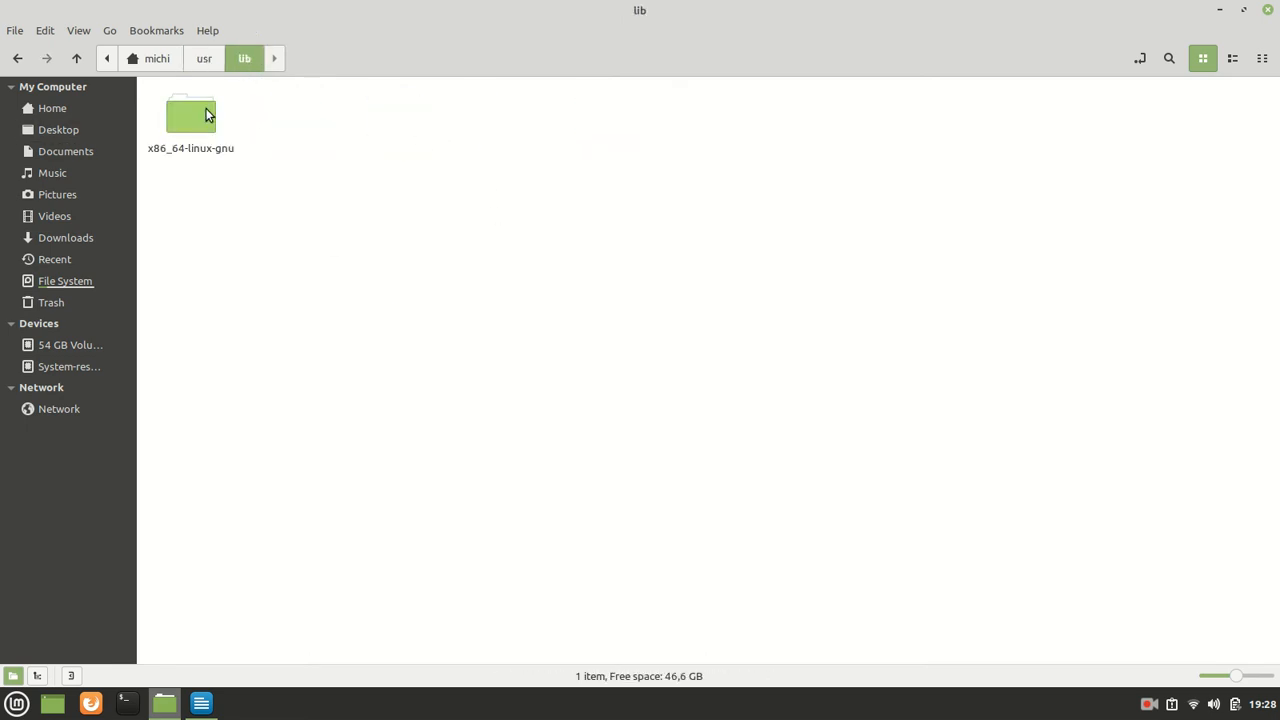
double_click(190, 114)
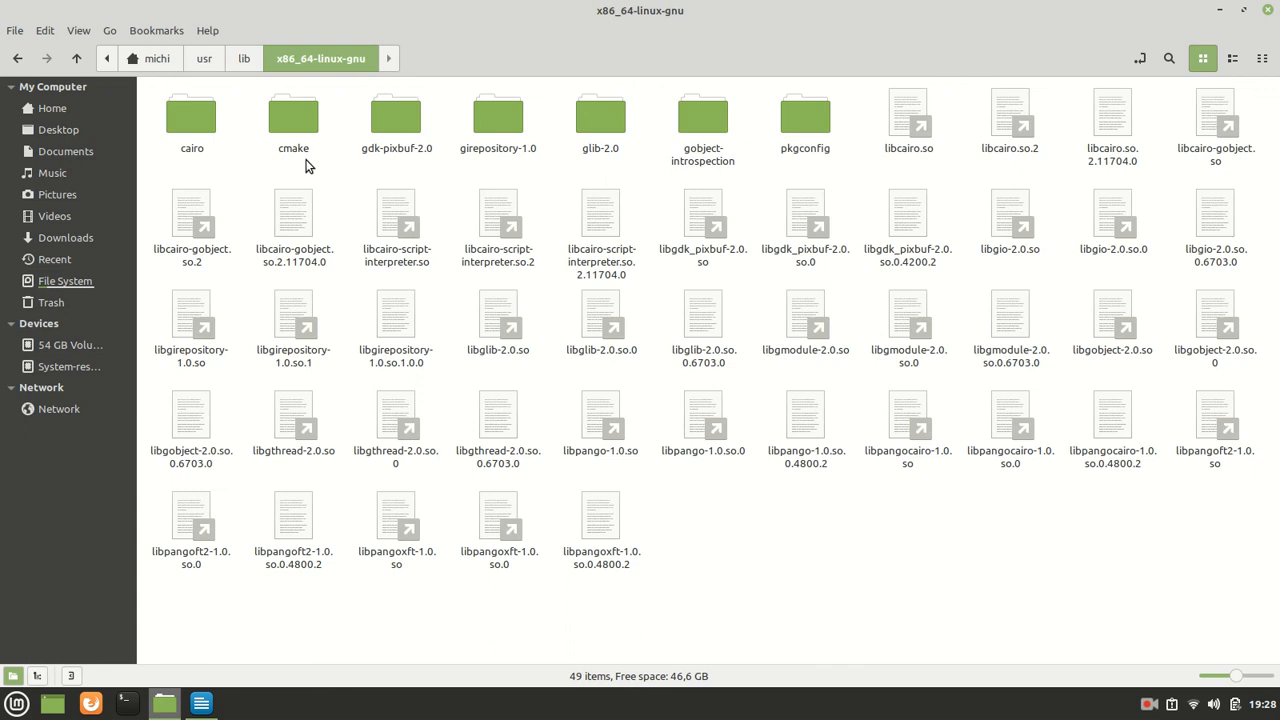
mouse_move(876, 164)
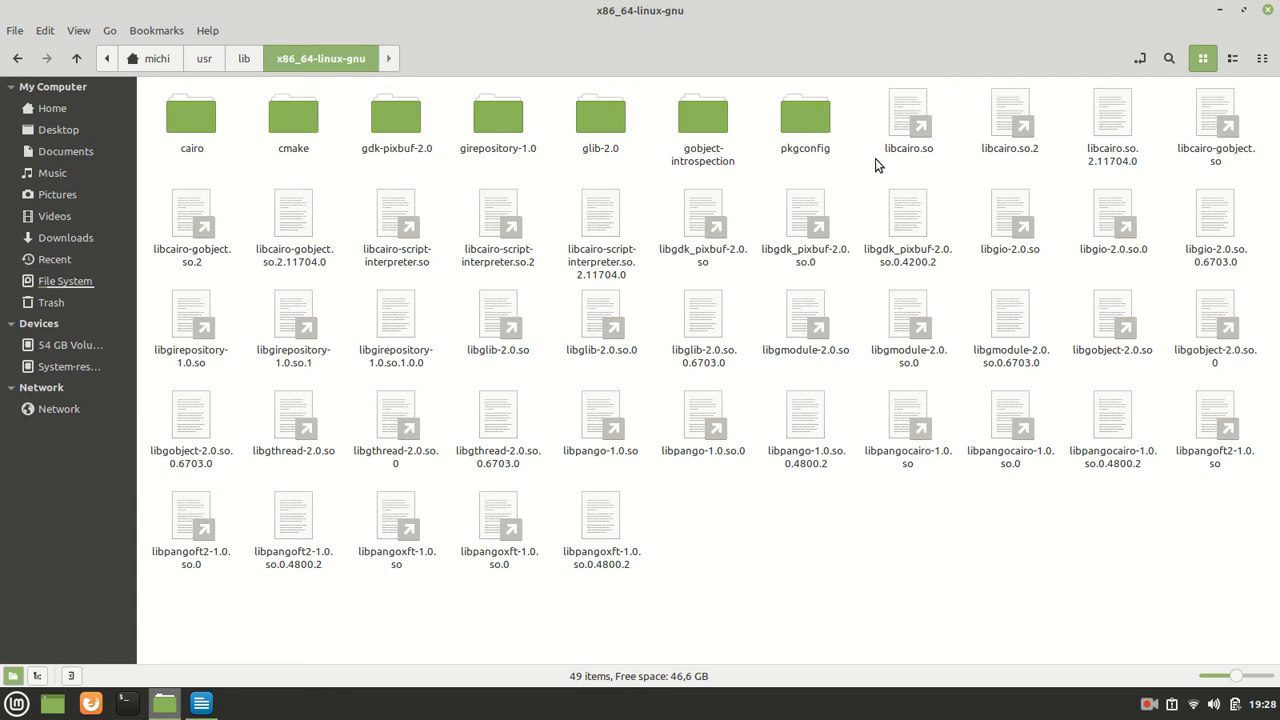
double_click(804, 114)
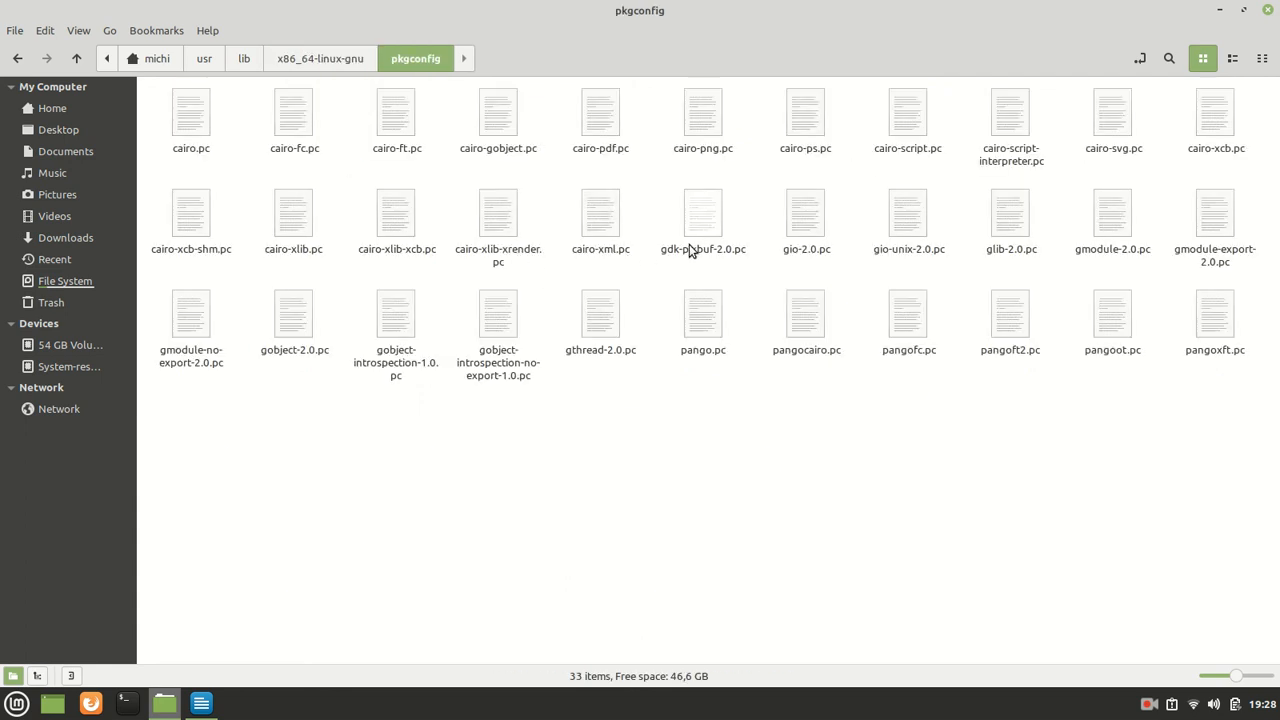
mouse_move(316, 410)
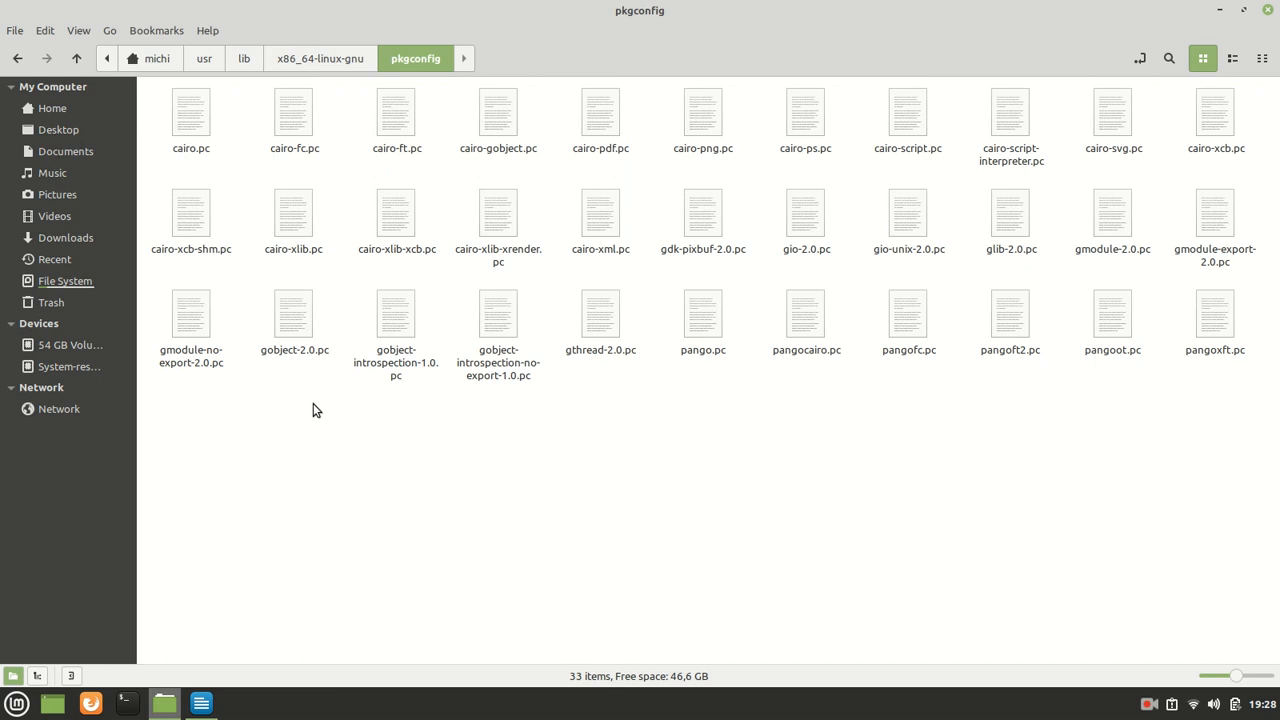
mouse_move(896, 356)
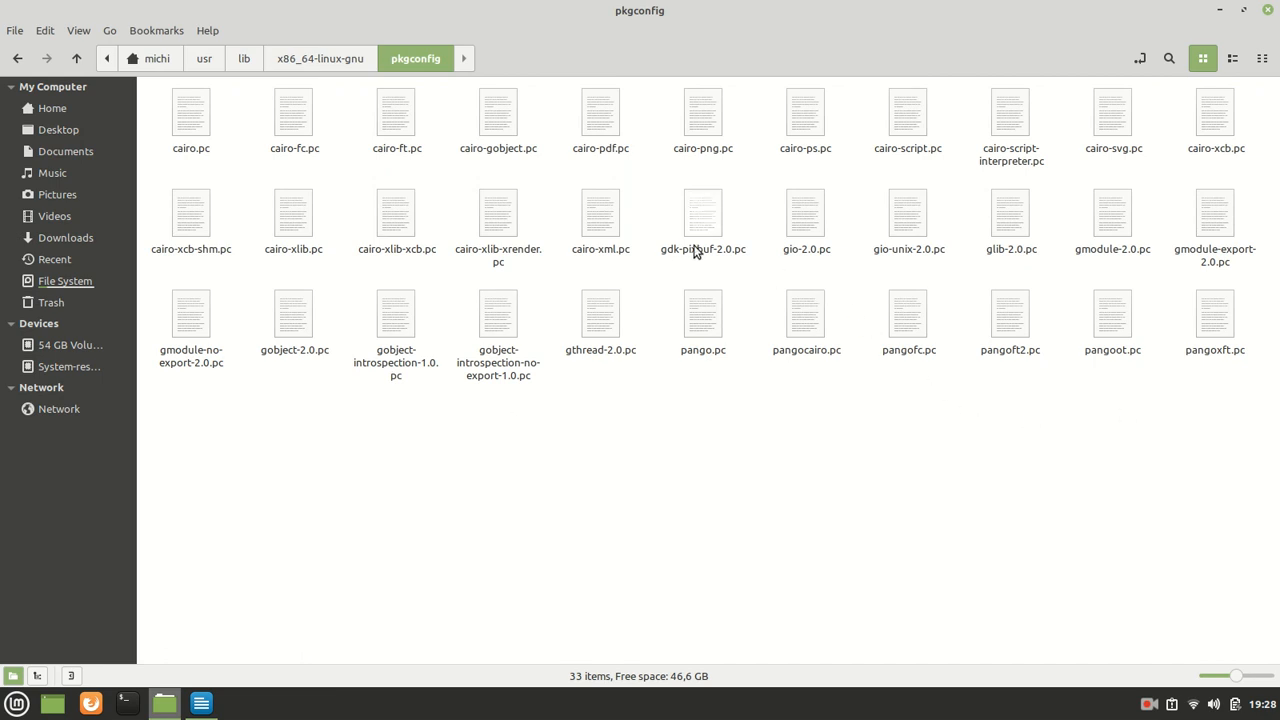
Inspect gdk-pixbuf-2.0.pc, gthread-2.0.pc and gobject-introspection-1.0.pc, then return to the notes.
left_click(704, 212)
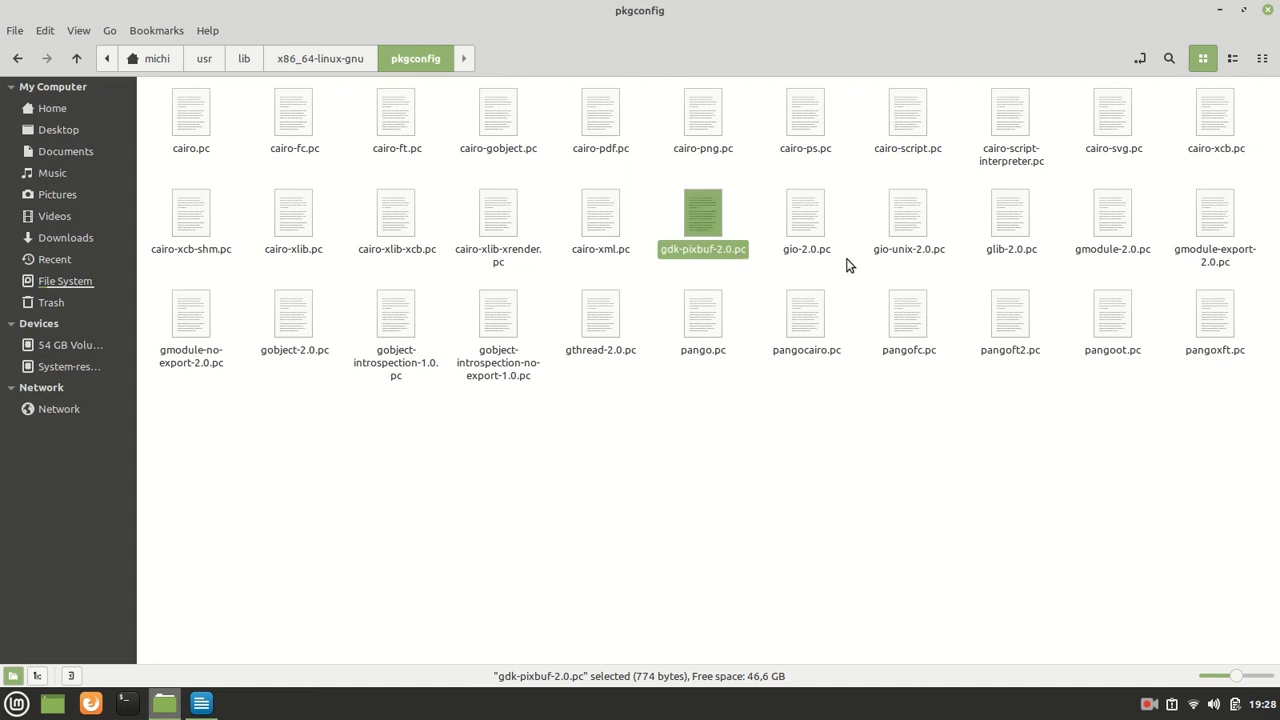
mouse_move(510, 384)
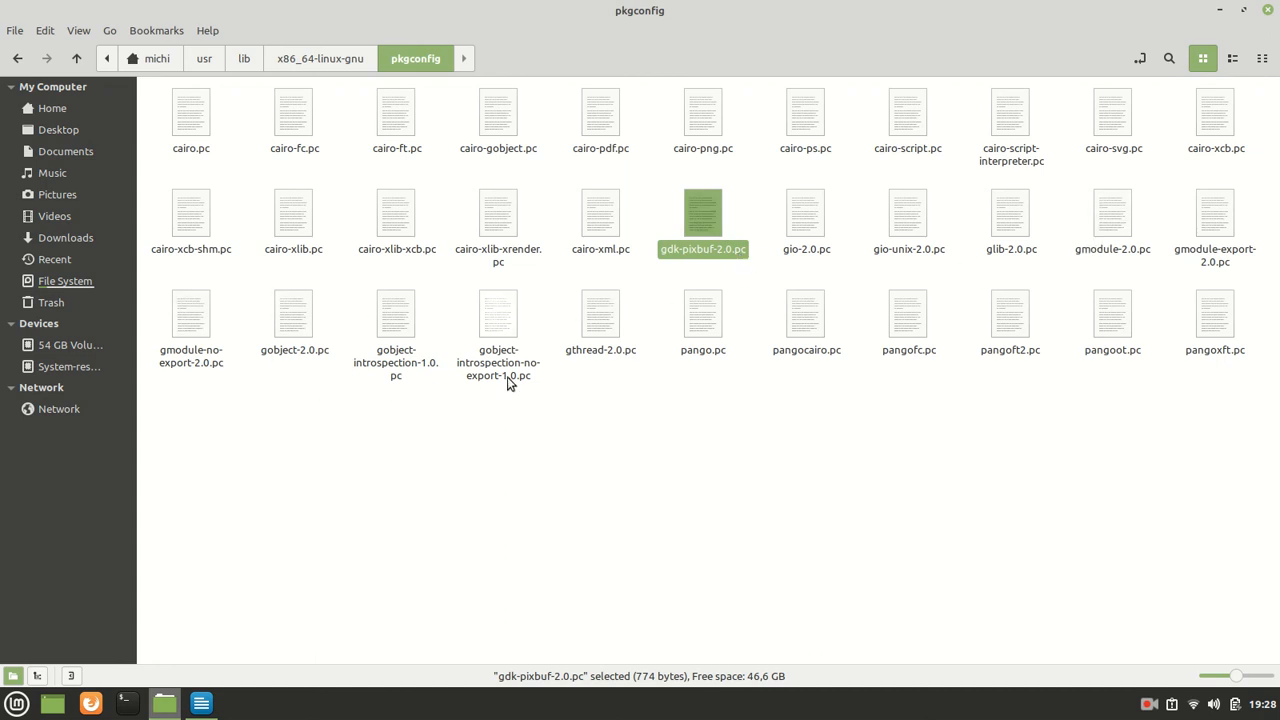
left_click(600, 320)
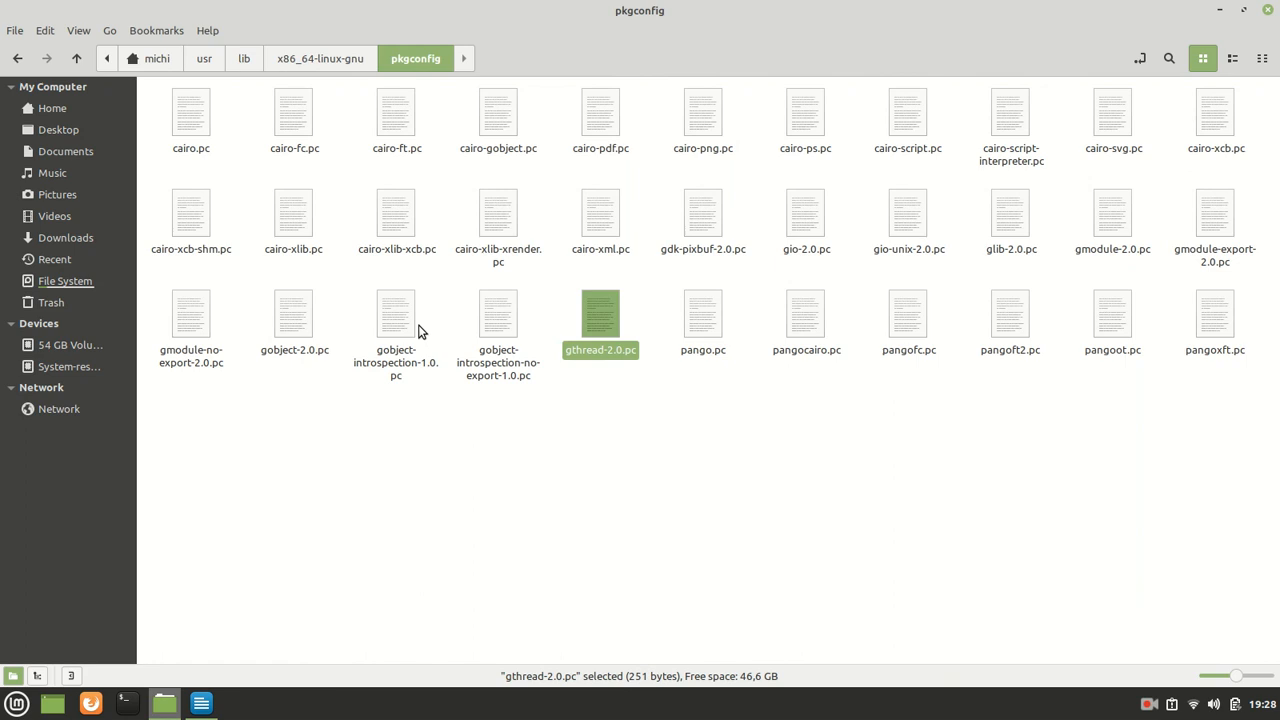
left_click(396, 316)
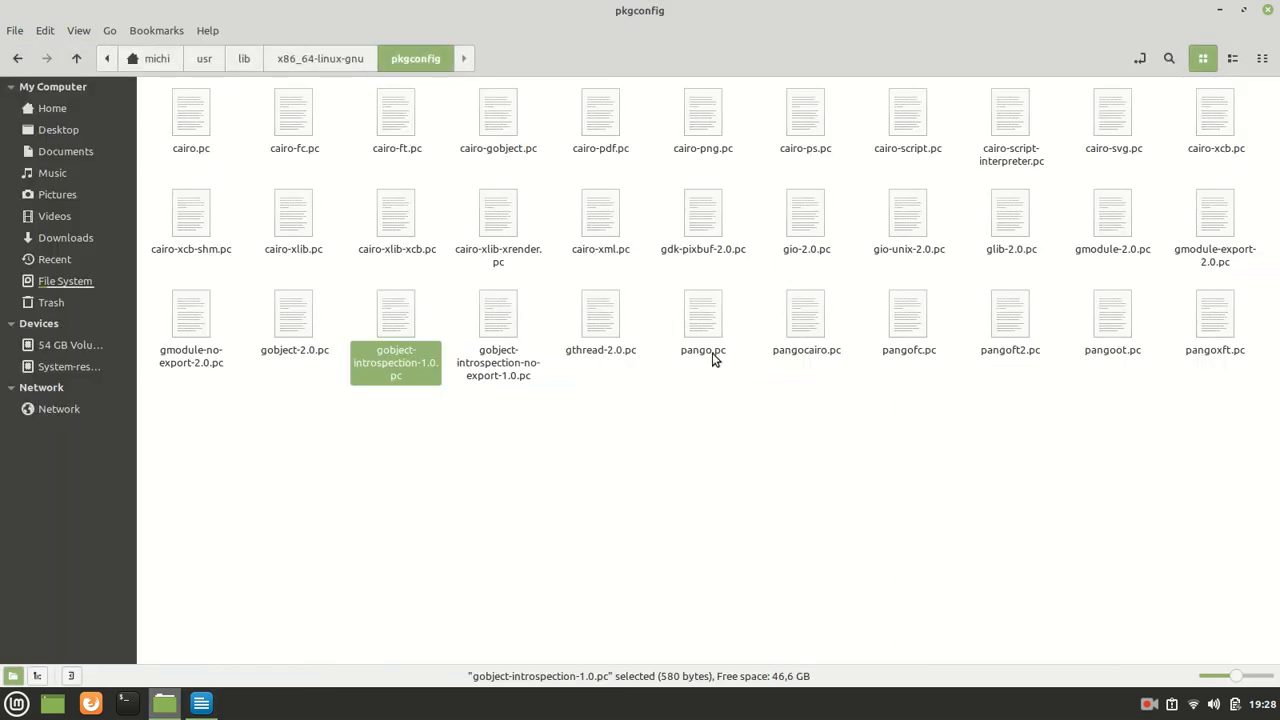
left_click(200, 704)
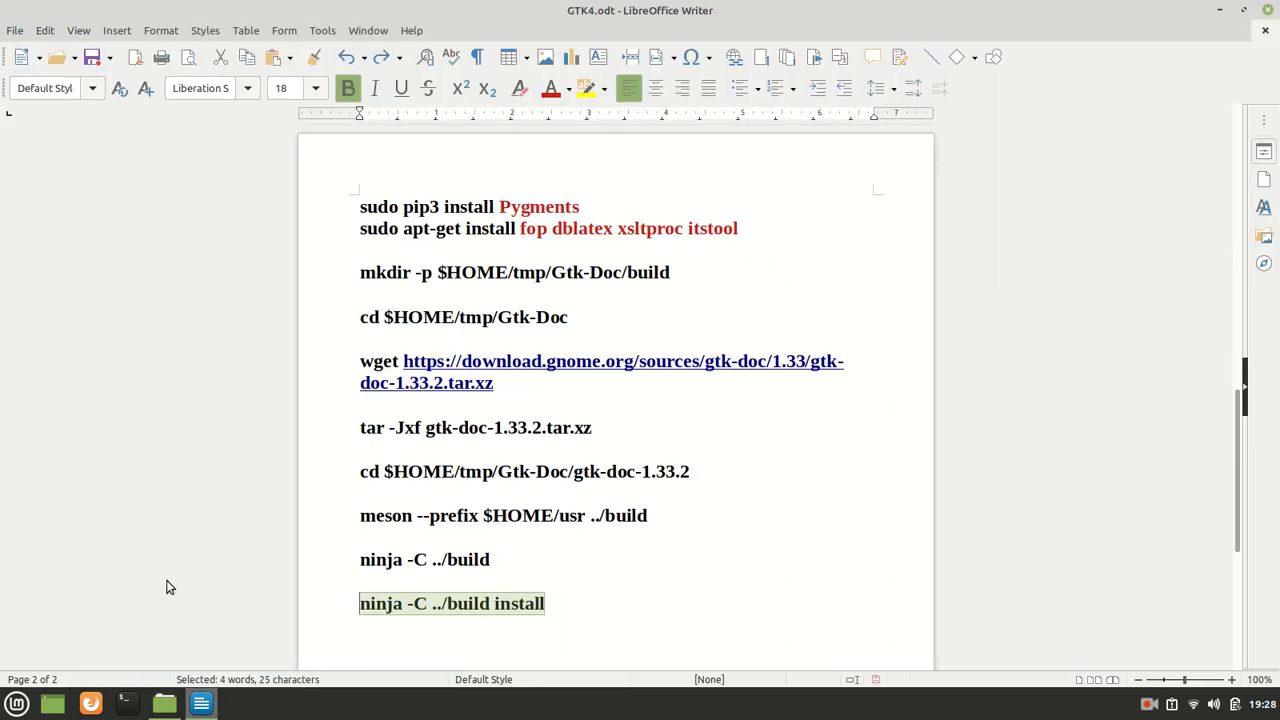
mouse_move(124, 704)
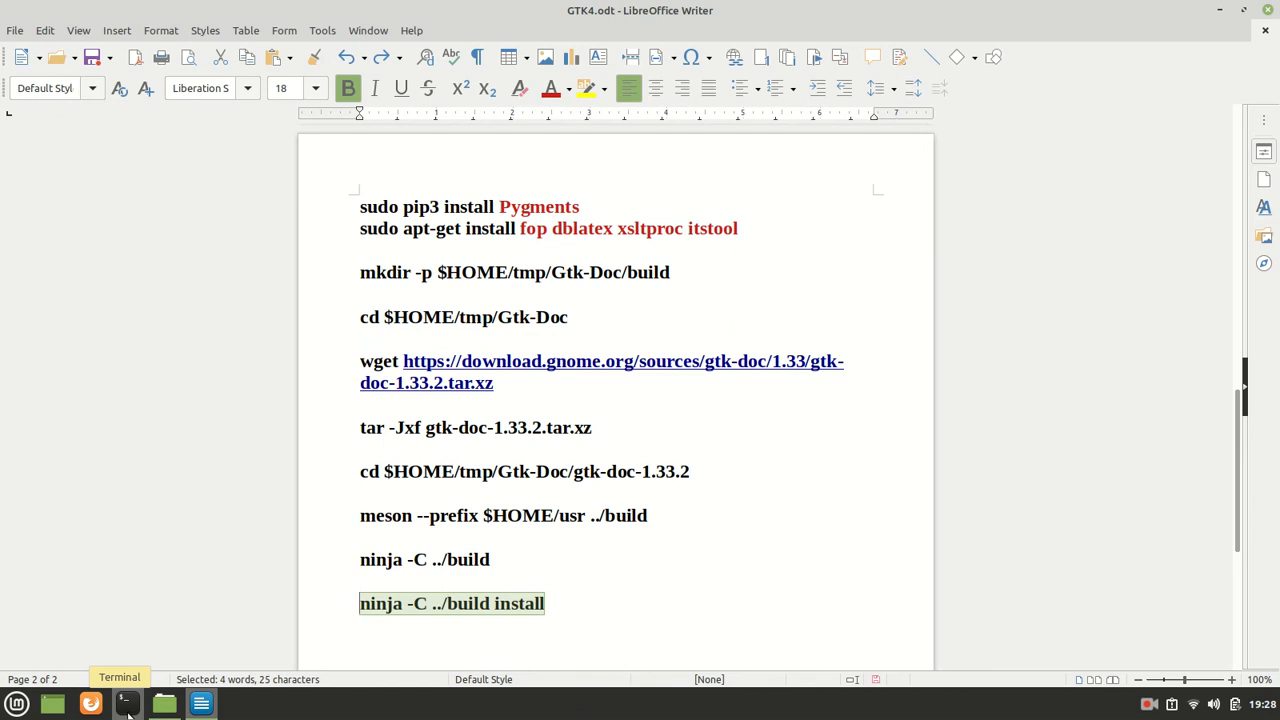
Return to the pkgconfig folder and check that gio-unix-2.0.pc is 260 bytes.
left_click(164, 704)
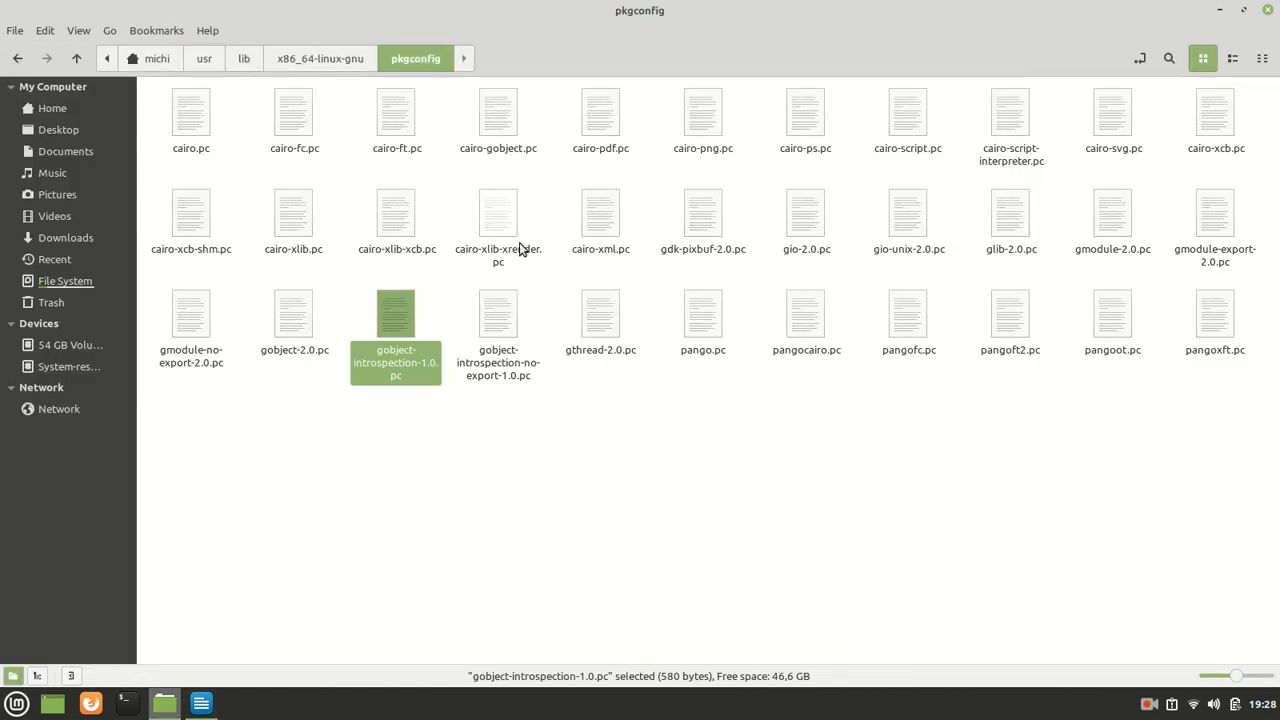
mouse_move(510, 188)
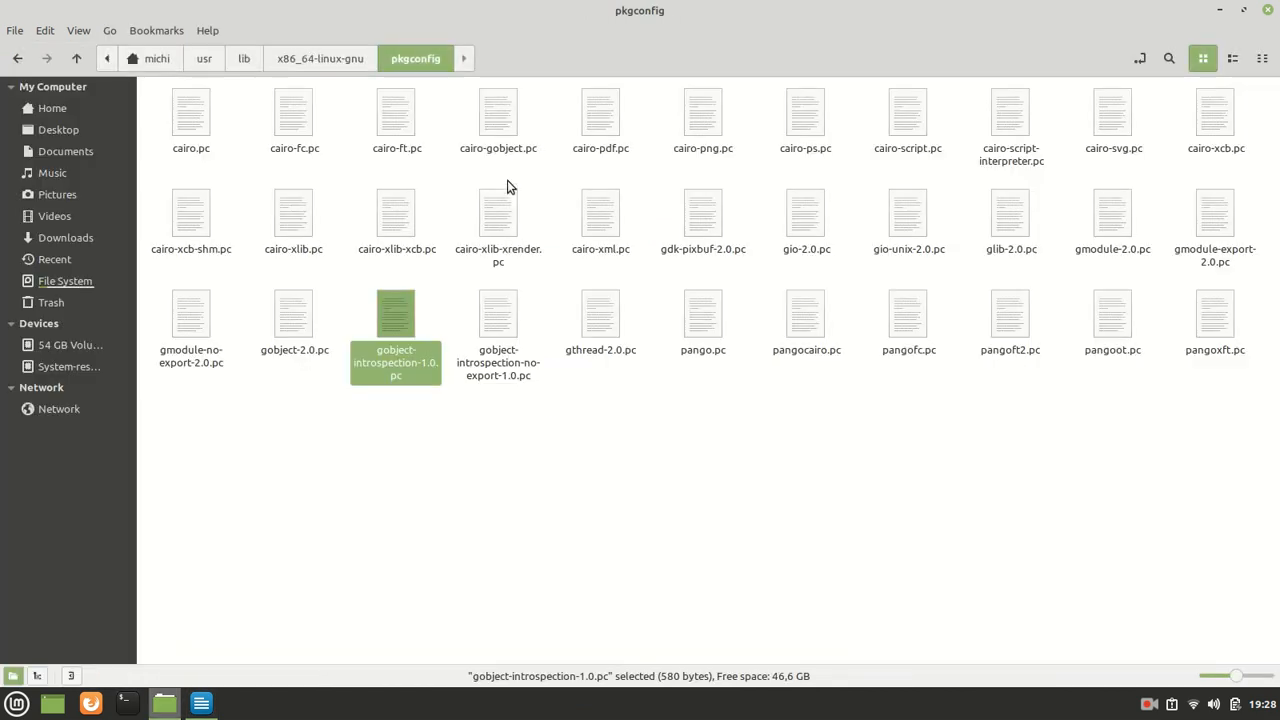
mouse_move(504, 412)
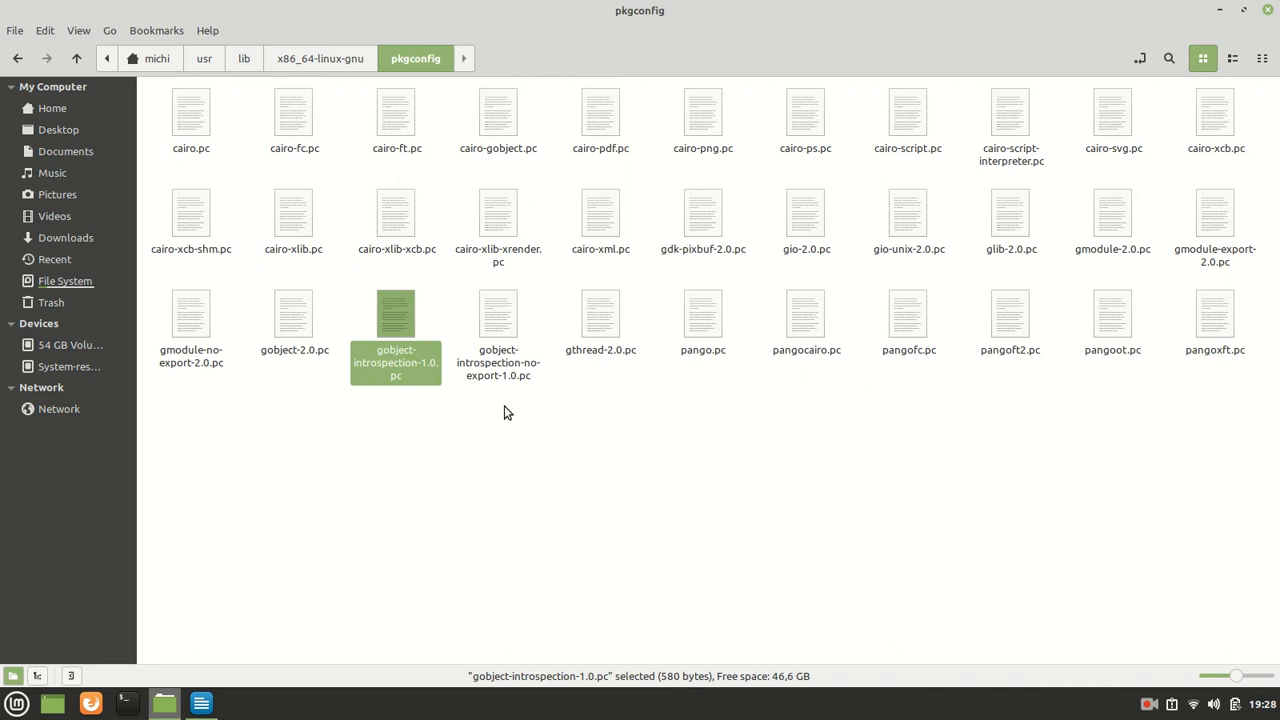
left_click(504, 412)
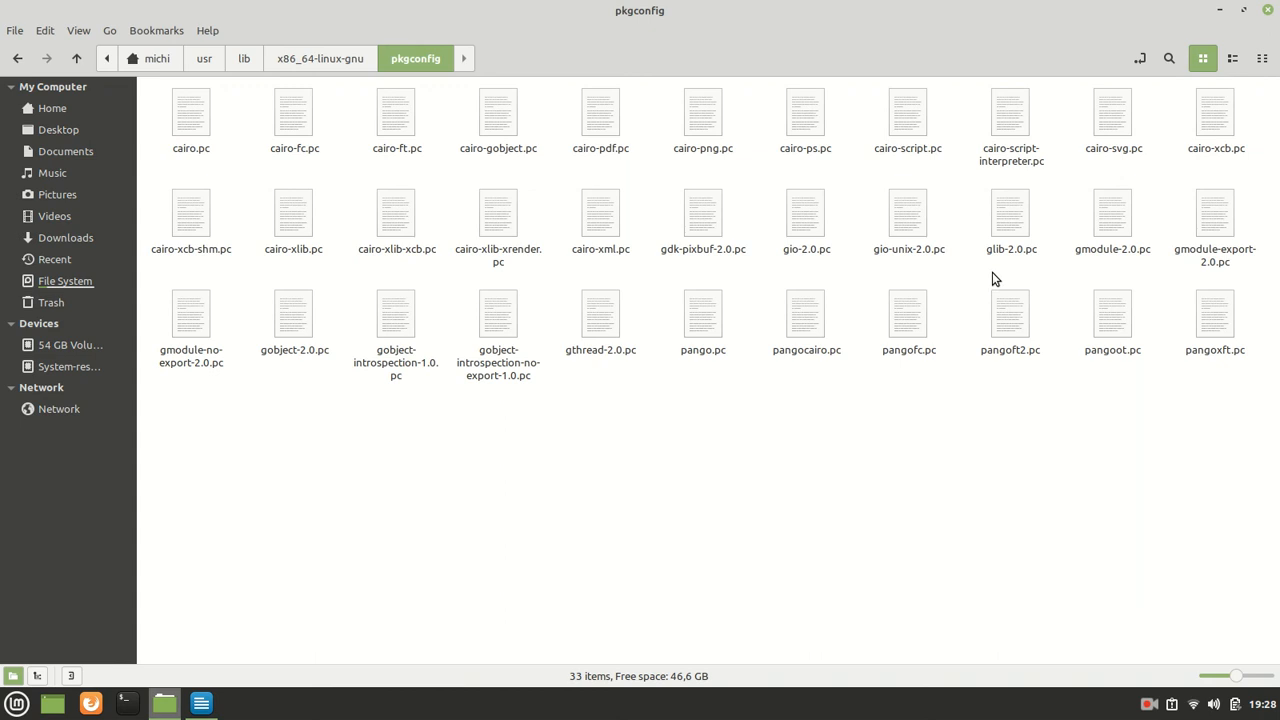
left_click(908, 212)
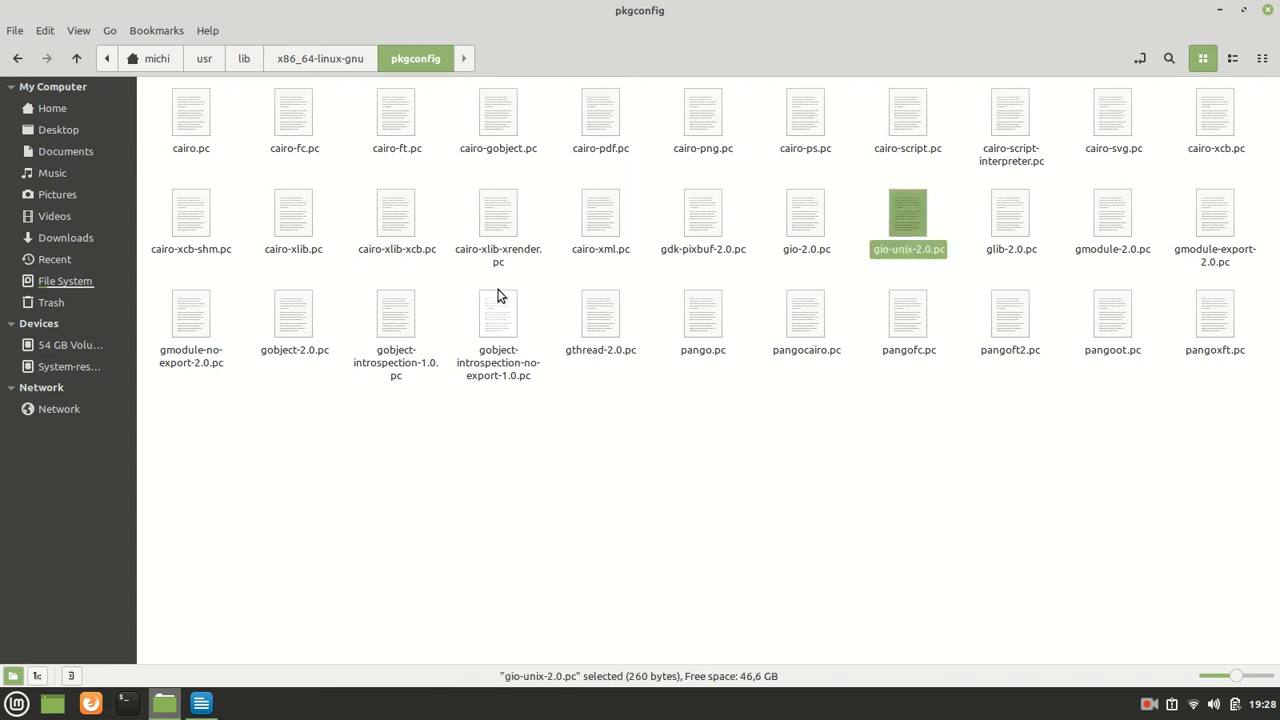
mouse_move(326, 318)
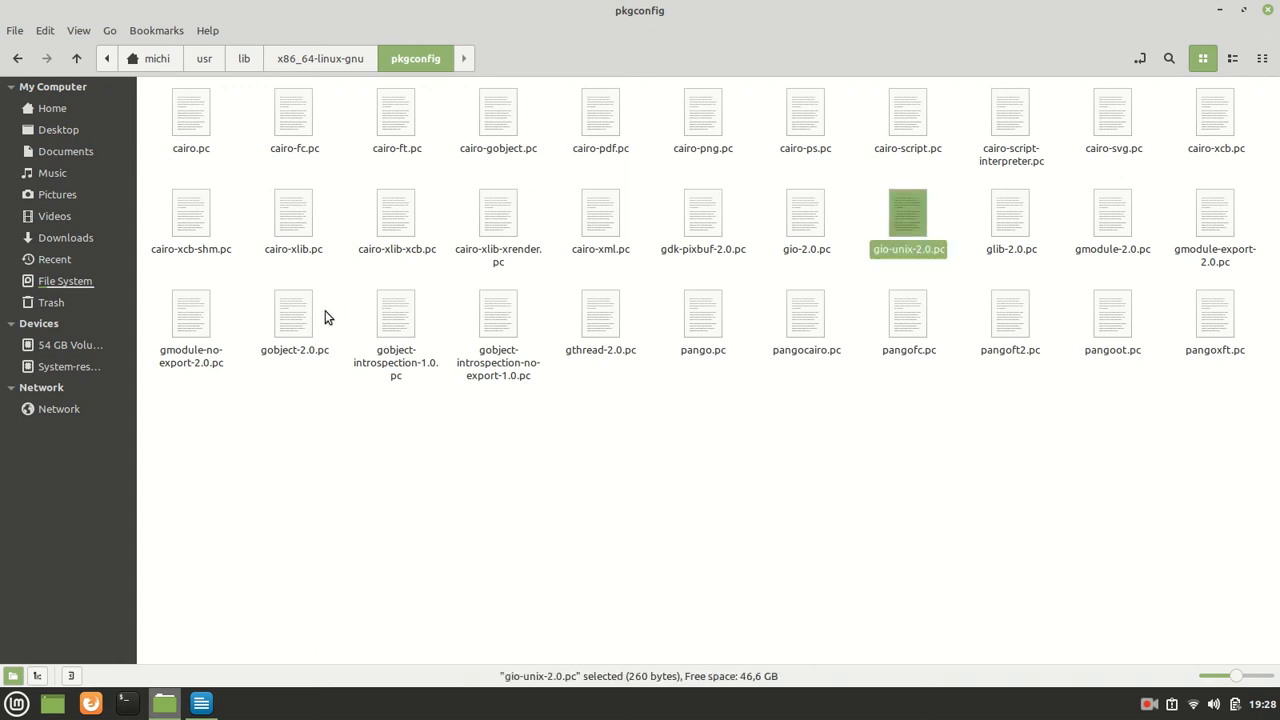
mouse_move(296, 400)
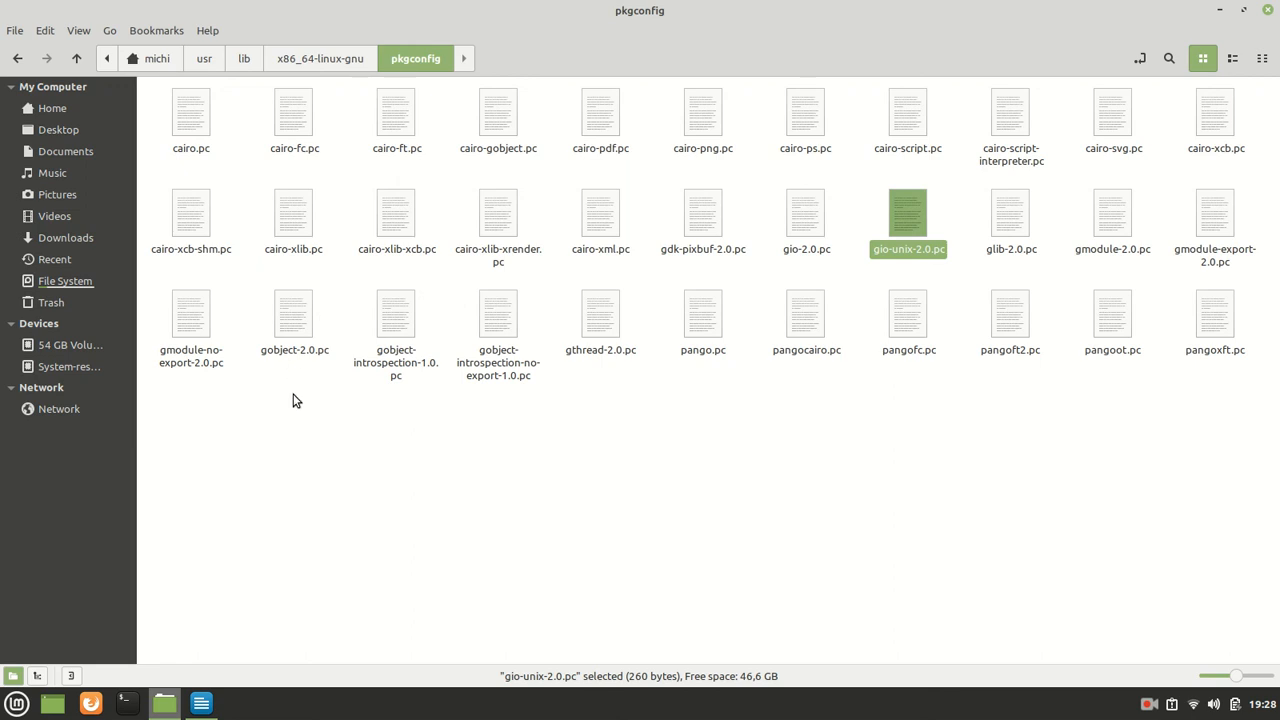
mouse_move(756, 452)
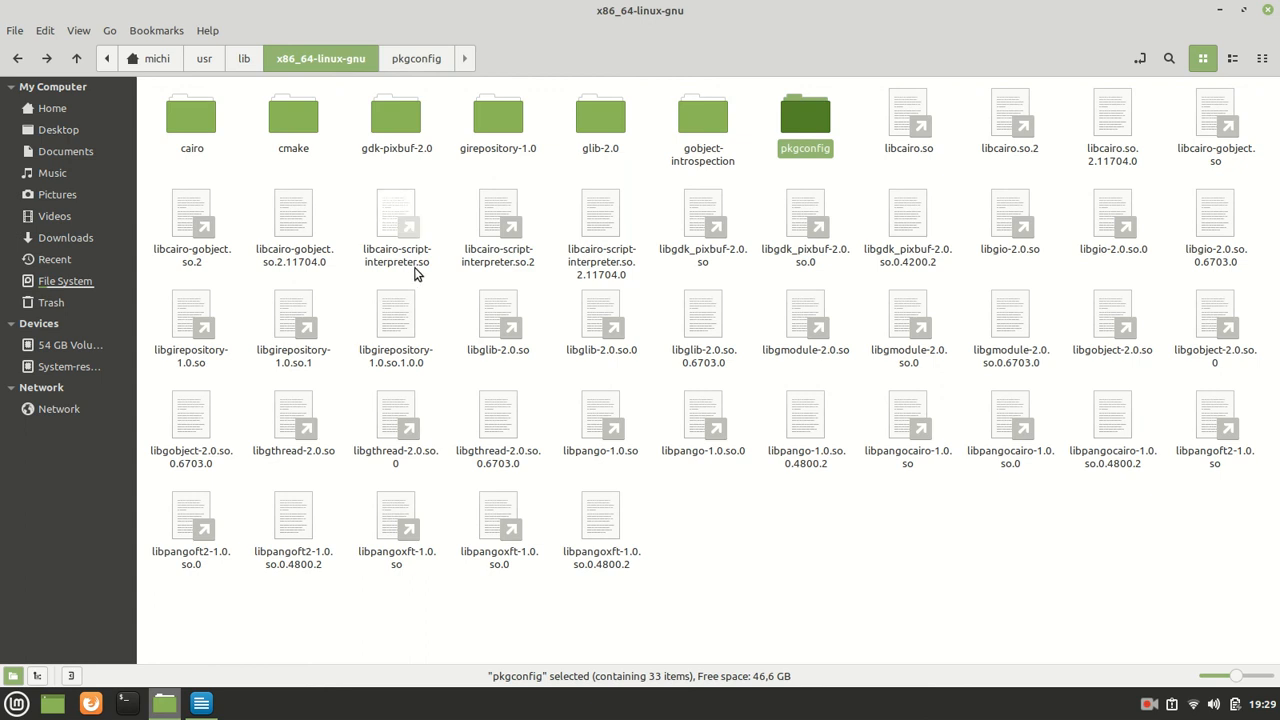
mouse_move(292, 112)
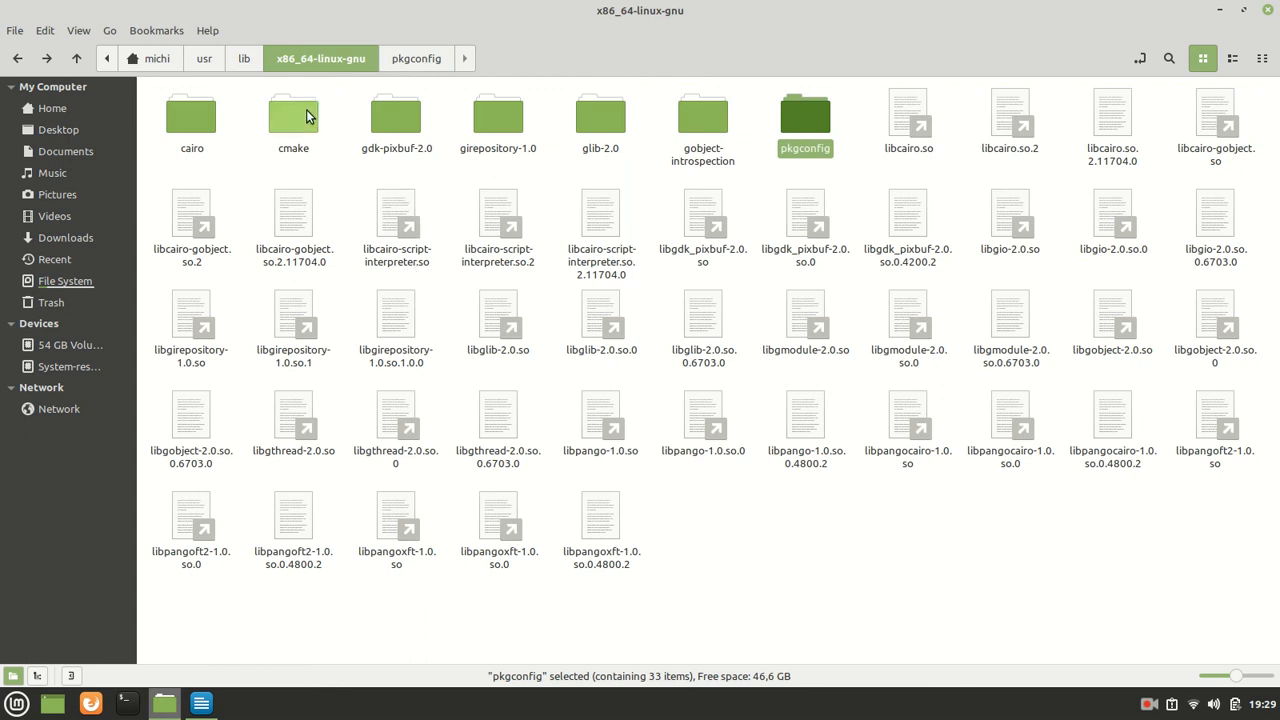
mouse_move(844, 170)
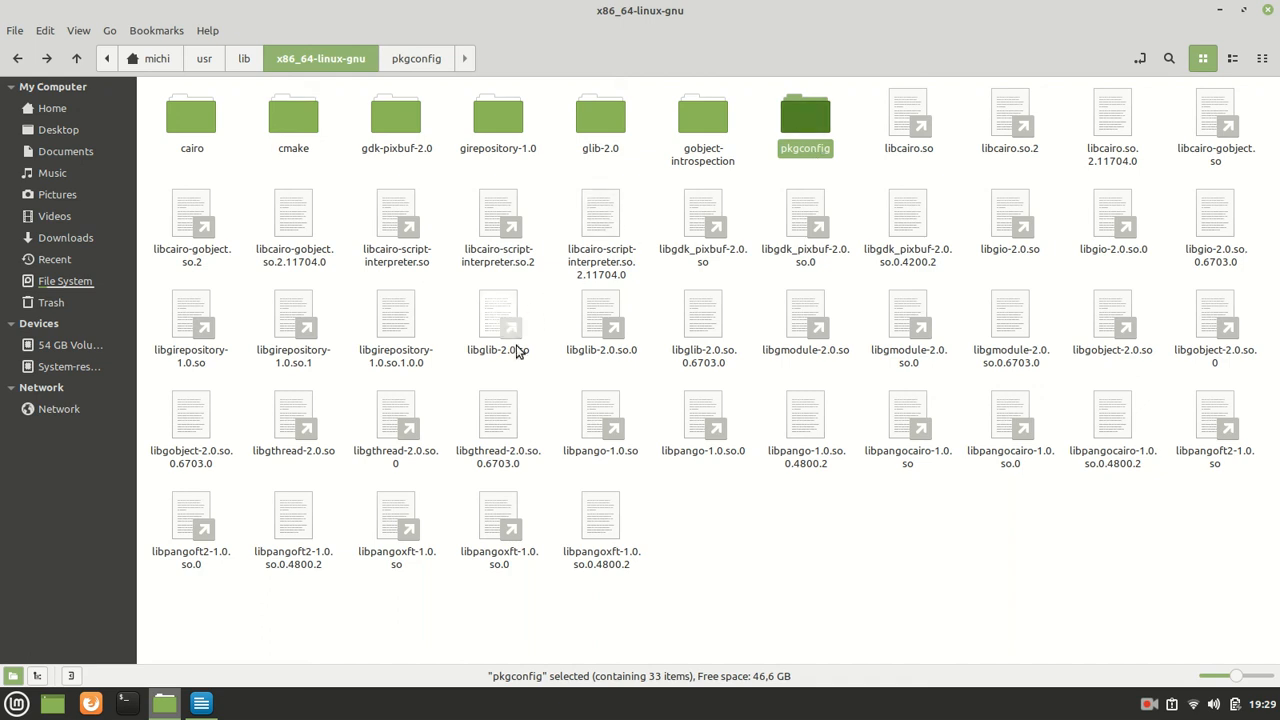
mouse_move(758, 520)
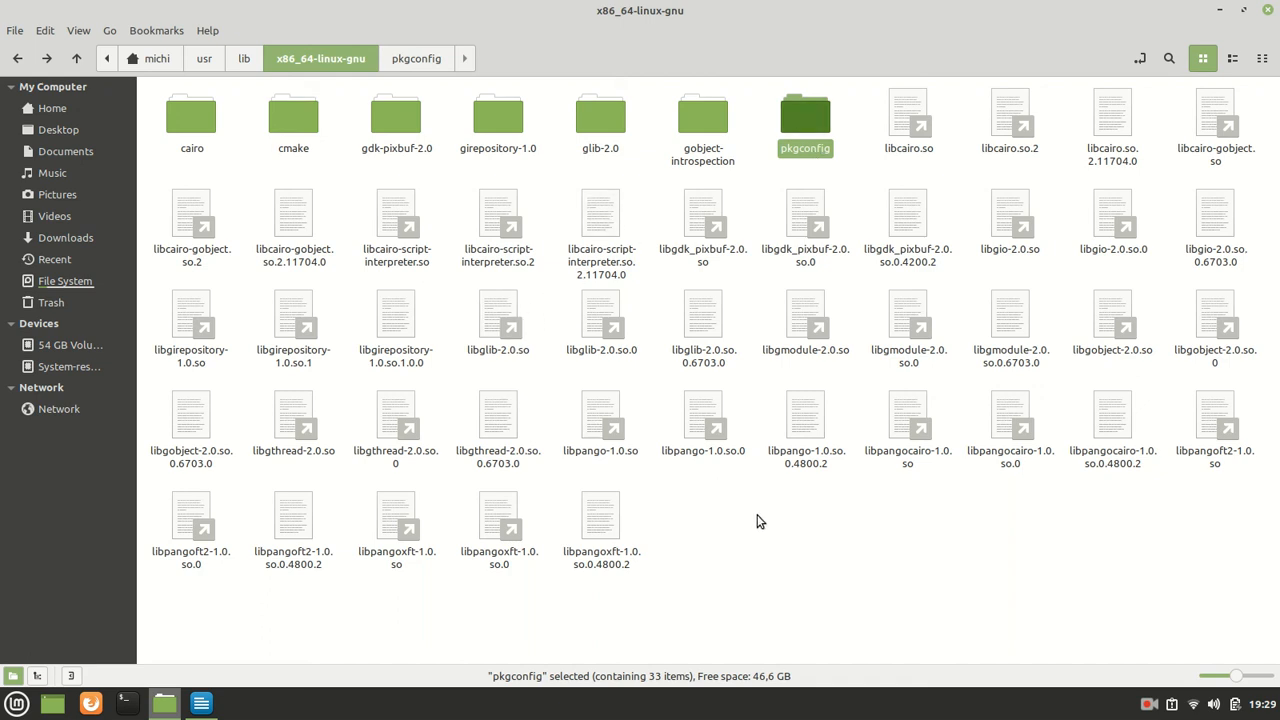
mouse_move(296, 580)
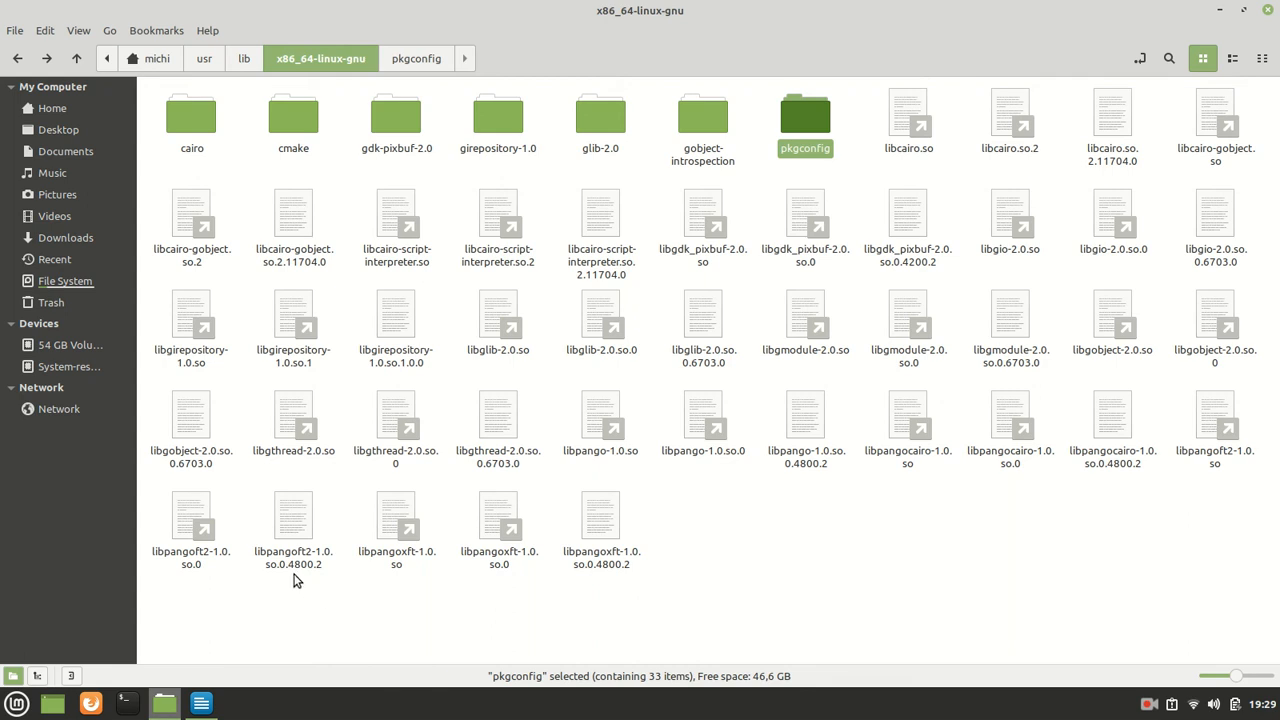
mouse_move(826, 374)
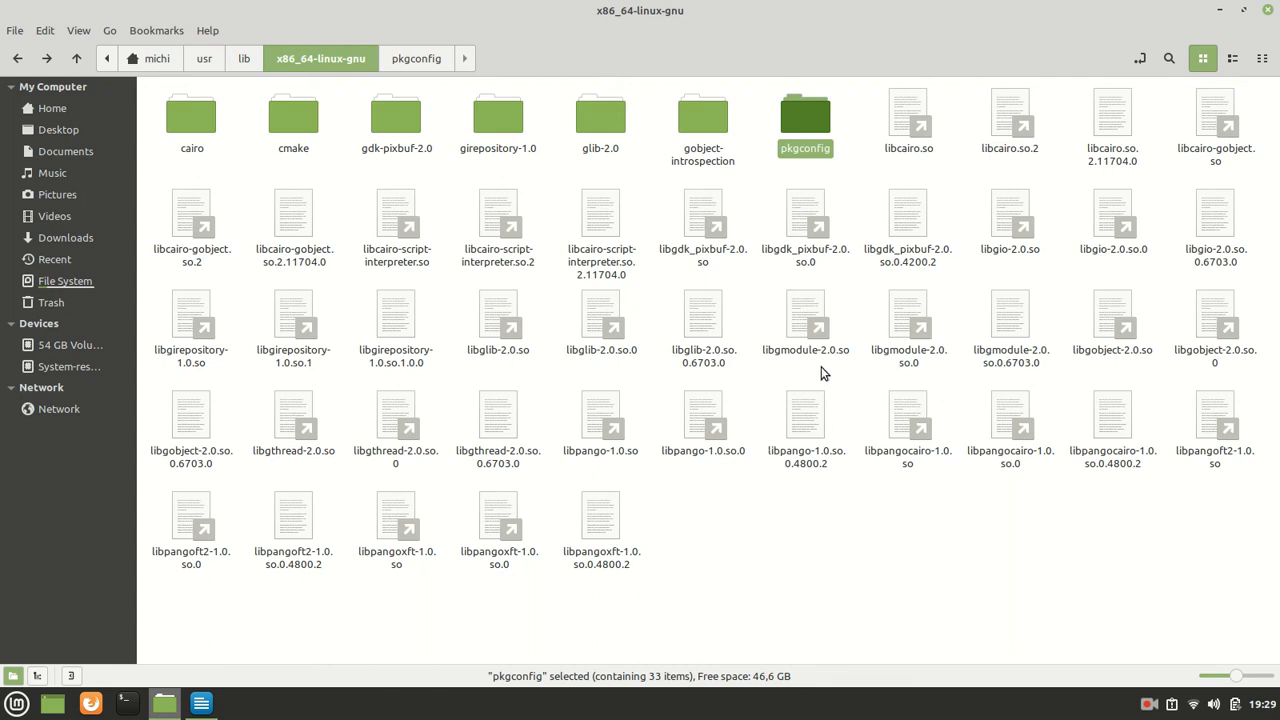
mouse_move(408, 476)
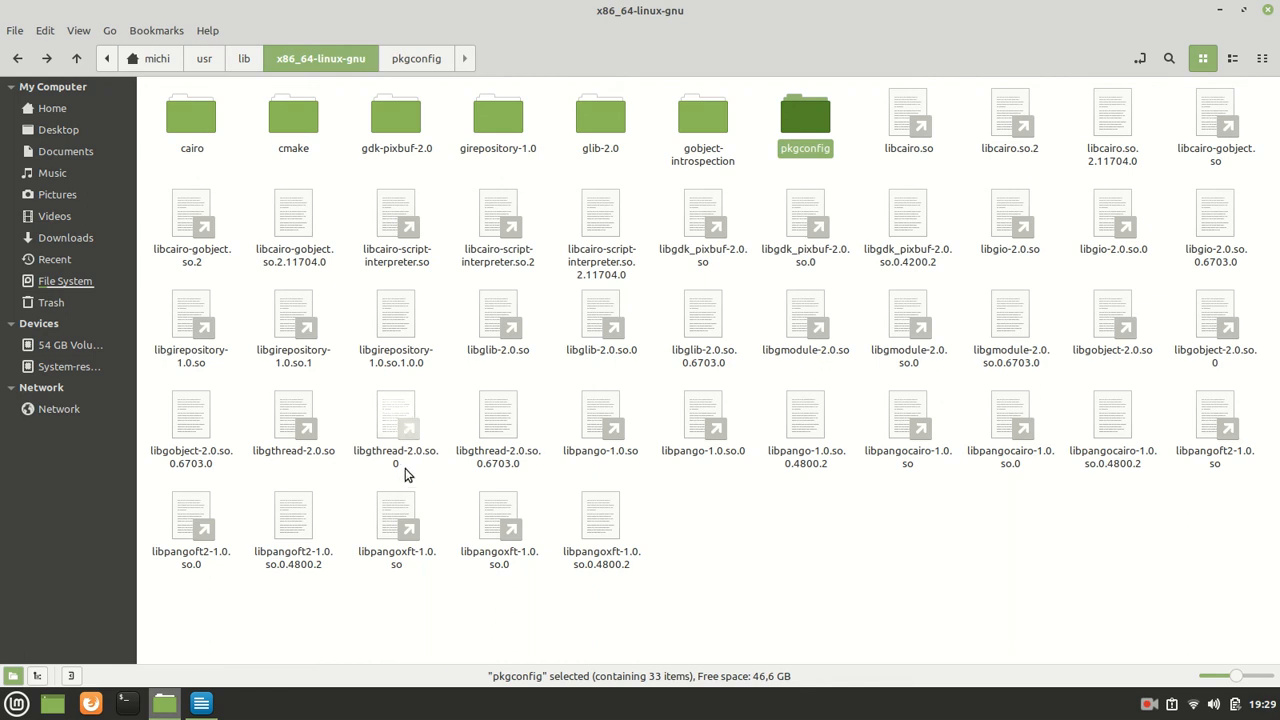
mouse_move(1016, 292)
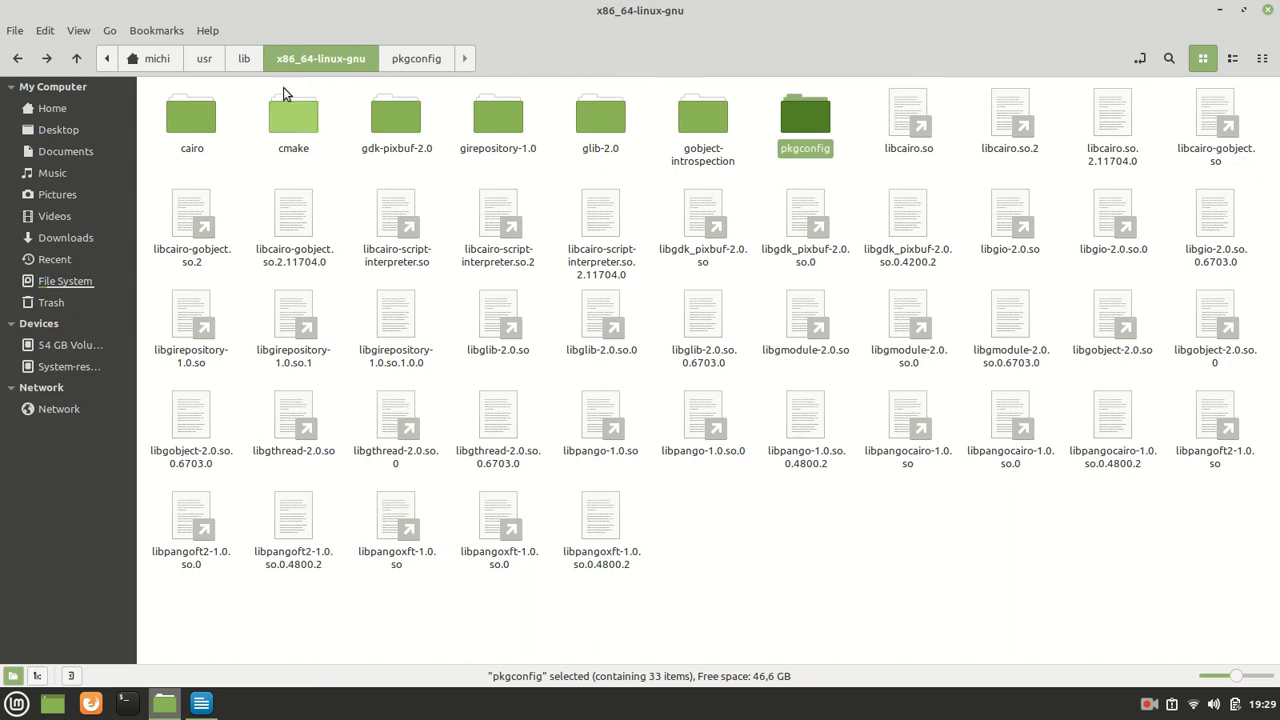
mouse_move(204, 64)
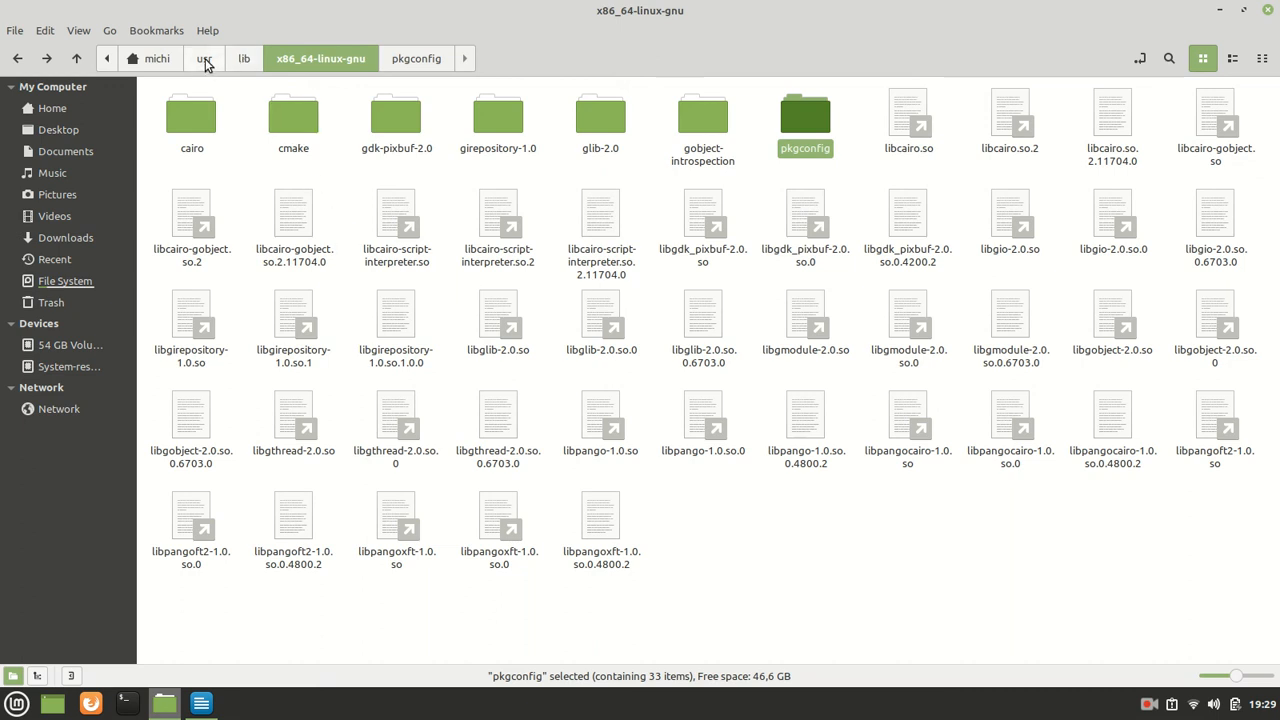
Peek into usr/libexec's installed-tests, then enter usr/share listing 14 folders including gtk-doc.
left_click(204, 58)
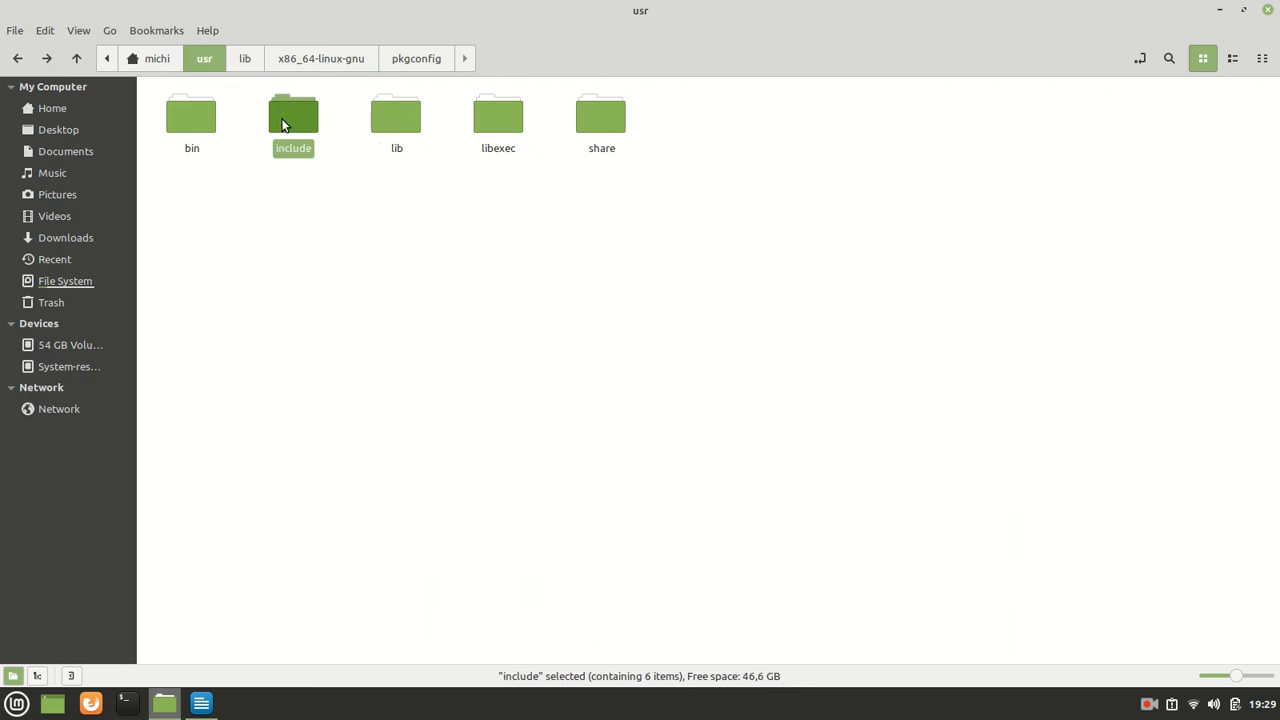
double_click(498, 114)
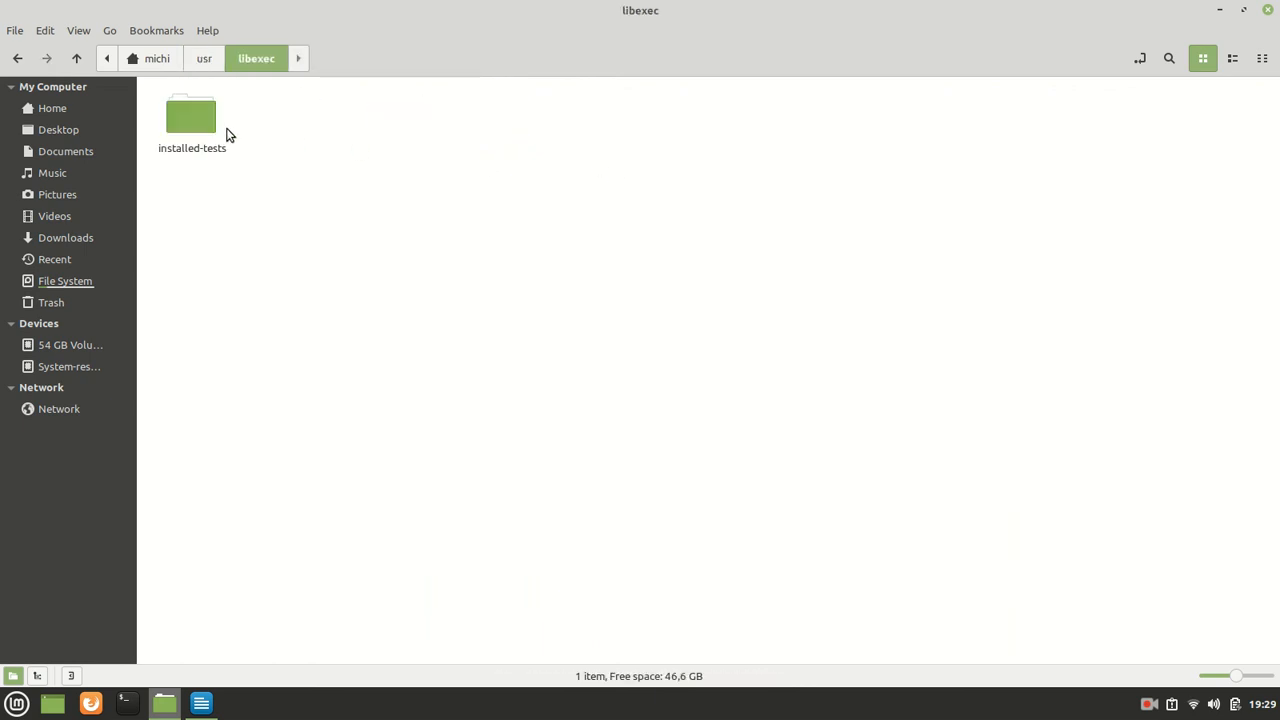
left_click(192, 114)
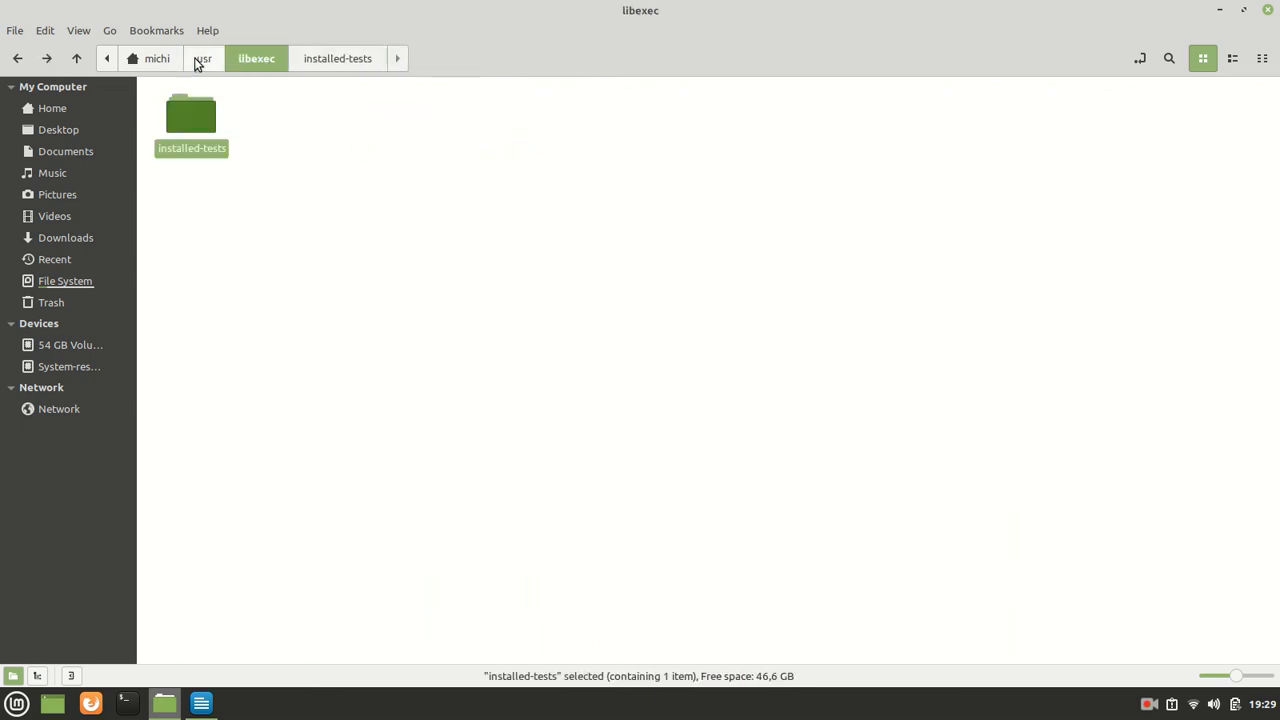
left_click(204, 58)
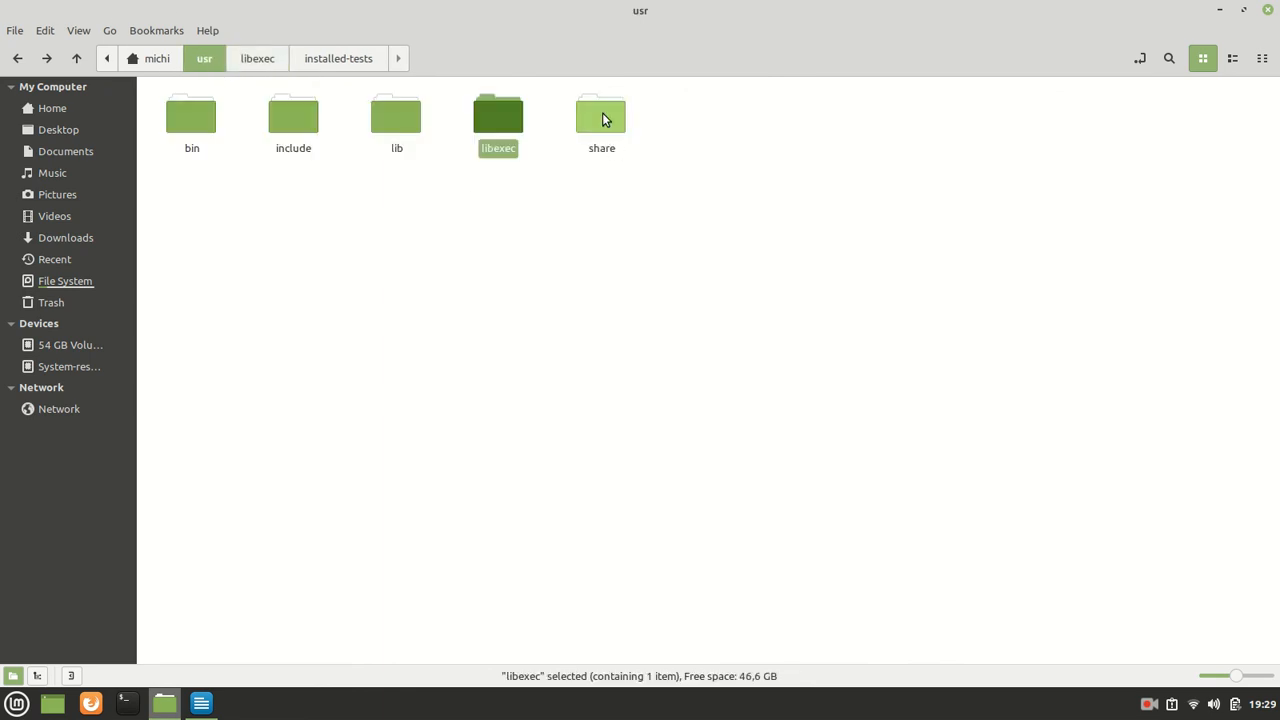
double_click(600, 114)
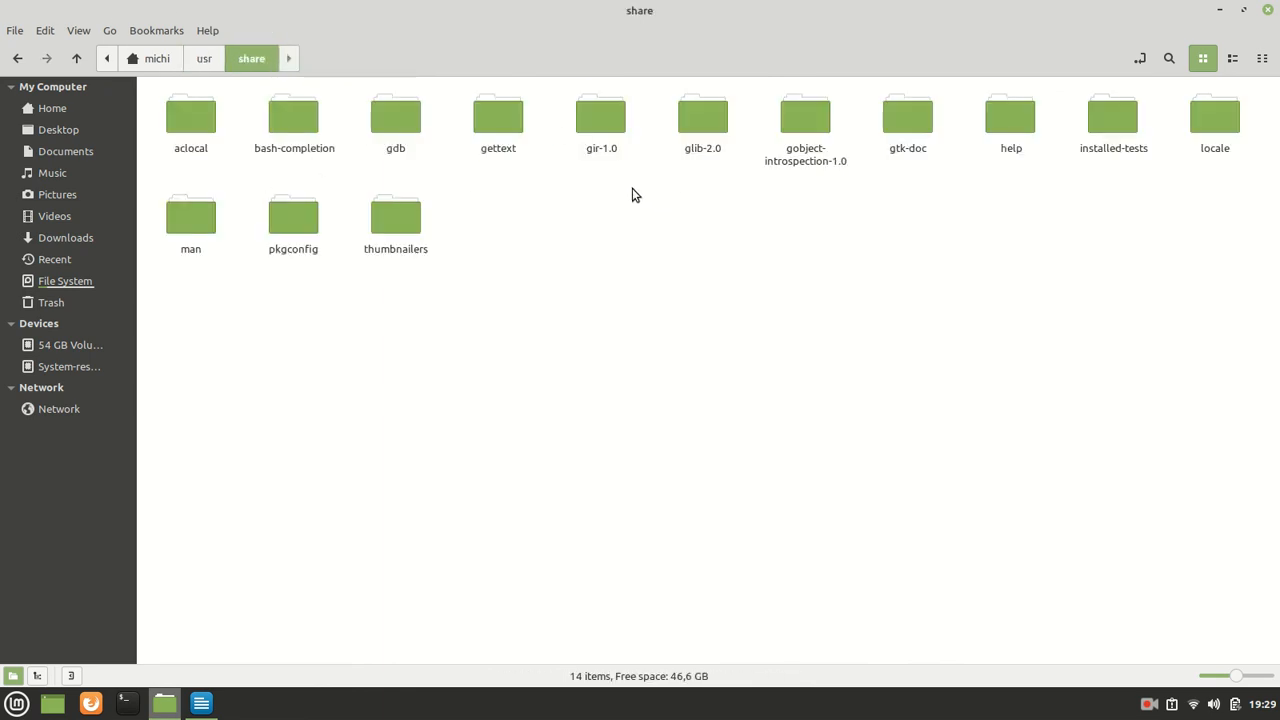
mouse_move(592, 228)
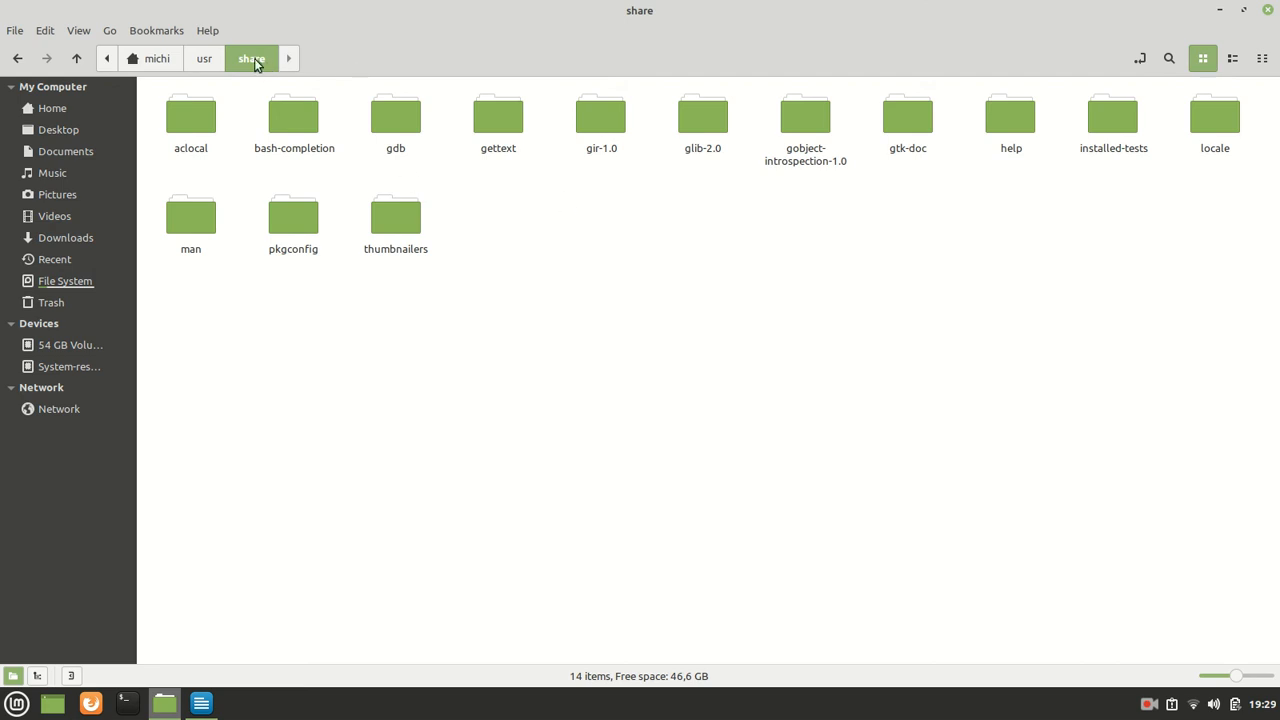
mouse_move(520, 204)
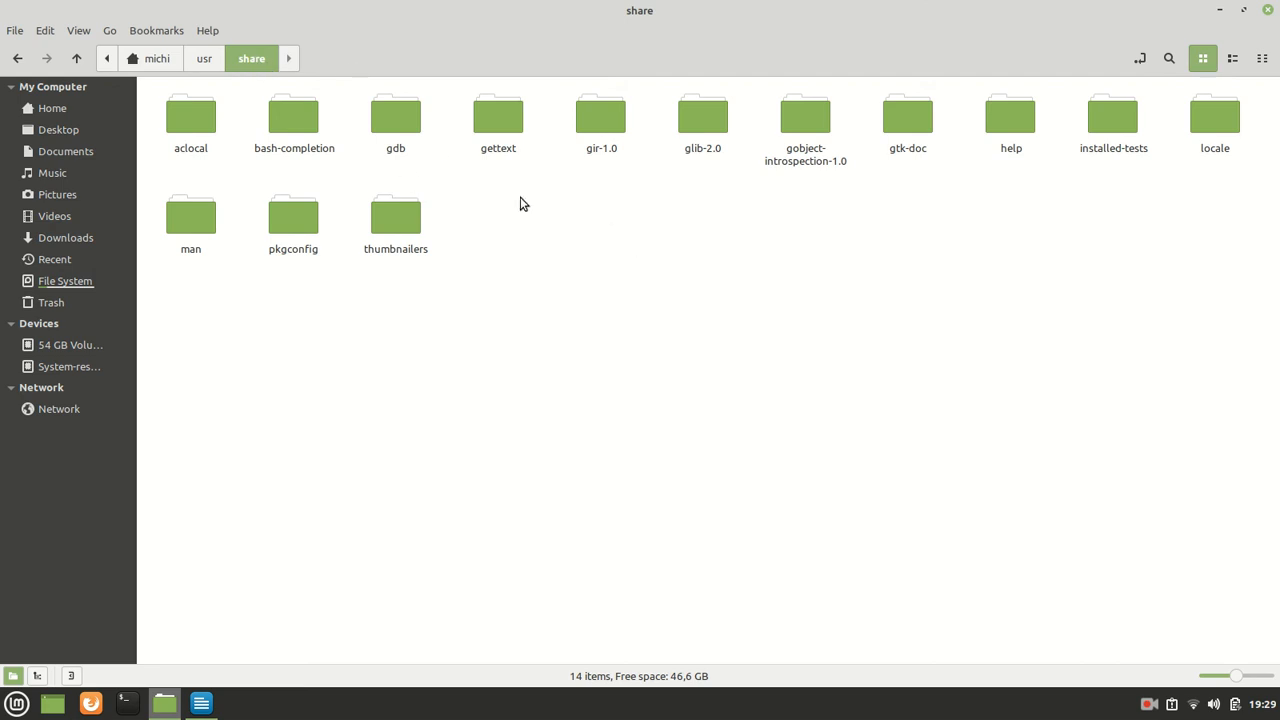
mouse_move(908, 114)
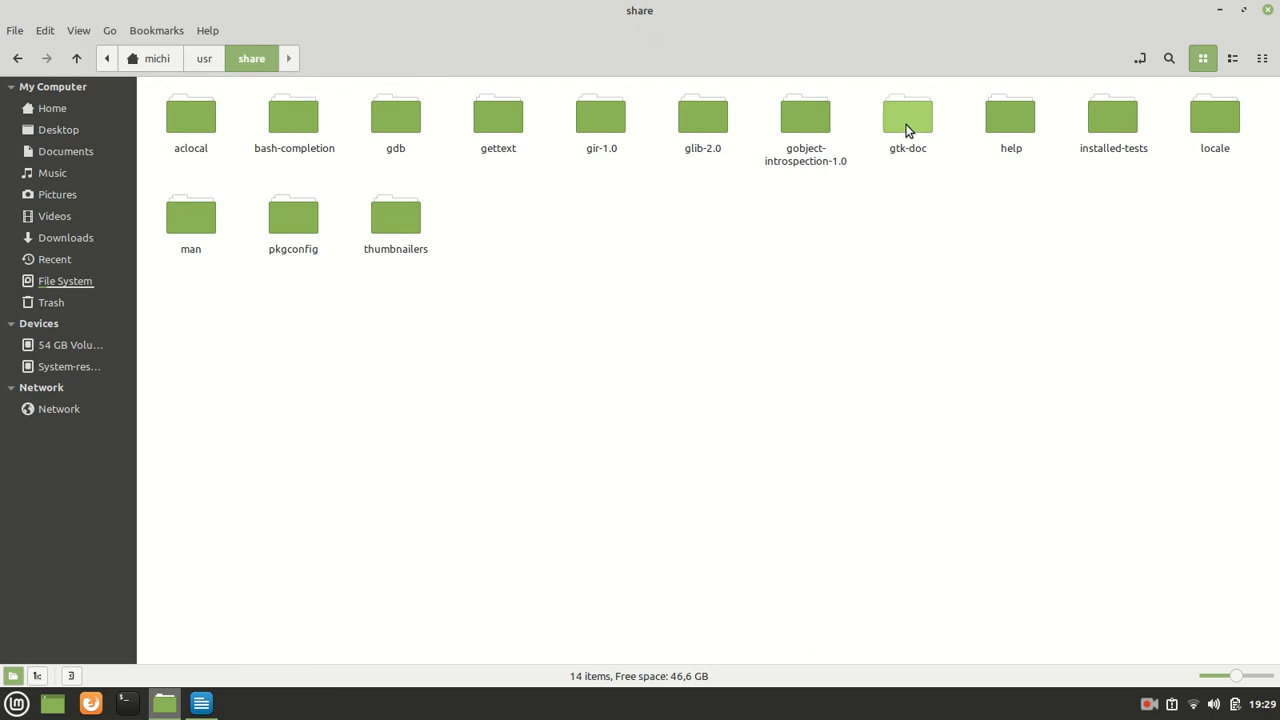
Browse gtk-doc's data and python folders, then return to the share folder.
double_click(908, 112)
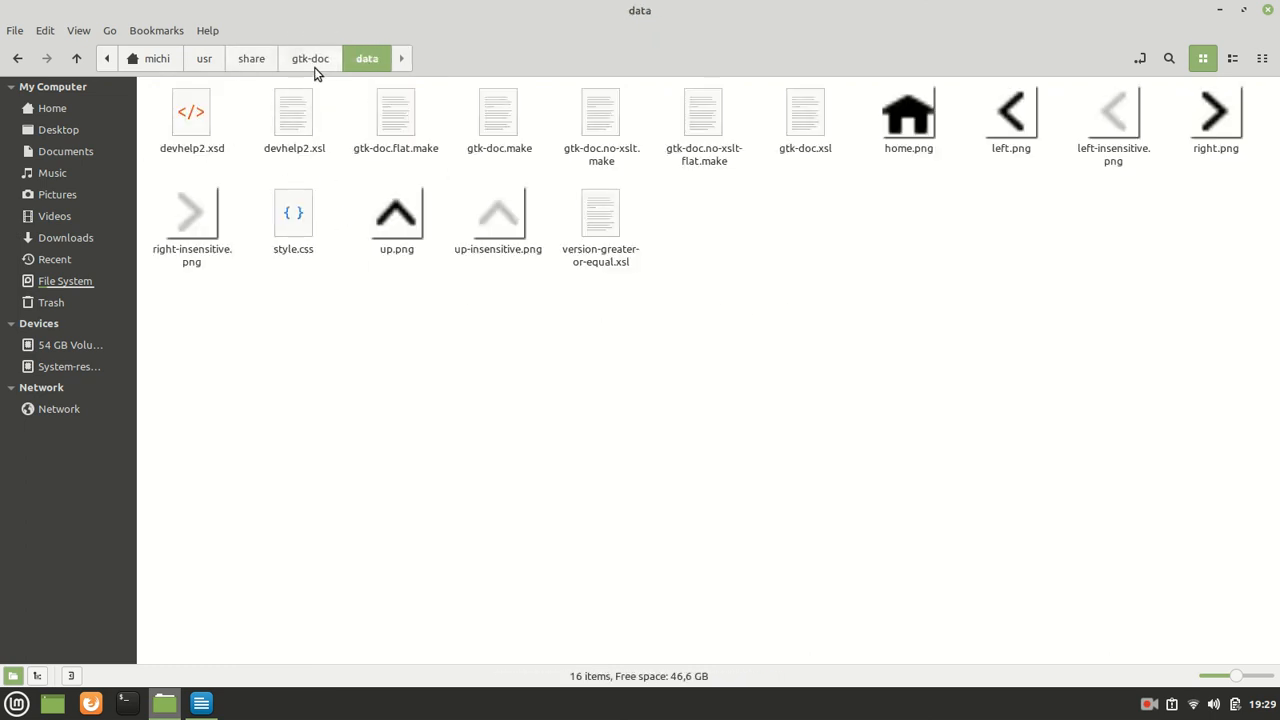
left_click(372, 58)
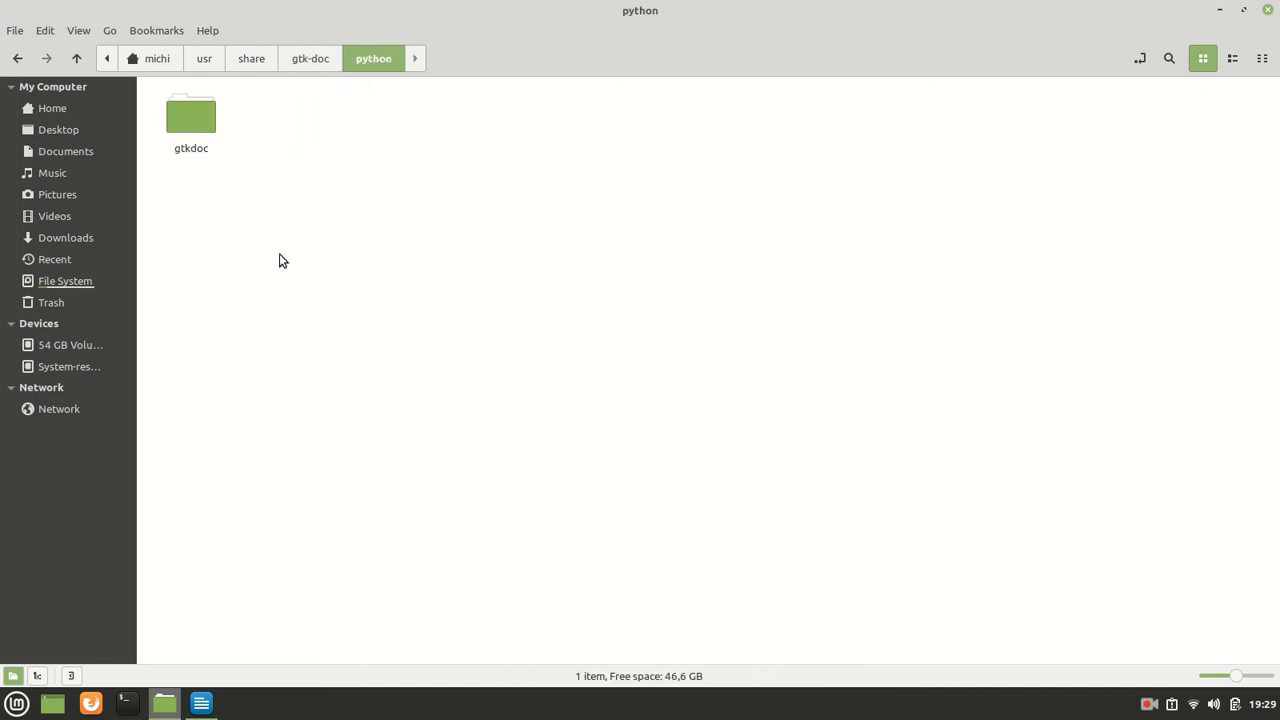
double_click(190, 114)
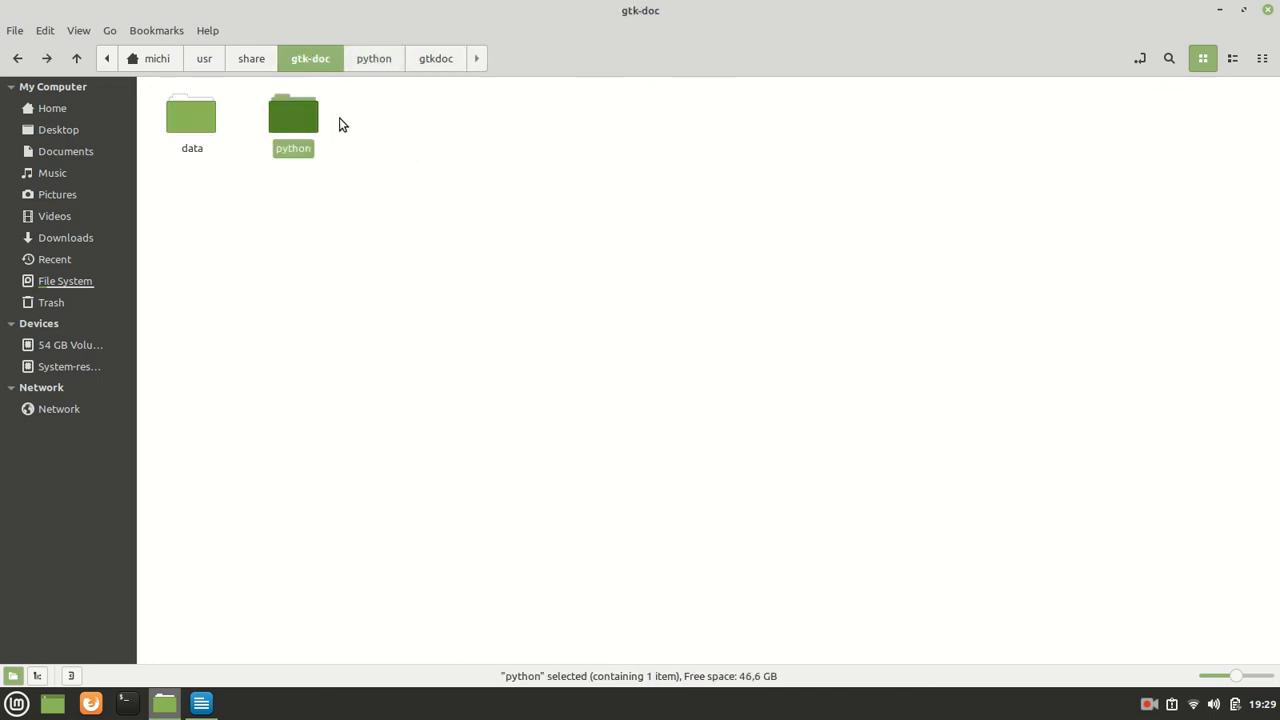
mouse_move(252, 58)
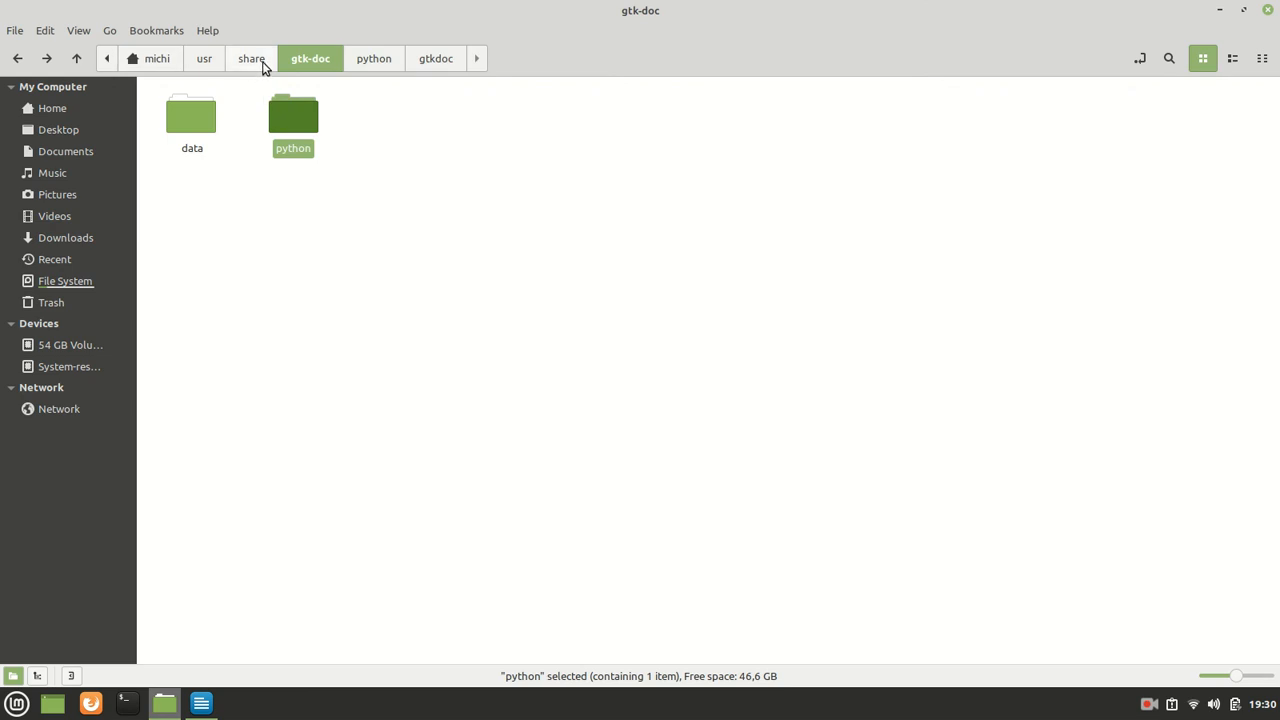
left_click(204, 58)
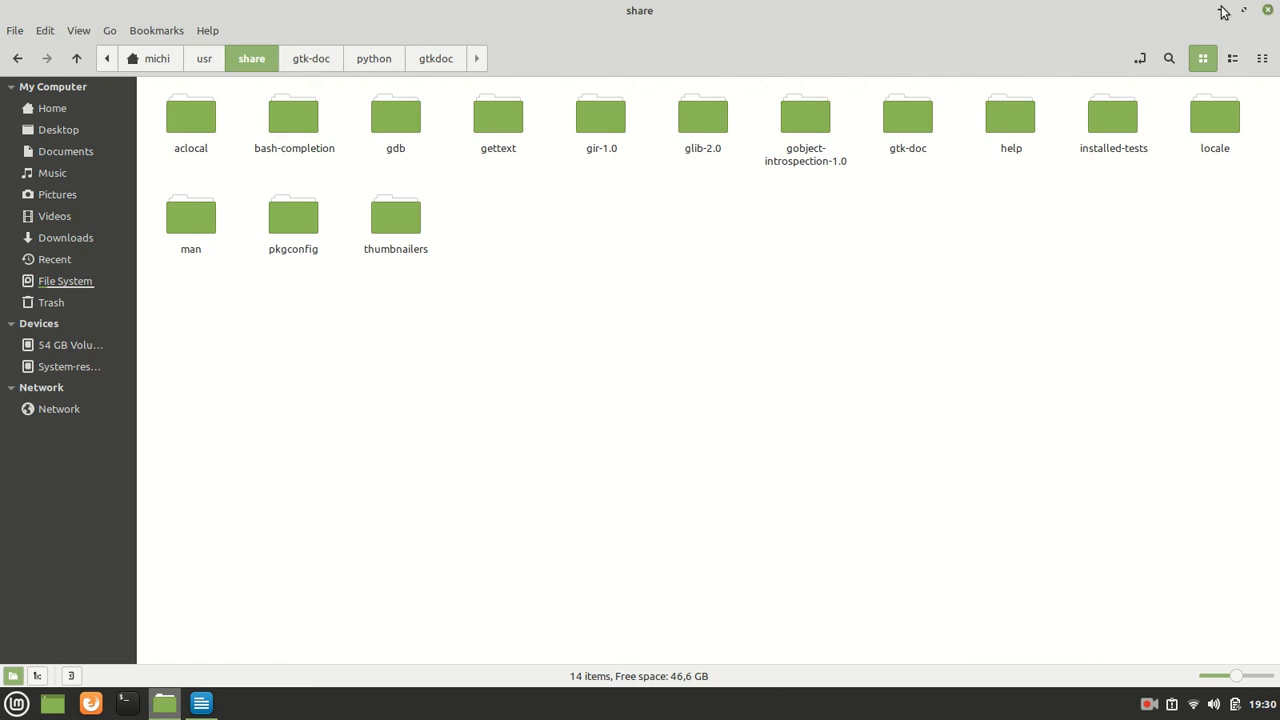
Close Nemo and bring the LibreOffice Writer Gtk-Doc build notes back in front.
left_click(200, 704)
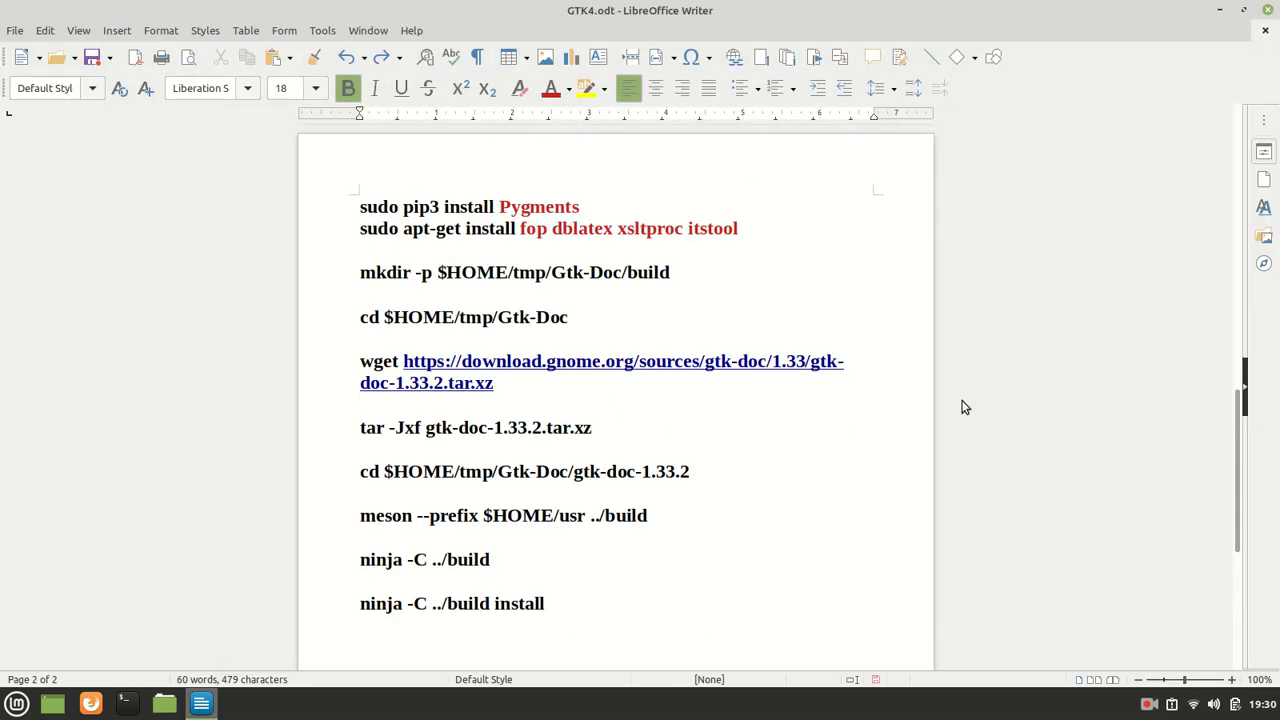
left_click(360, 404)
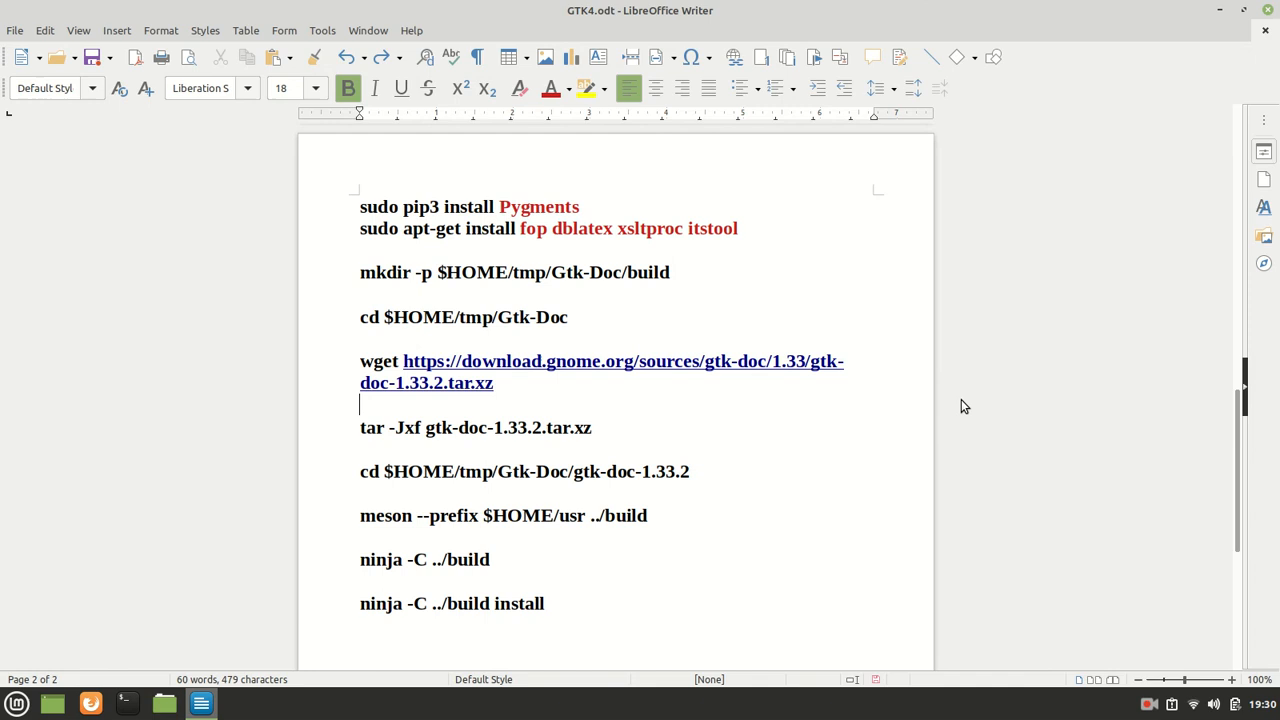
left_click(1148, 704)
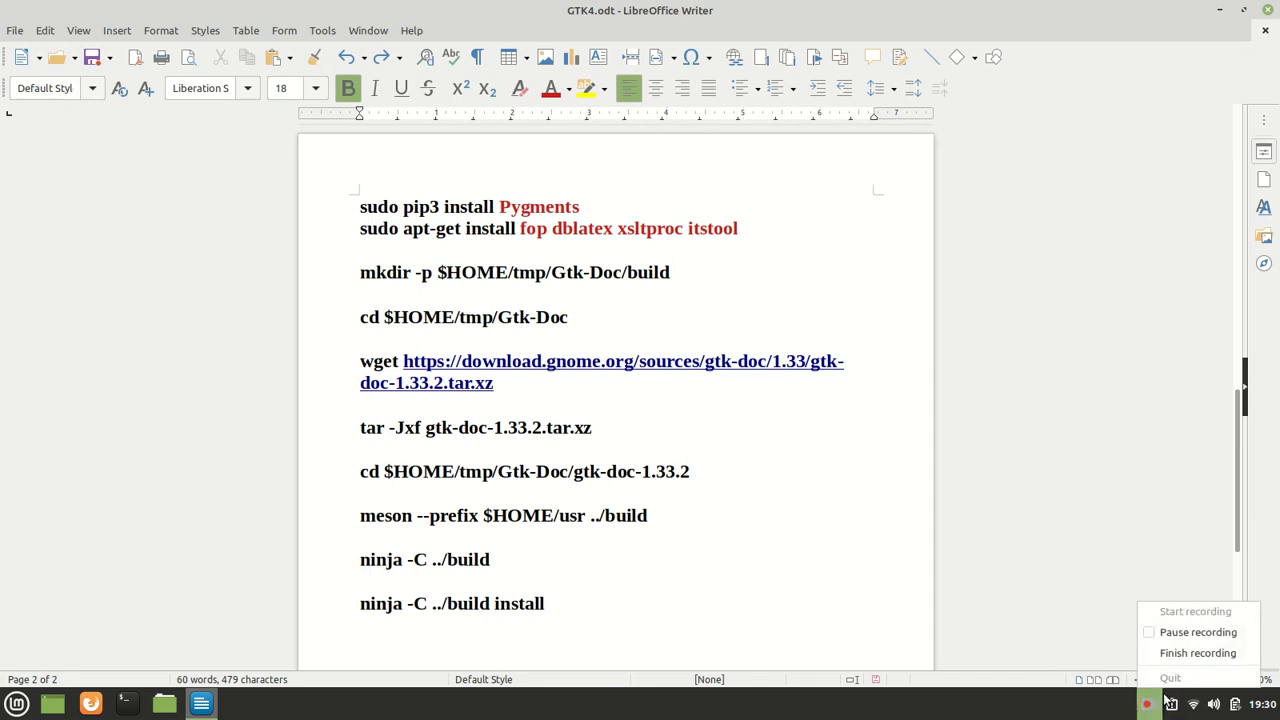